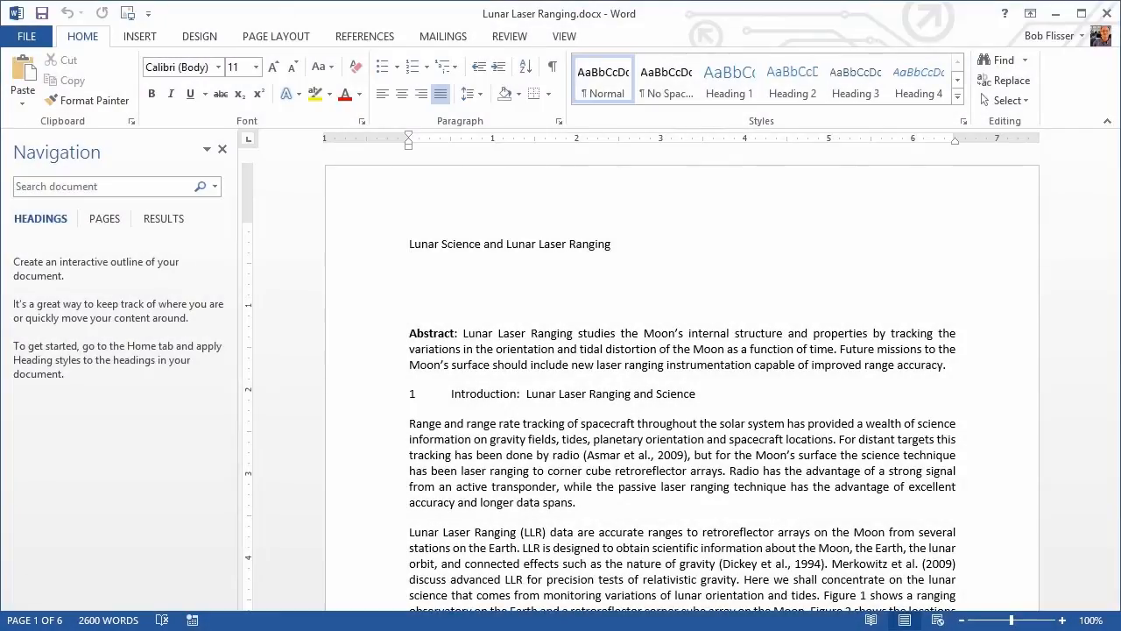
Place the insertion point in the document title and return to the Home formatting ribbon
click(410, 244)
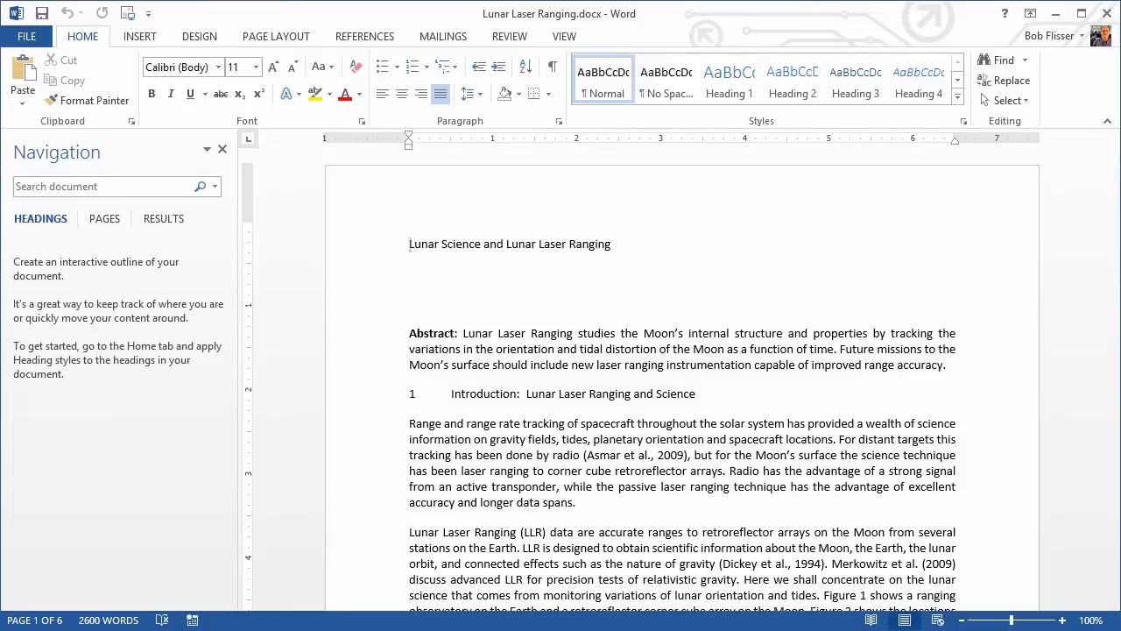
click(410, 243)
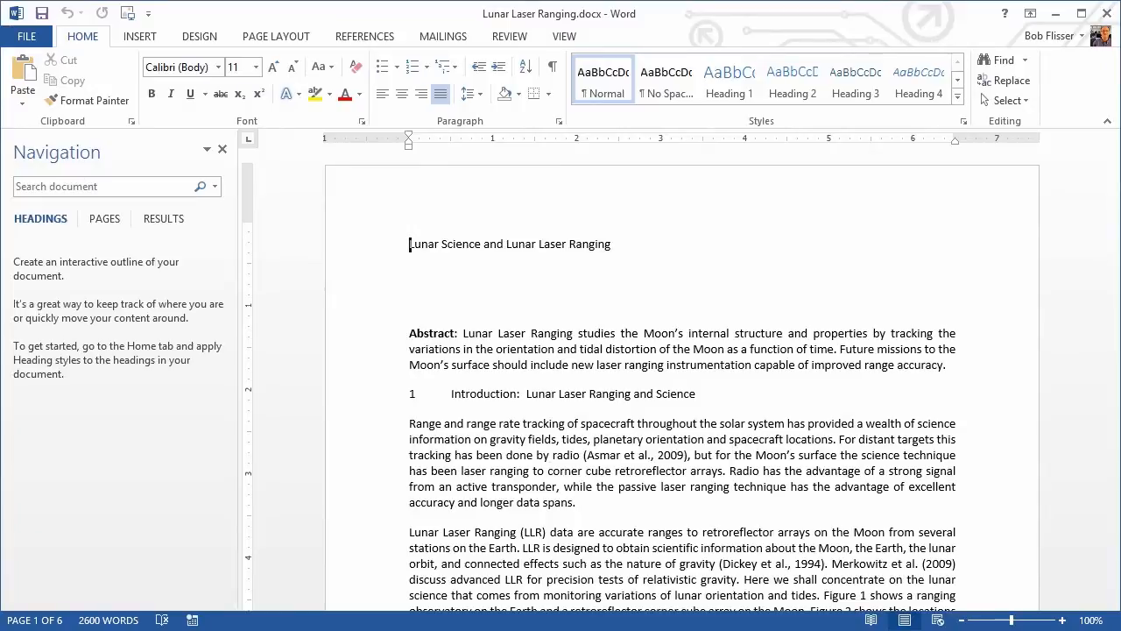
mouse_move(596, 31)
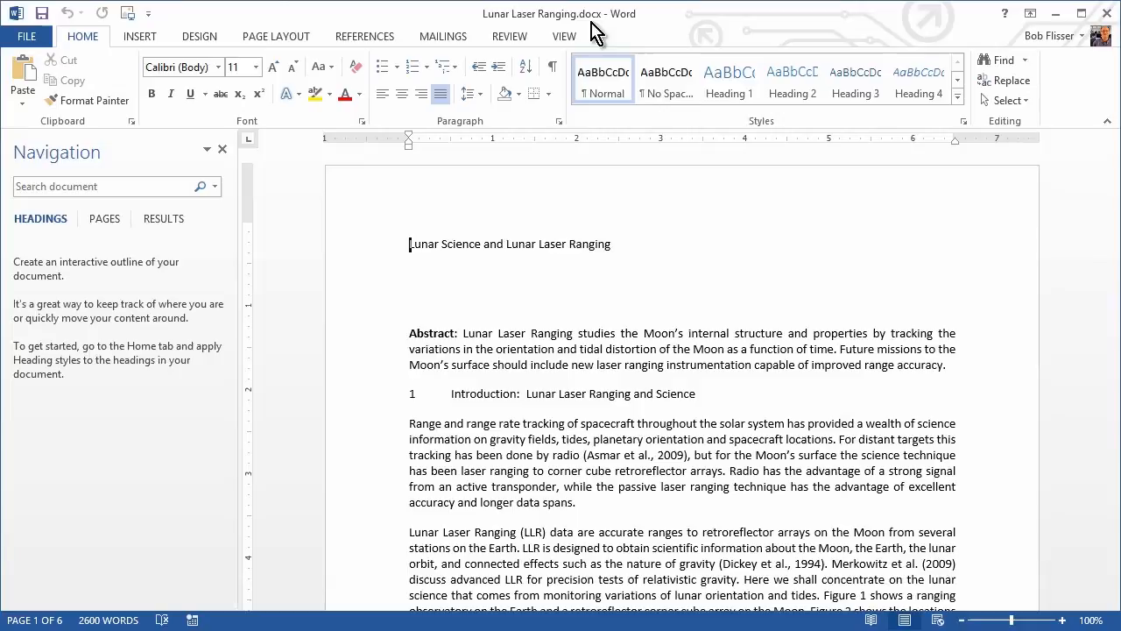
mouse_move(535, 214)
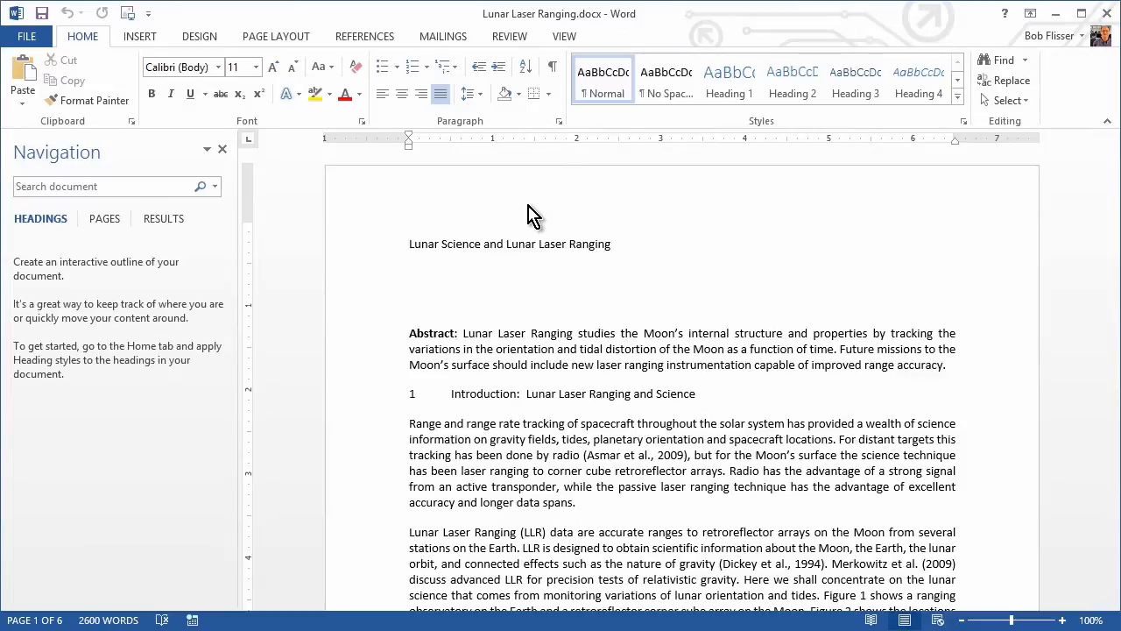
click(410, 244)
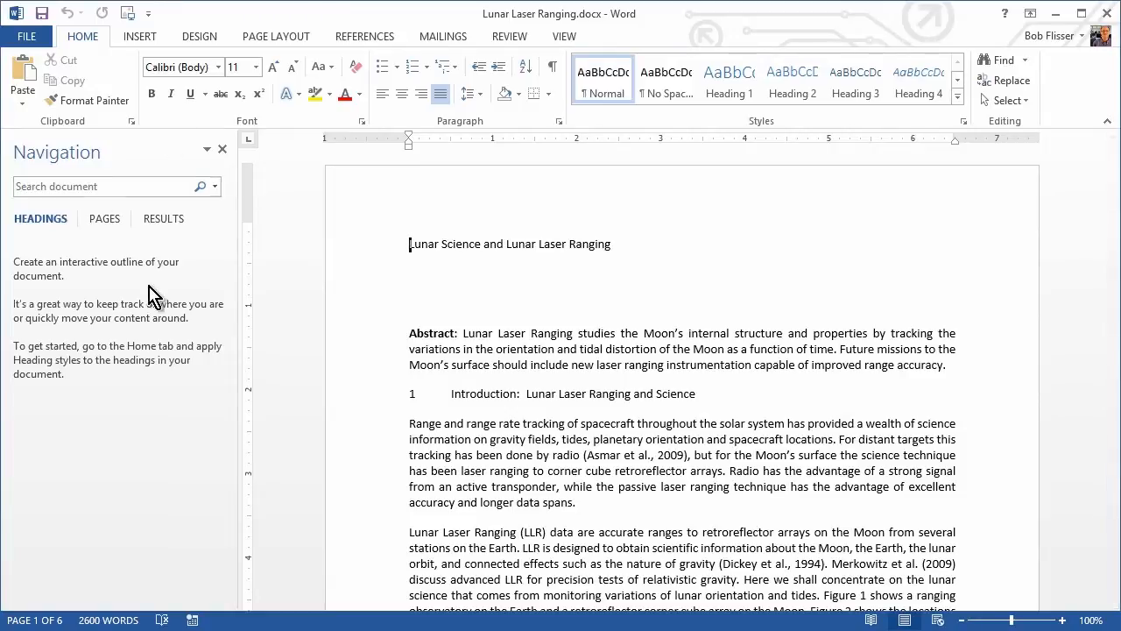
mouse_move(313, 221)
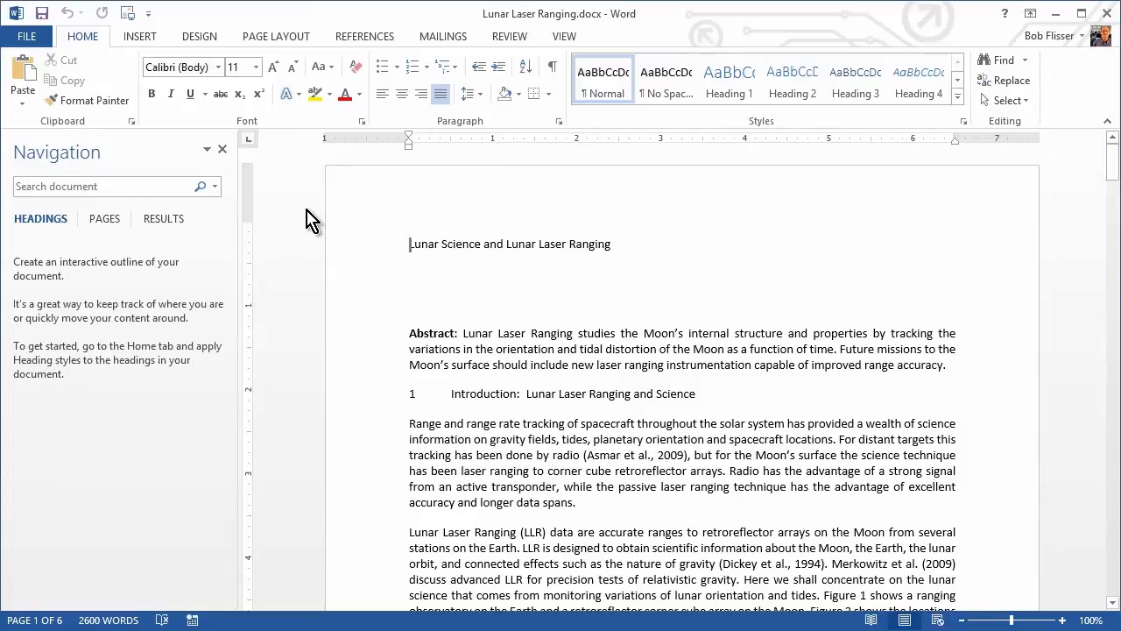
mouse_move(557, 41)
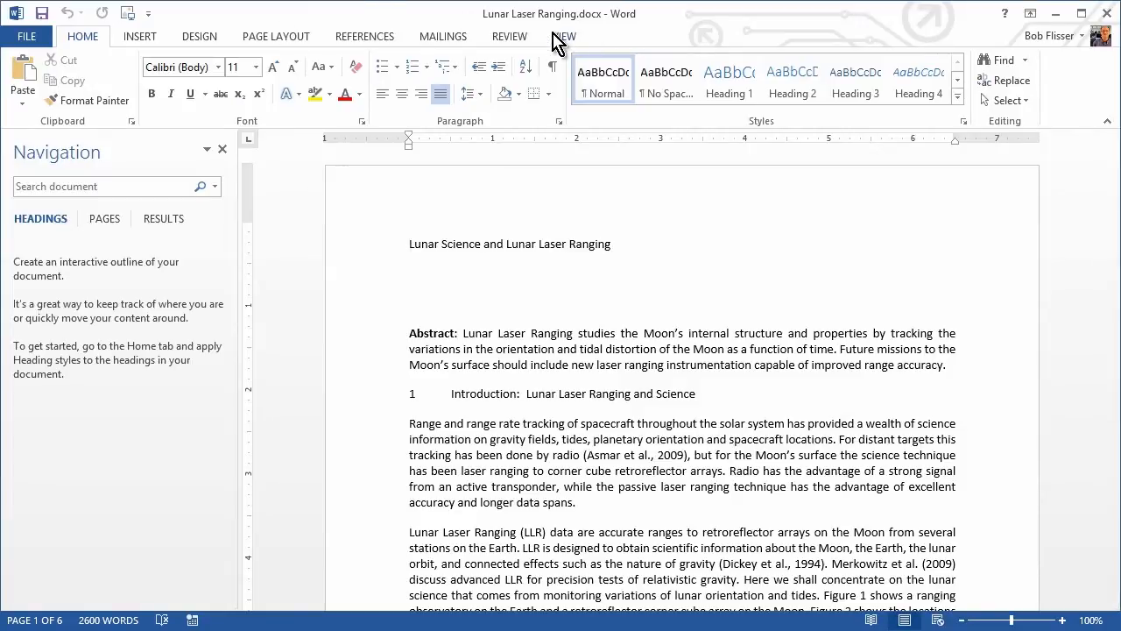
click(565, 35)
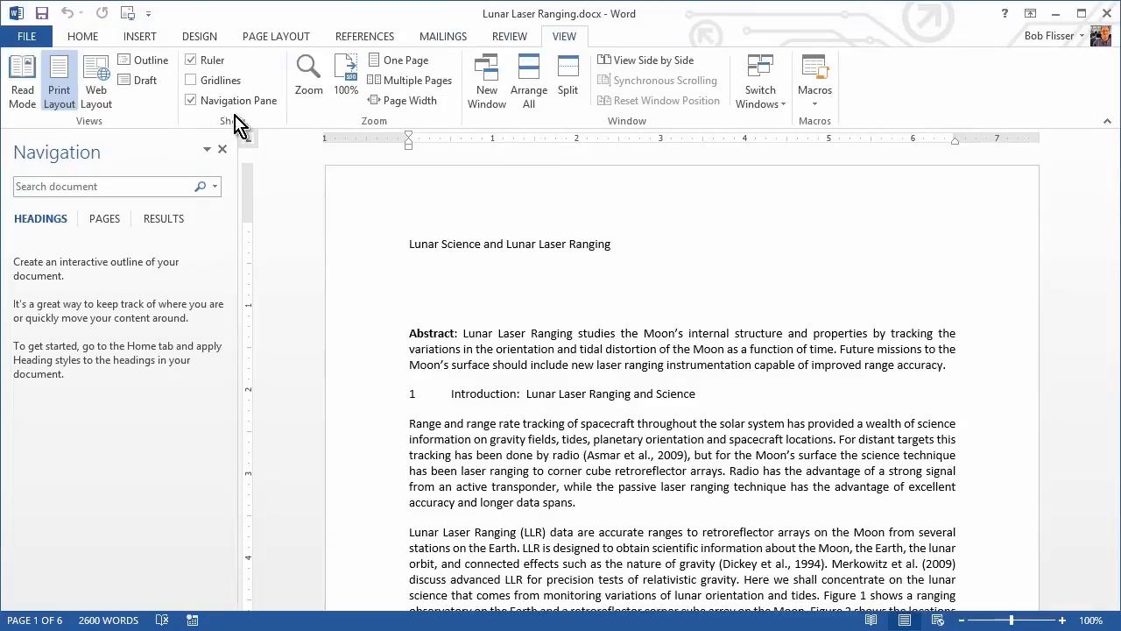
mouse_move(193, 119)
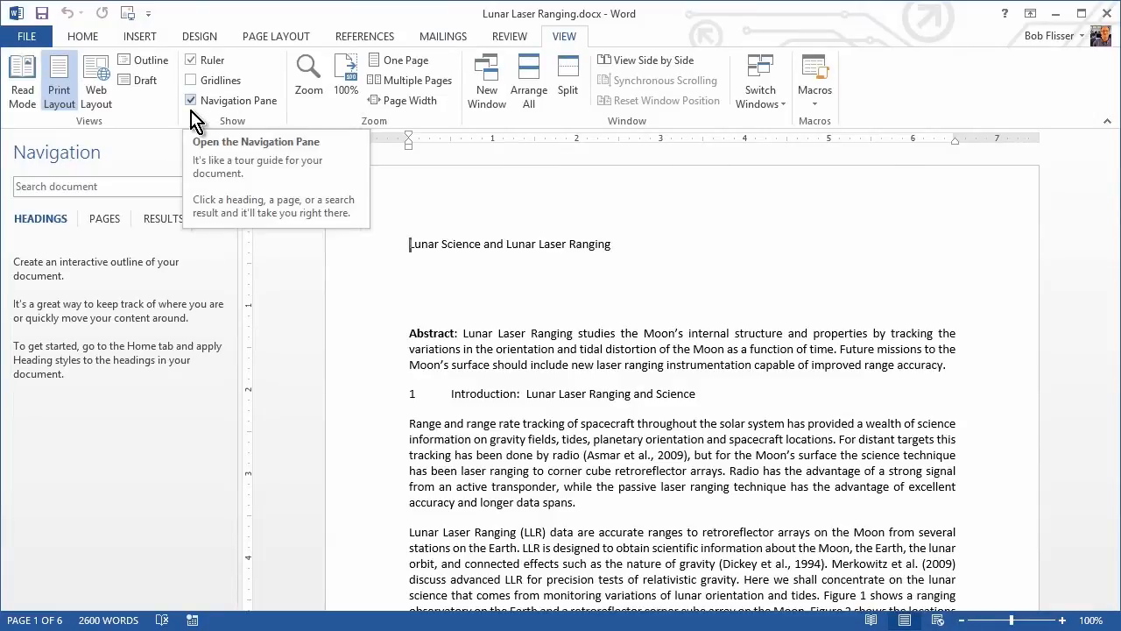
click(82, 35)
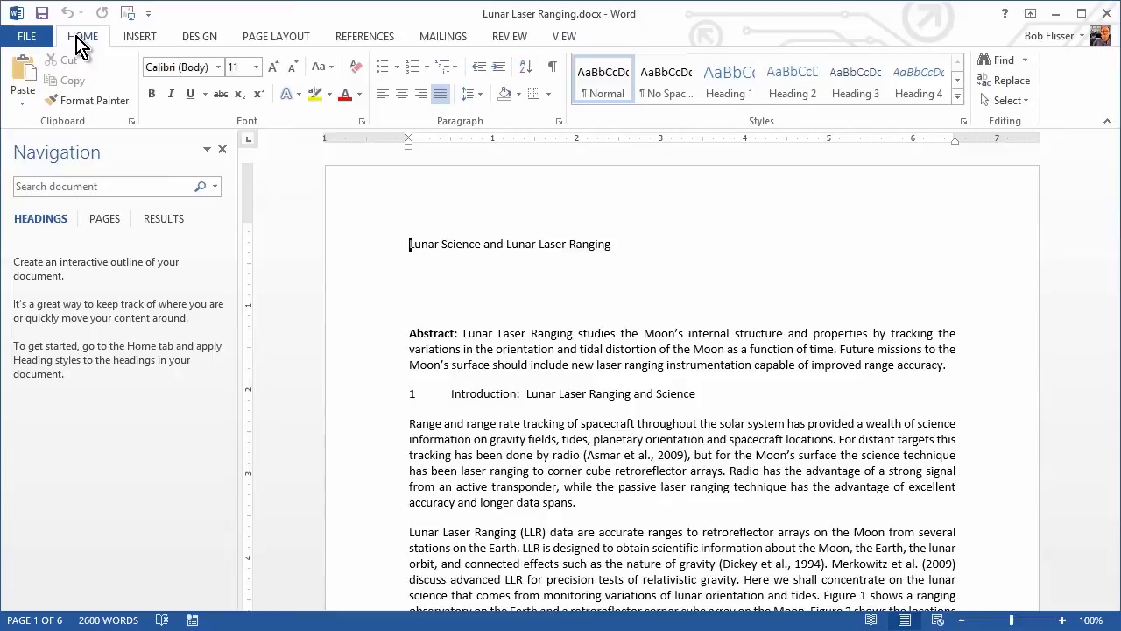
mouse_move(312, 19)
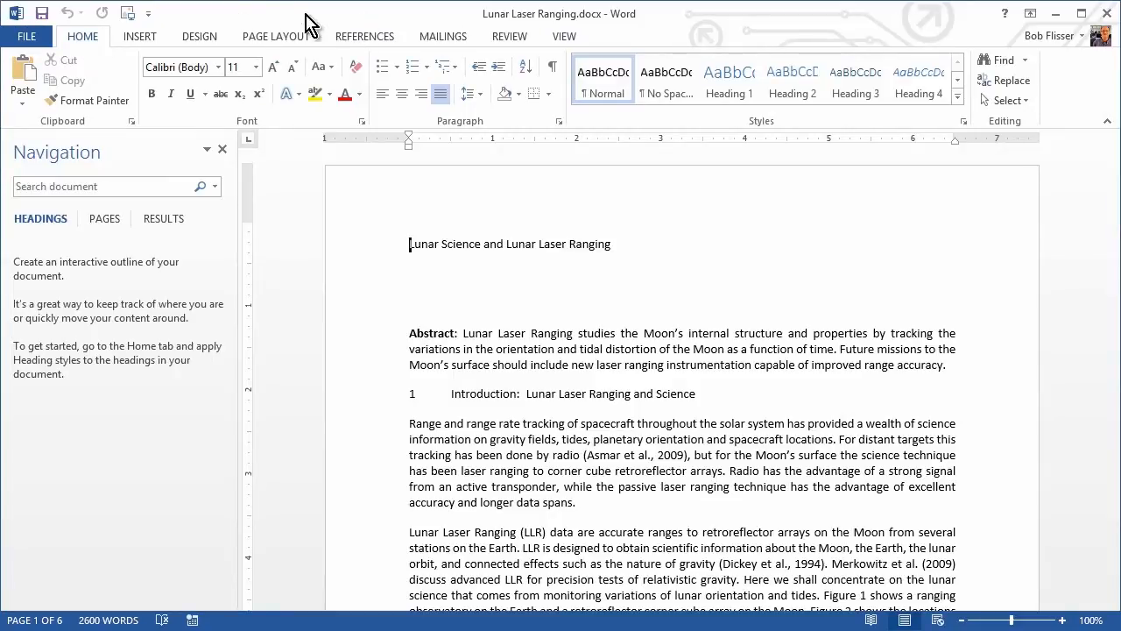
mouse_move(324, 28)
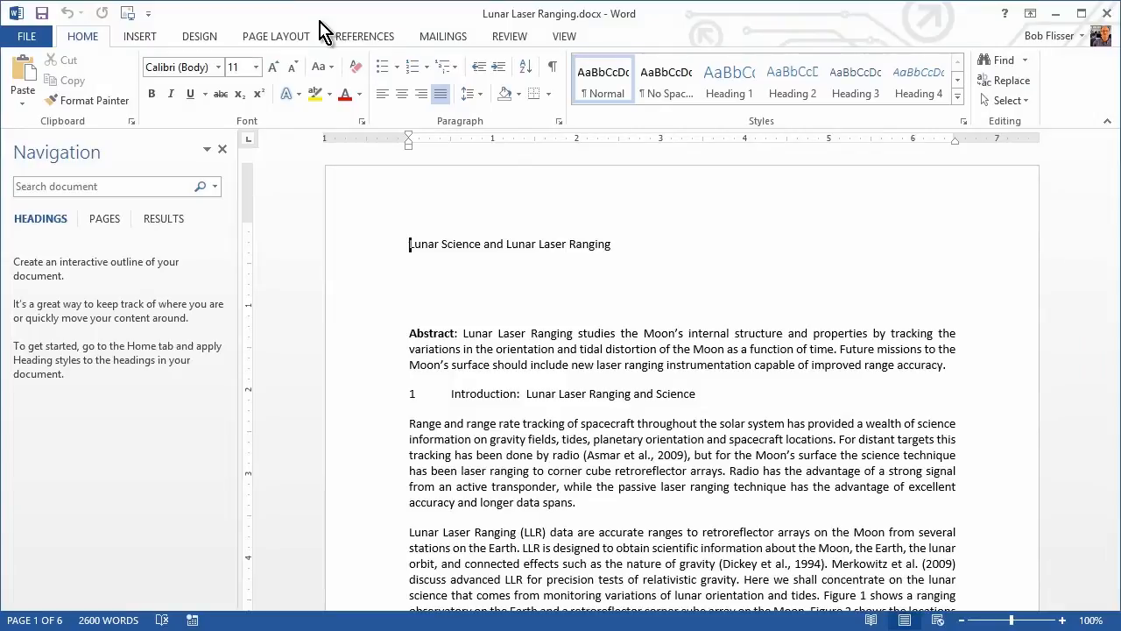
mouse_move(349, 97)
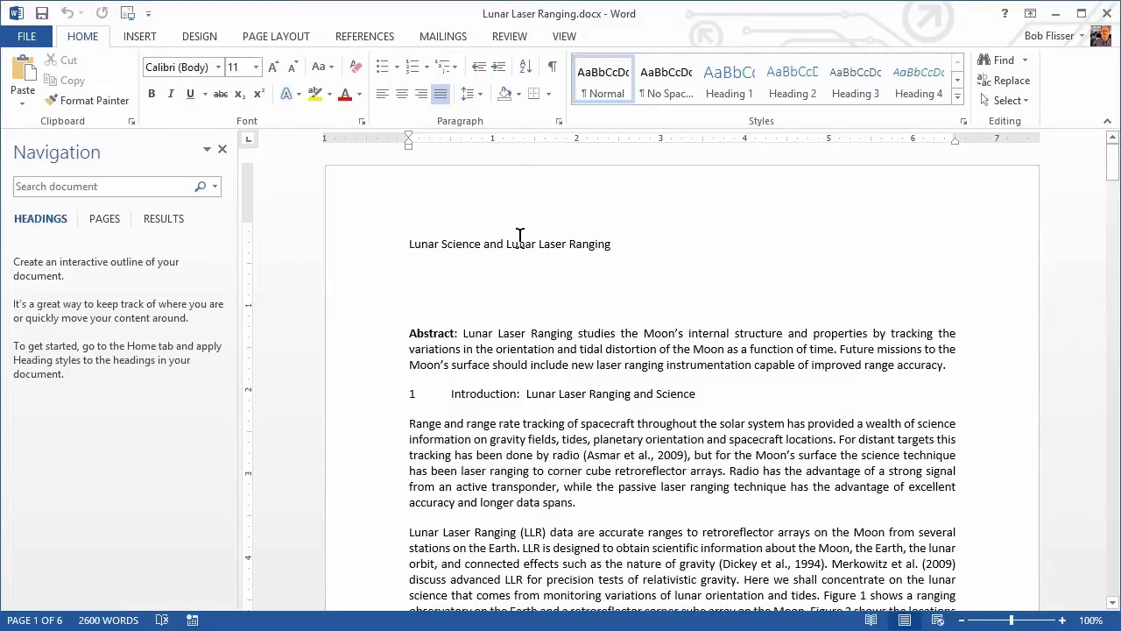
mouse_move(450, 246)
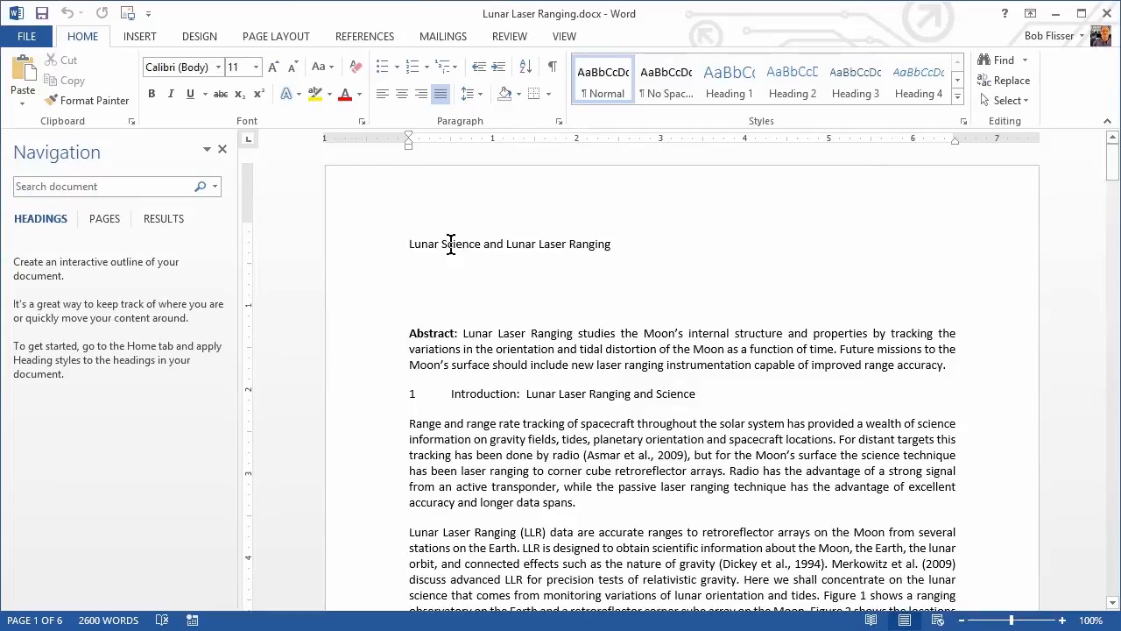
mouse_move(648, 238)
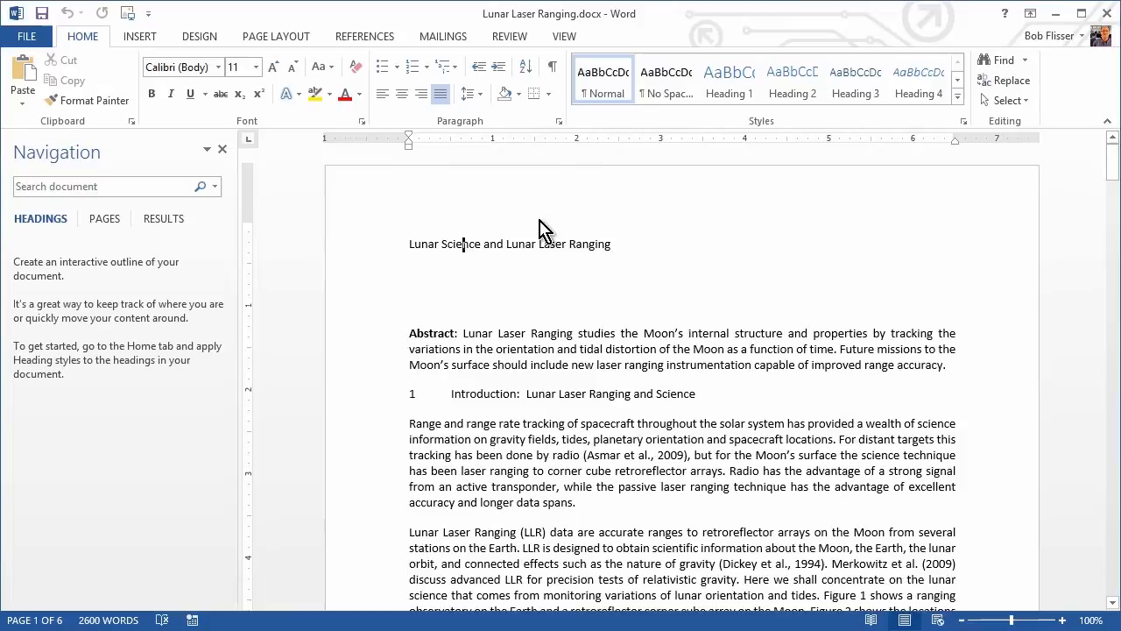
mouse_move(706, 132)
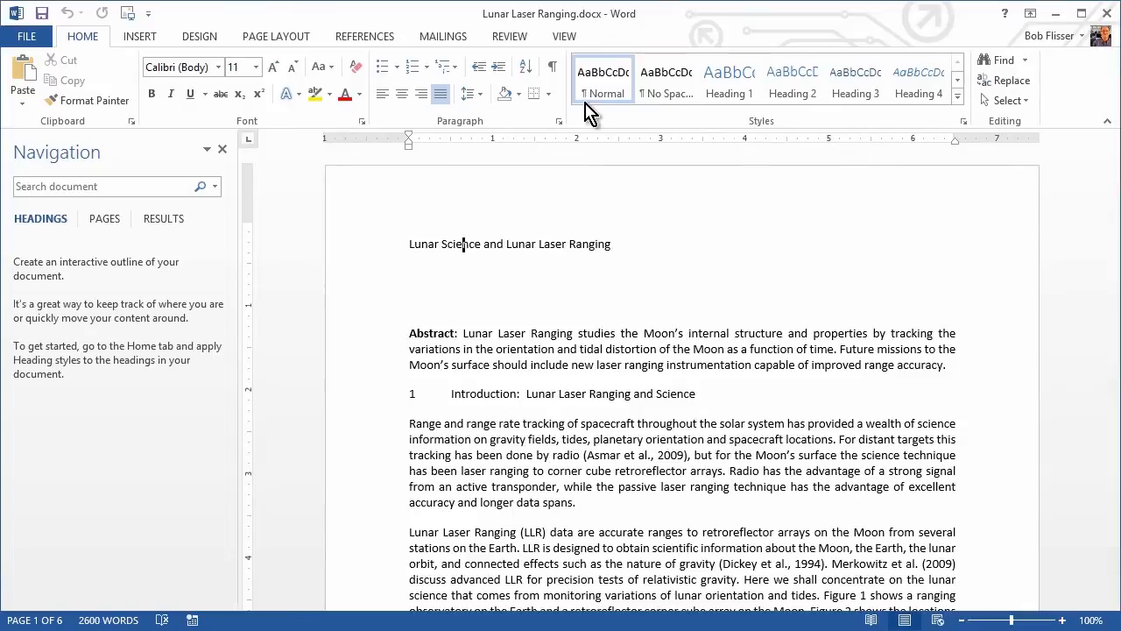
mouse_move(704, 204)
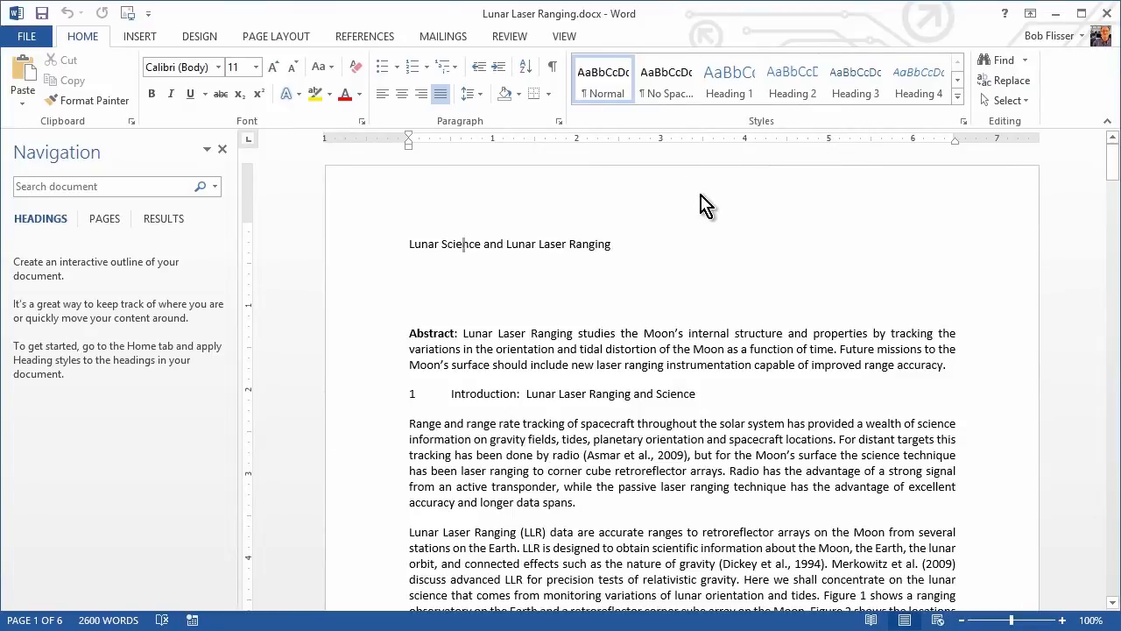
mouse_move(646, 156)
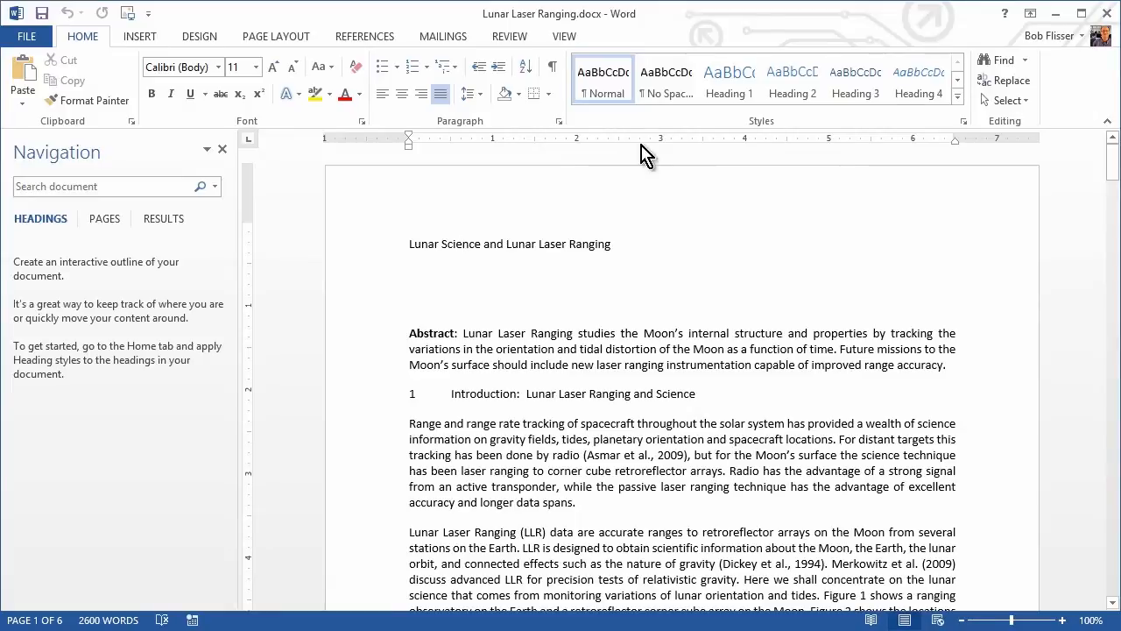
Apply the Title style to 'Lunar Science and Lunar Laser Ranging' from the expanded Styles gallery
click(729, 84)
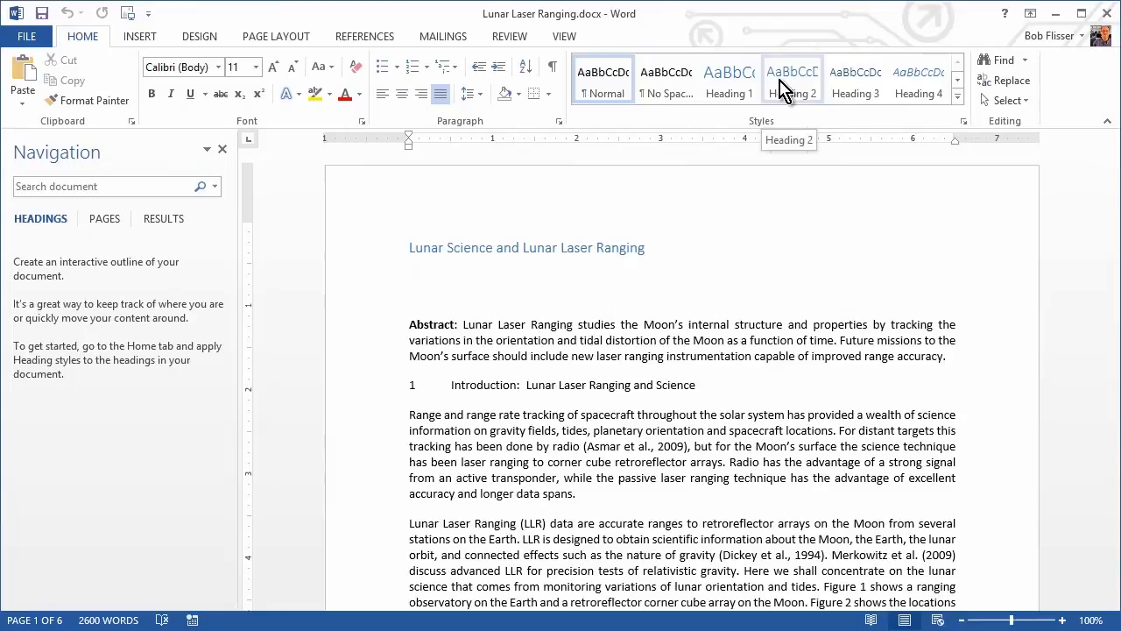
mouse_move(837, 95)
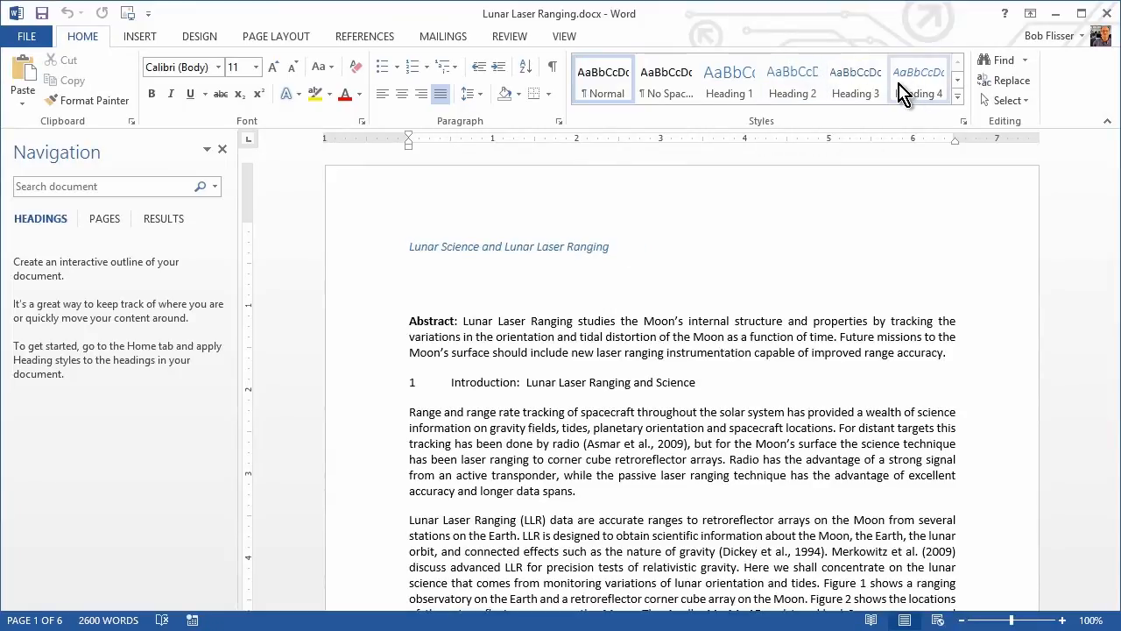
mouse_move(869, 89)
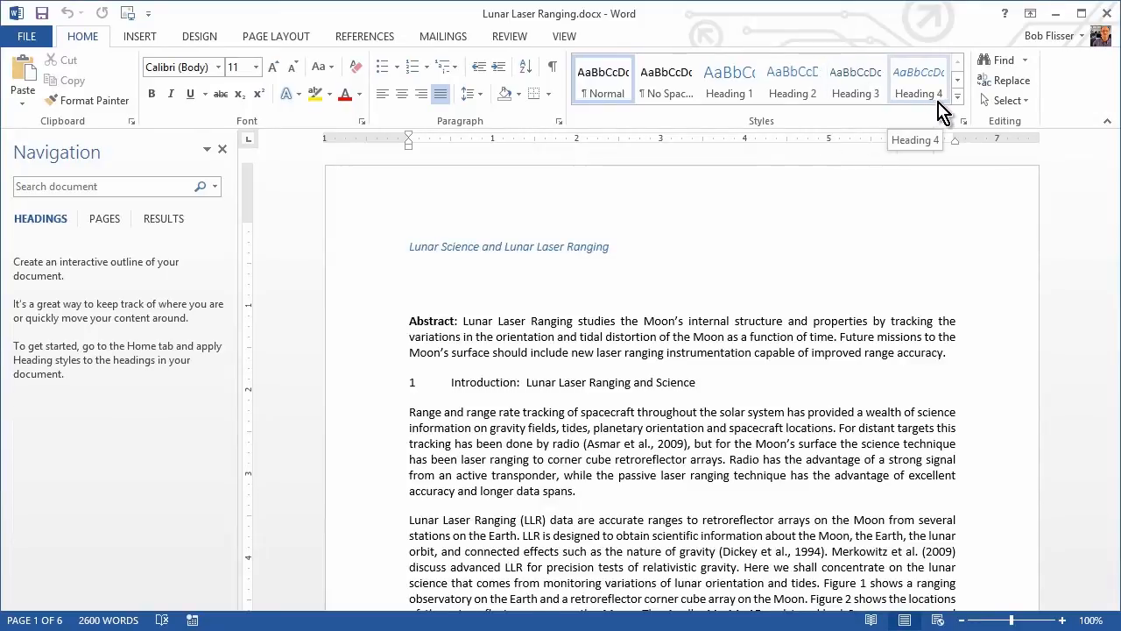
click(960, 91)
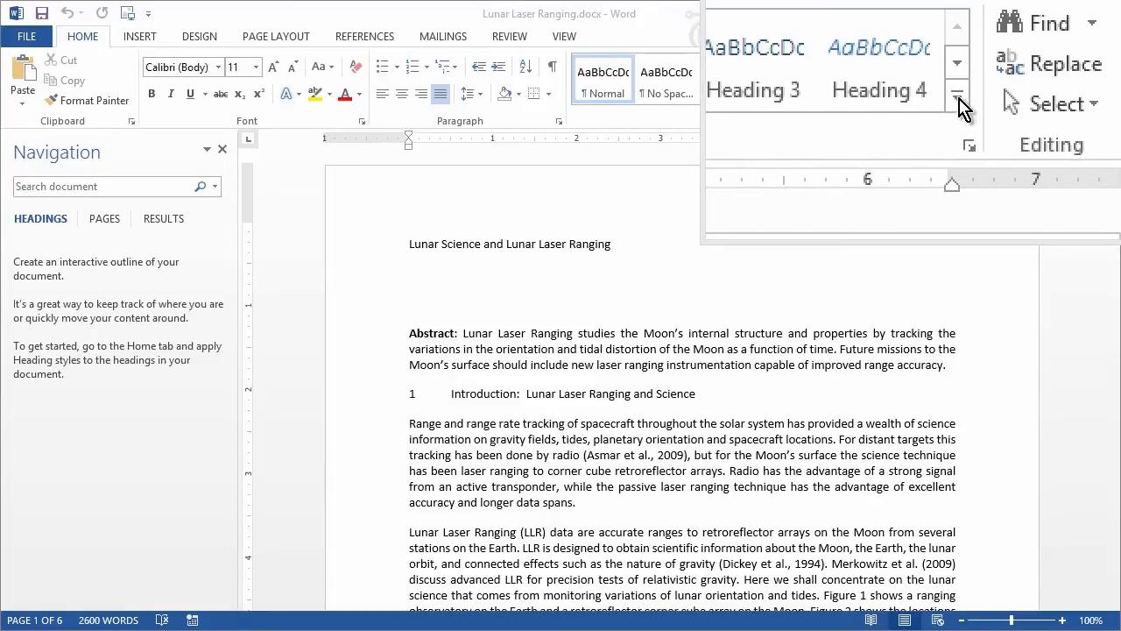
click(957, 91)
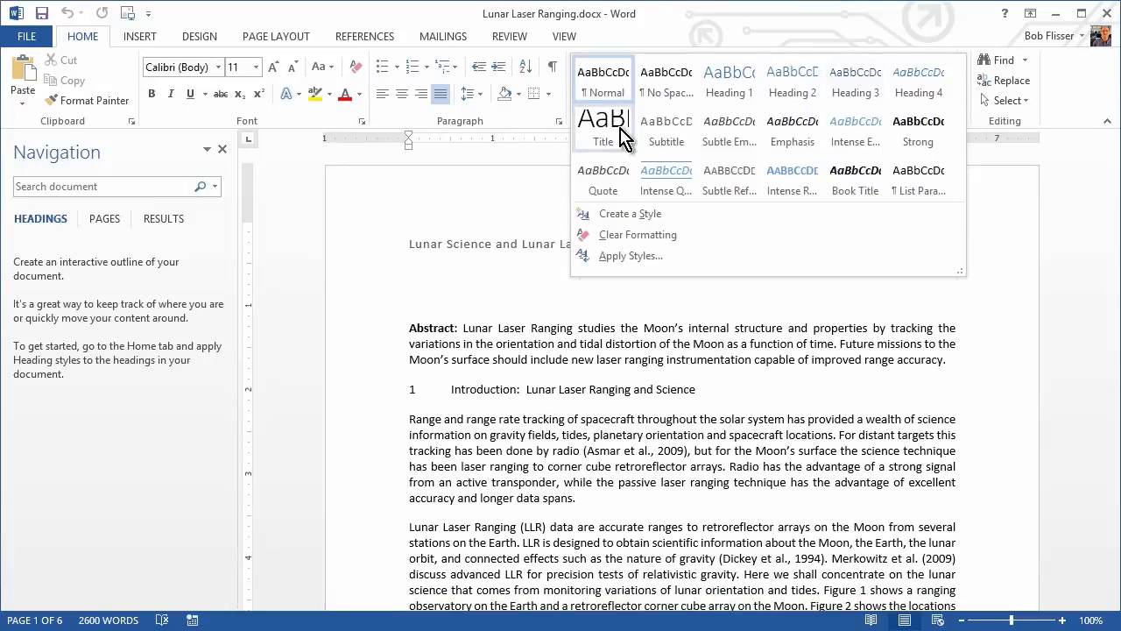
click(603, 129)
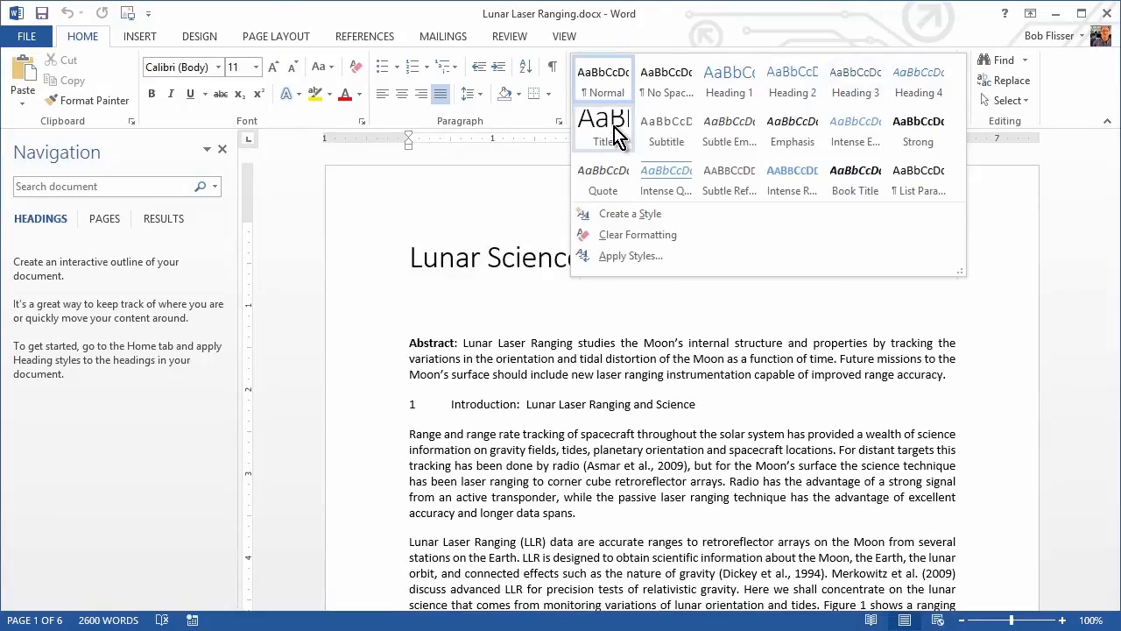
click(603, 130)
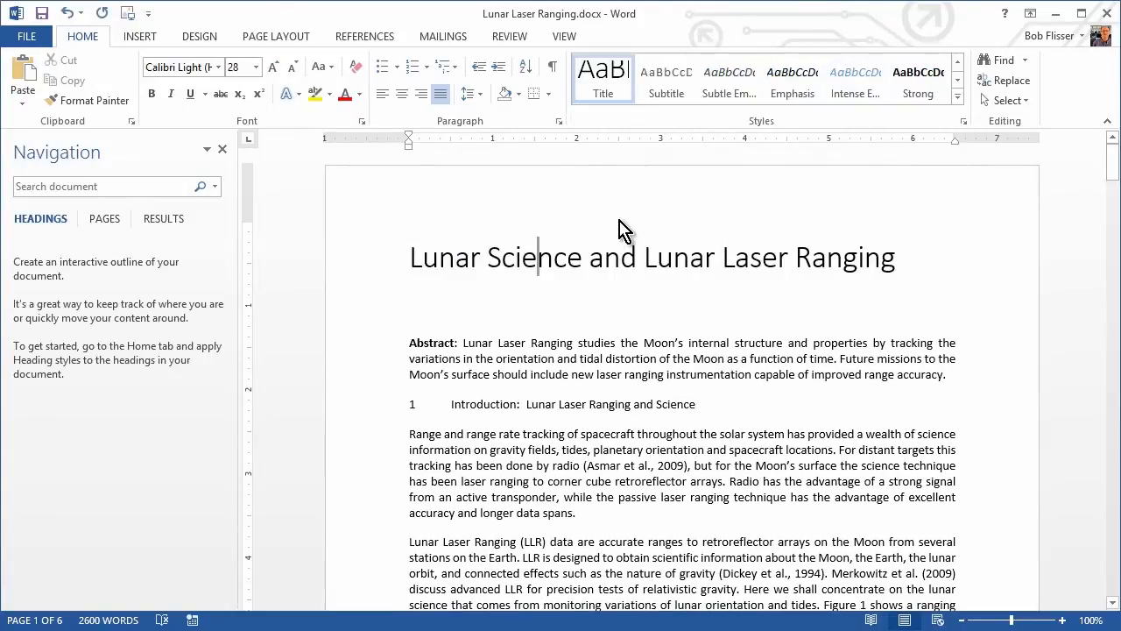
mouse_move(466, 217)
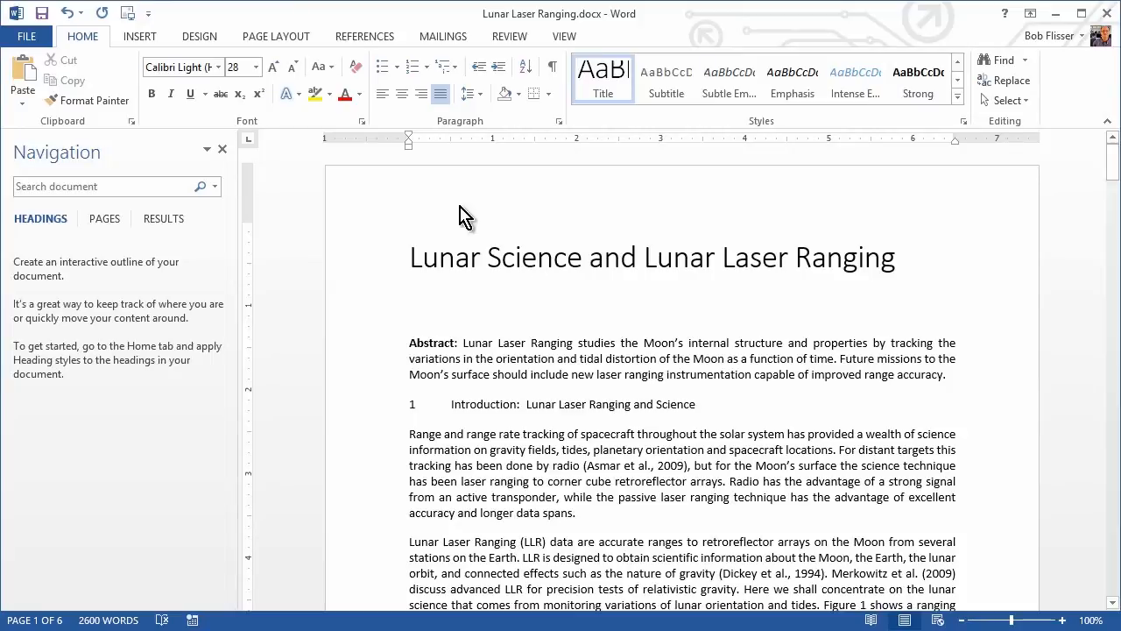
mouse_move(231, 312)
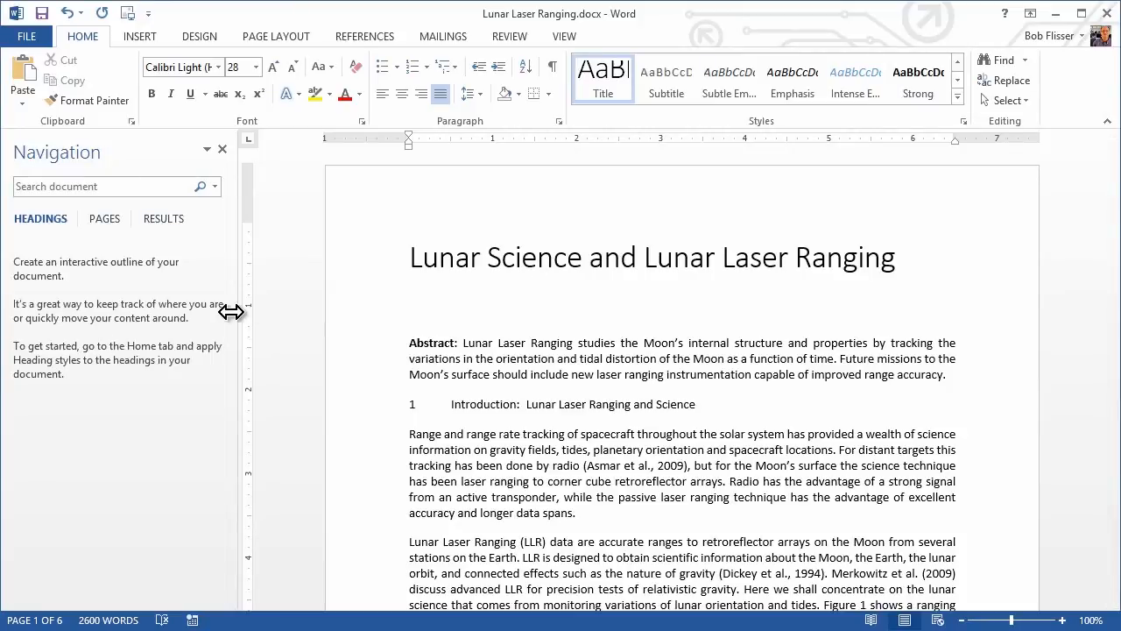
click(414, 255)
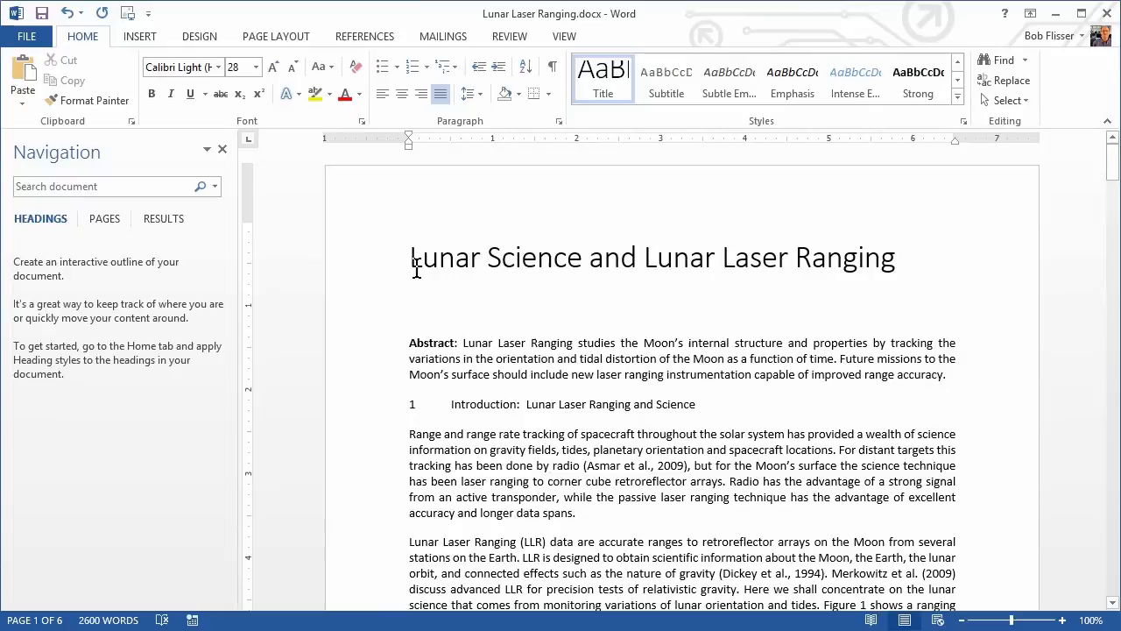
mouse_move(435, 266)
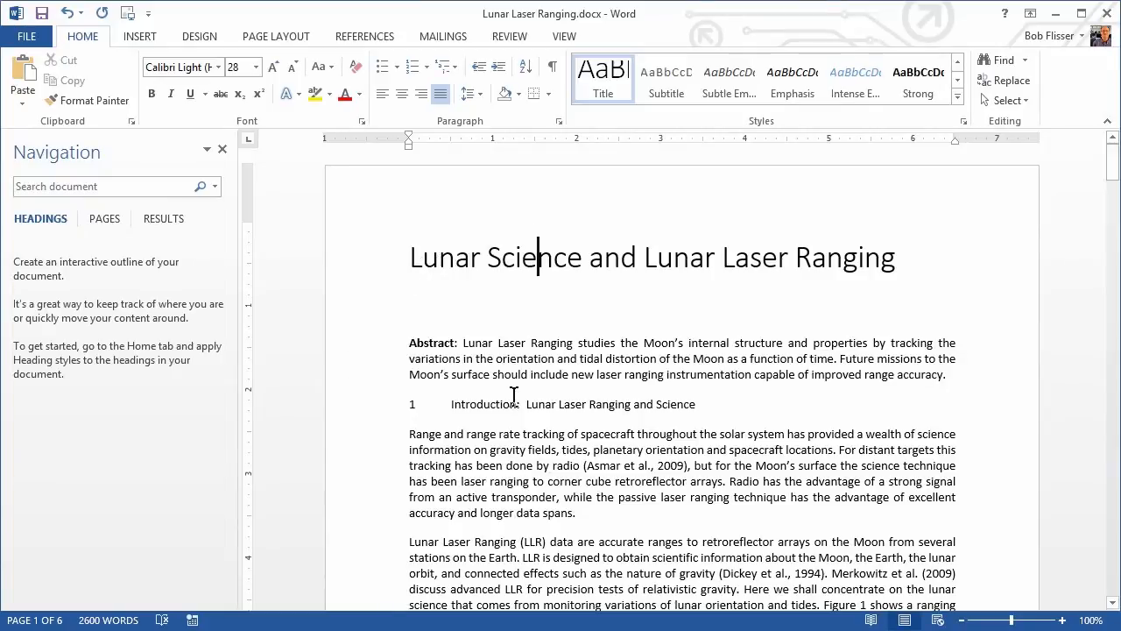
Apply Heading 1 to the Introduction and New Retroreflectors on the Moon section titles
click(490, 403)
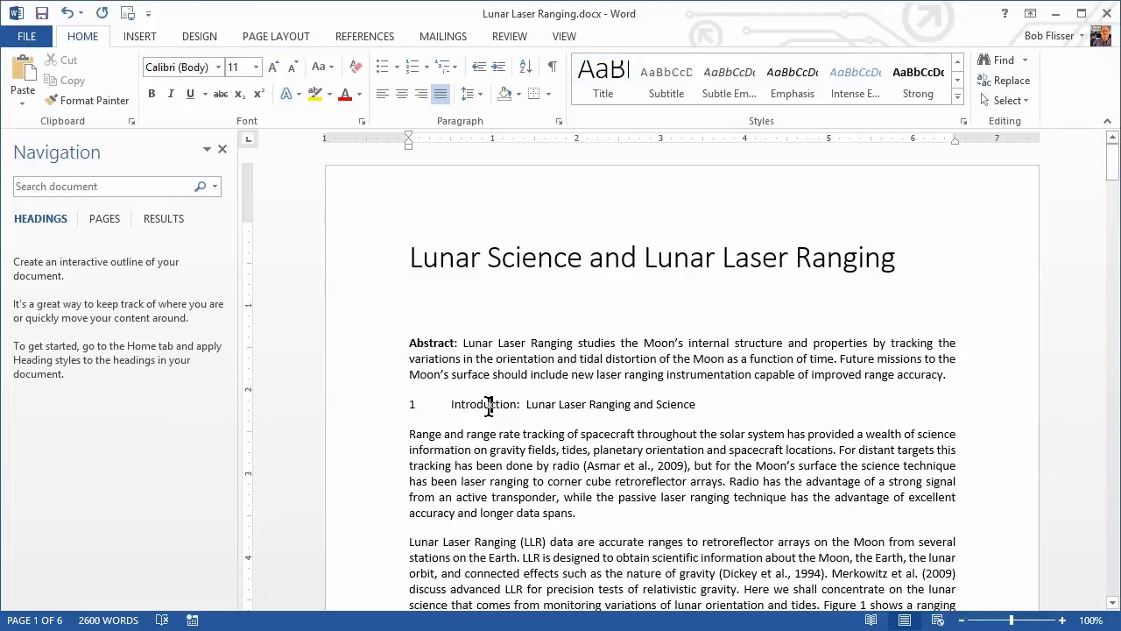
click(960, 112)
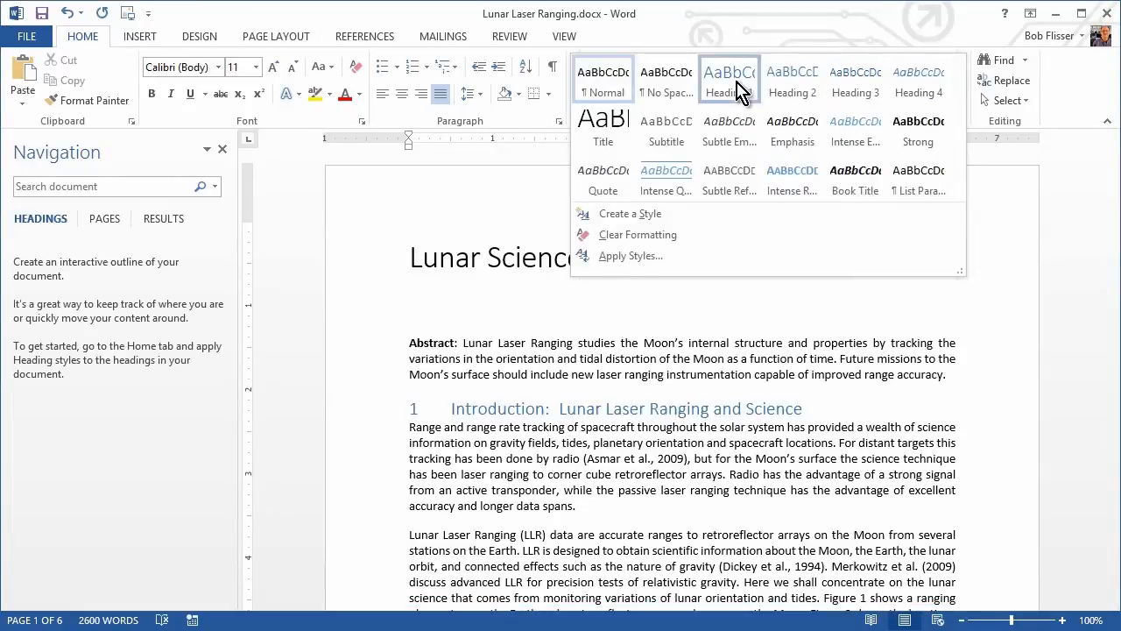
click(729, 79)
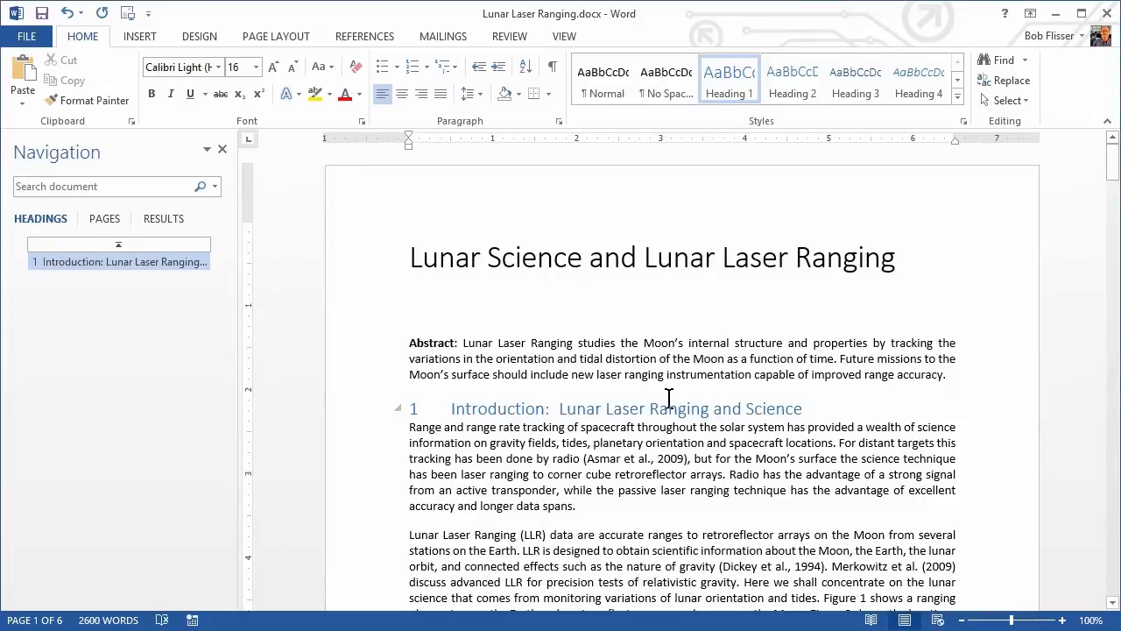
scroll(down, 3)
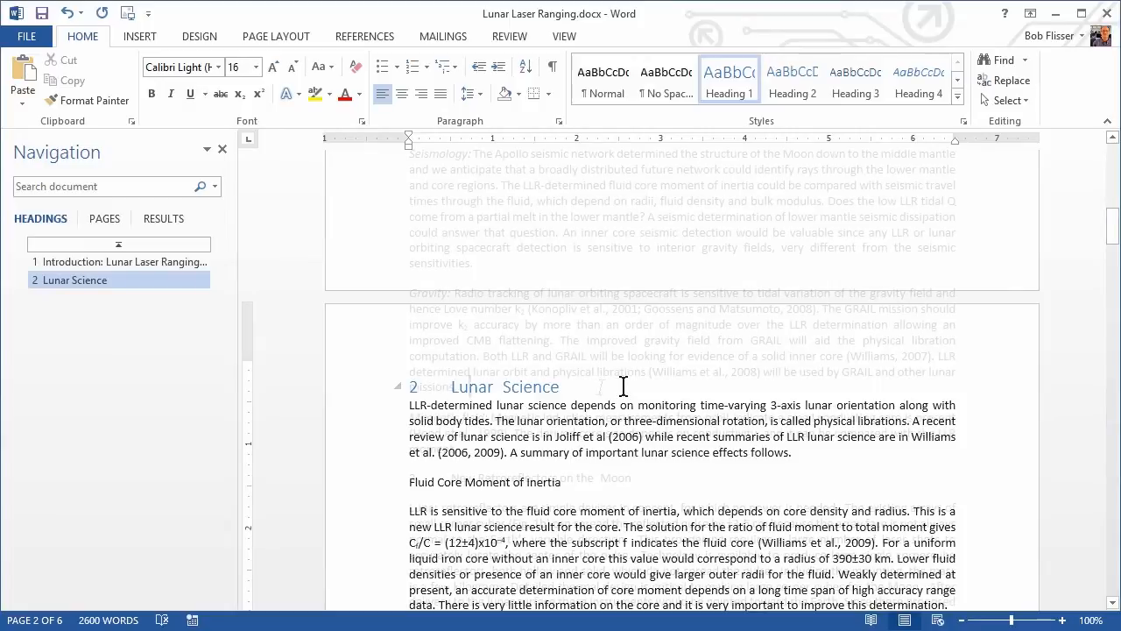
scroll(down, 3)
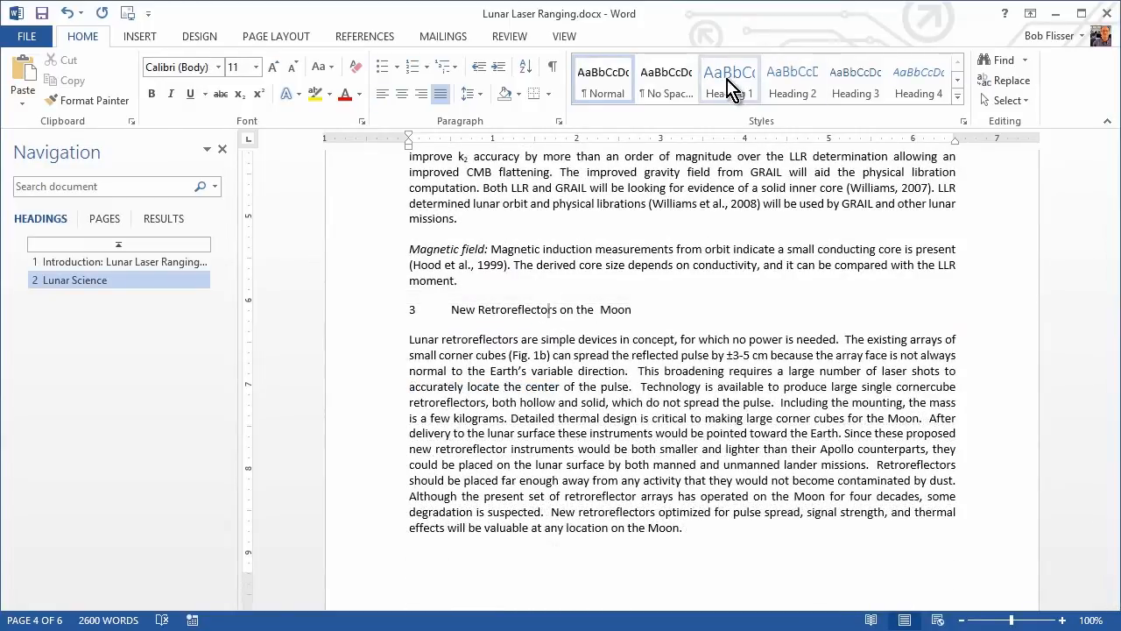
click(729, 79)
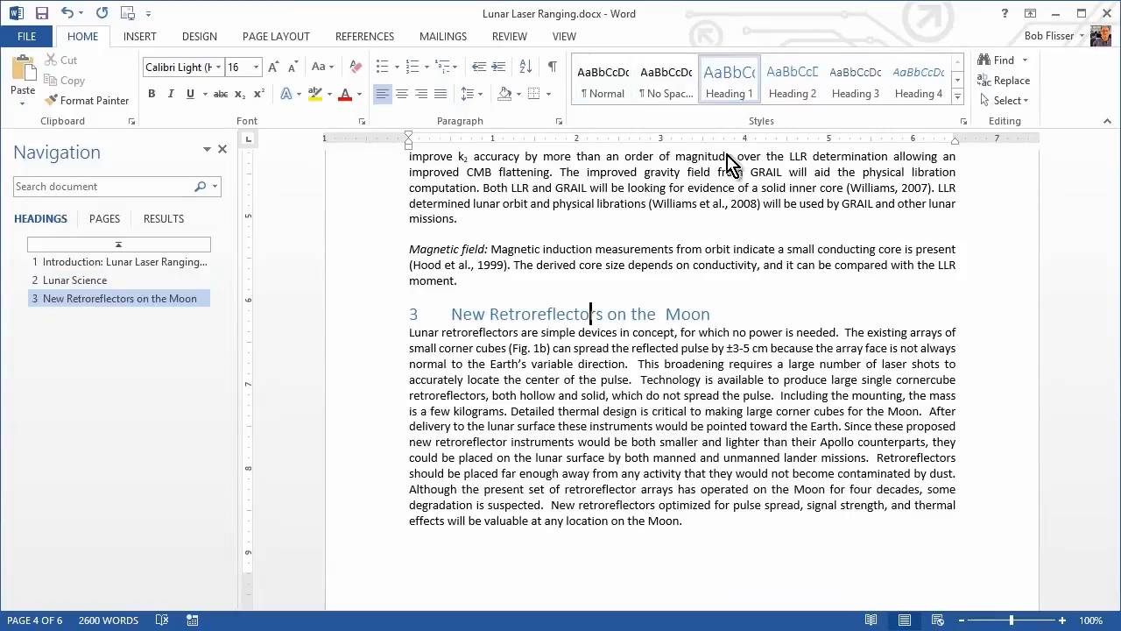
mouse_move(129, 298)
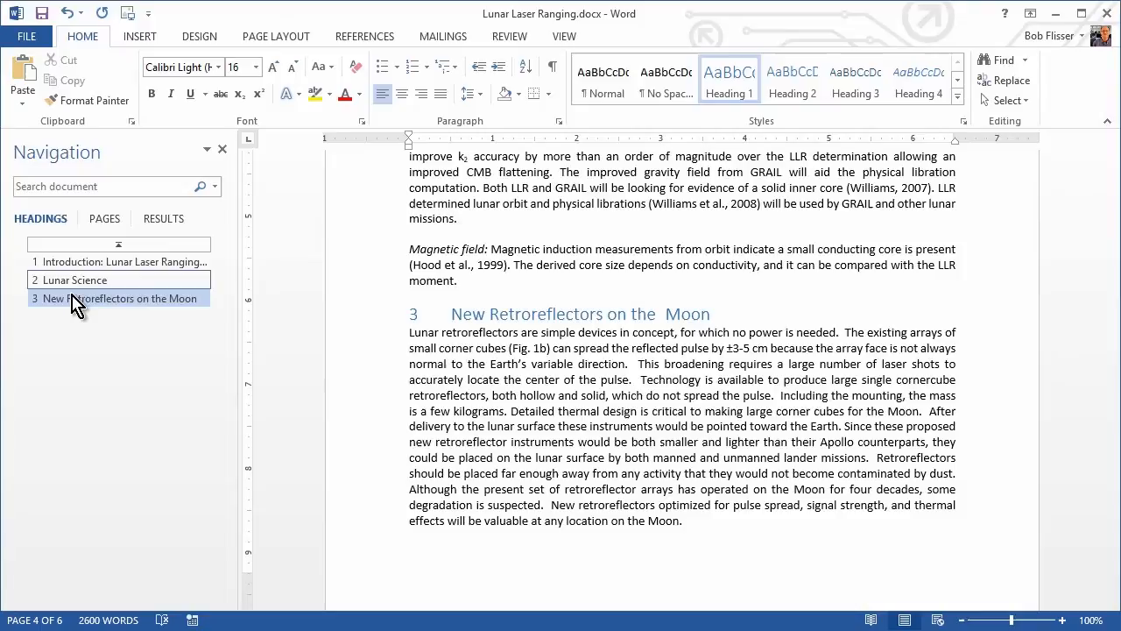
Move through the Lunar Science sections and restyle subsection titles such as Core Oblateness as Heading 2
click(73, 280)
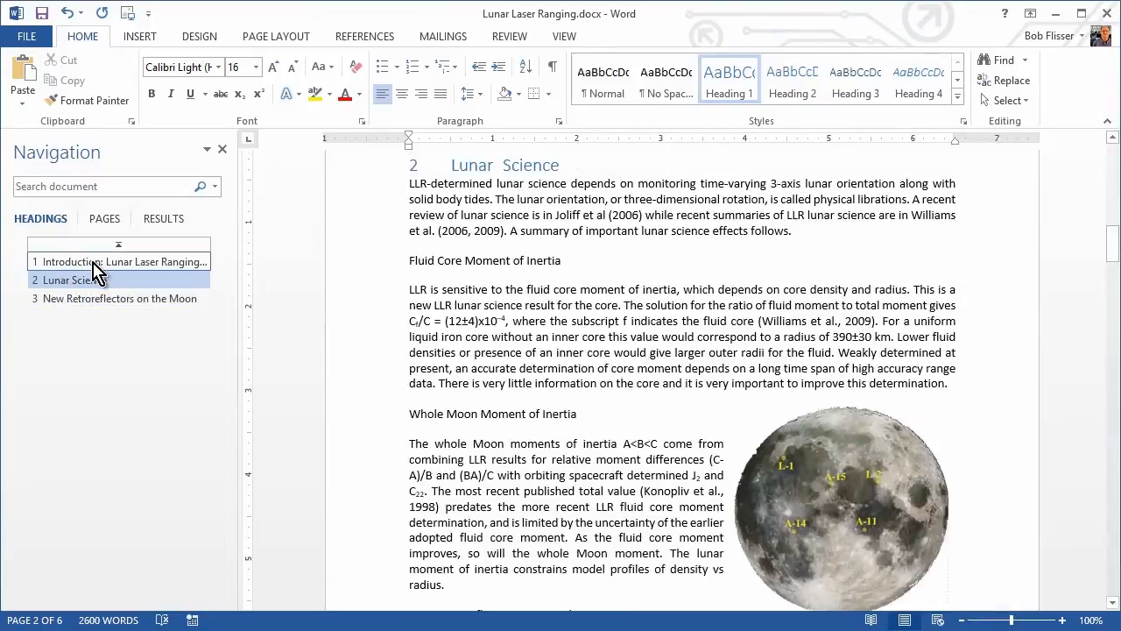
click(119, 261)
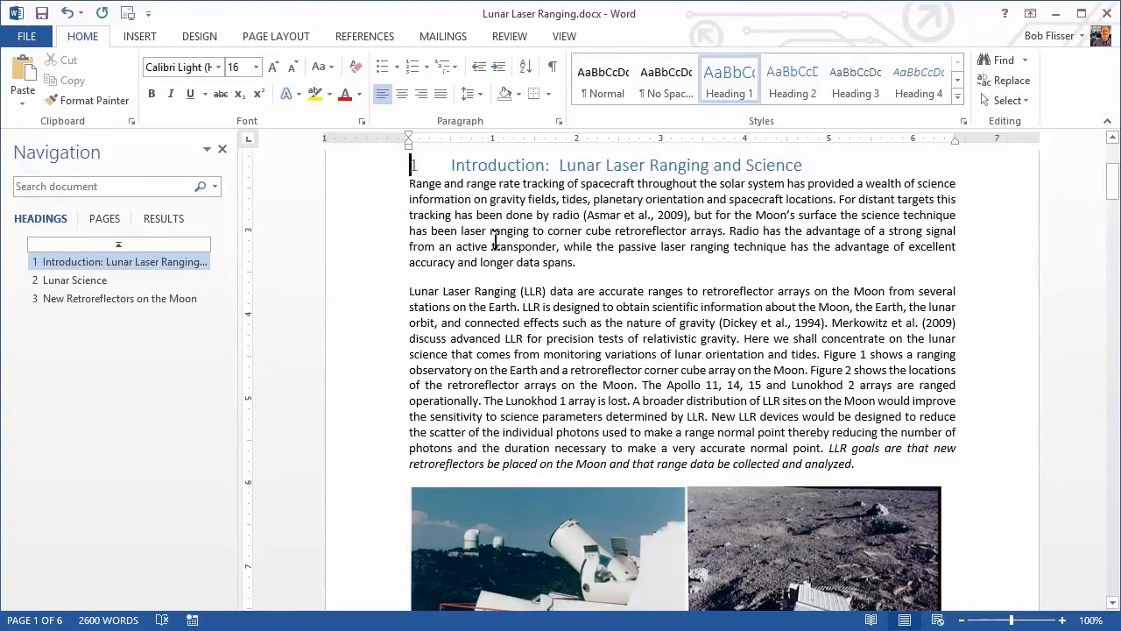
mouse_move(126, 254)
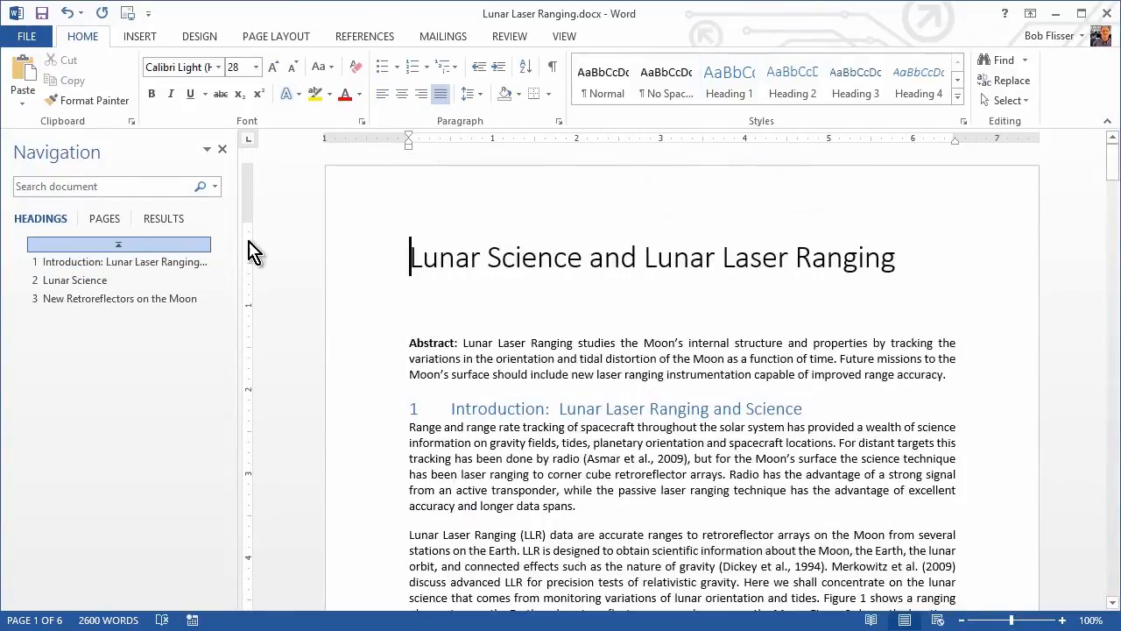
mouse_move(466, 284)
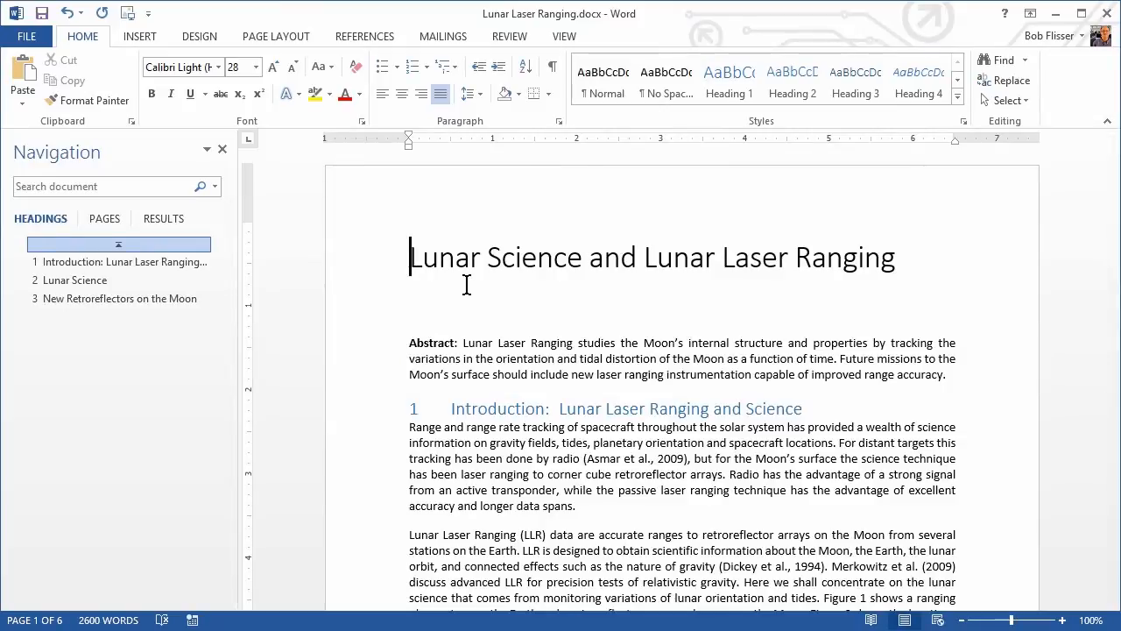
click(73, 280)
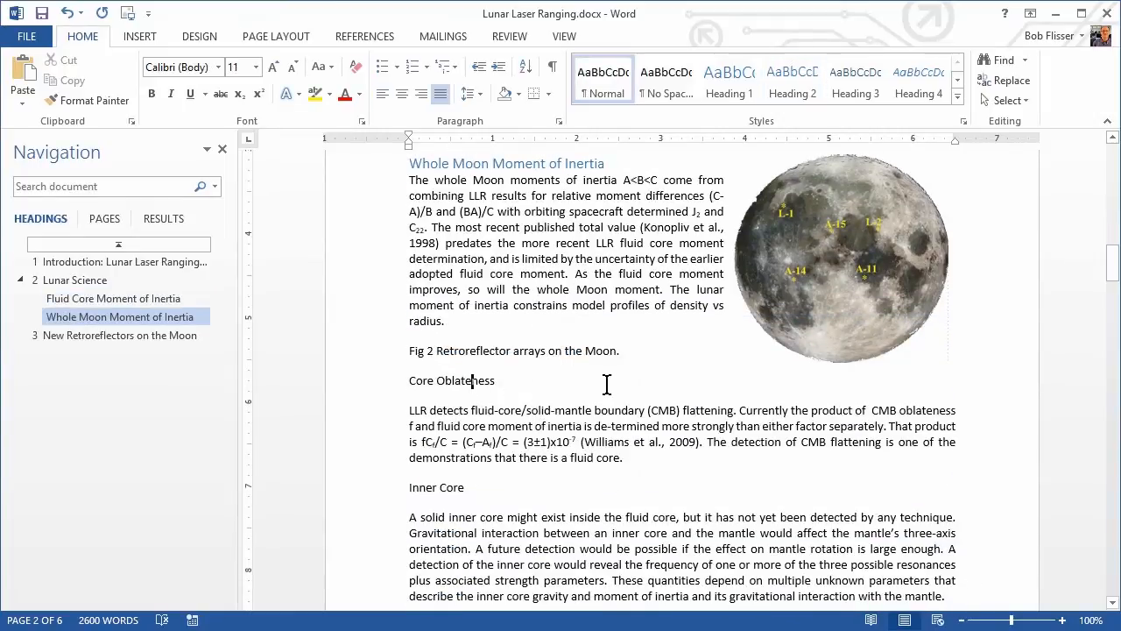
click(792, 79)
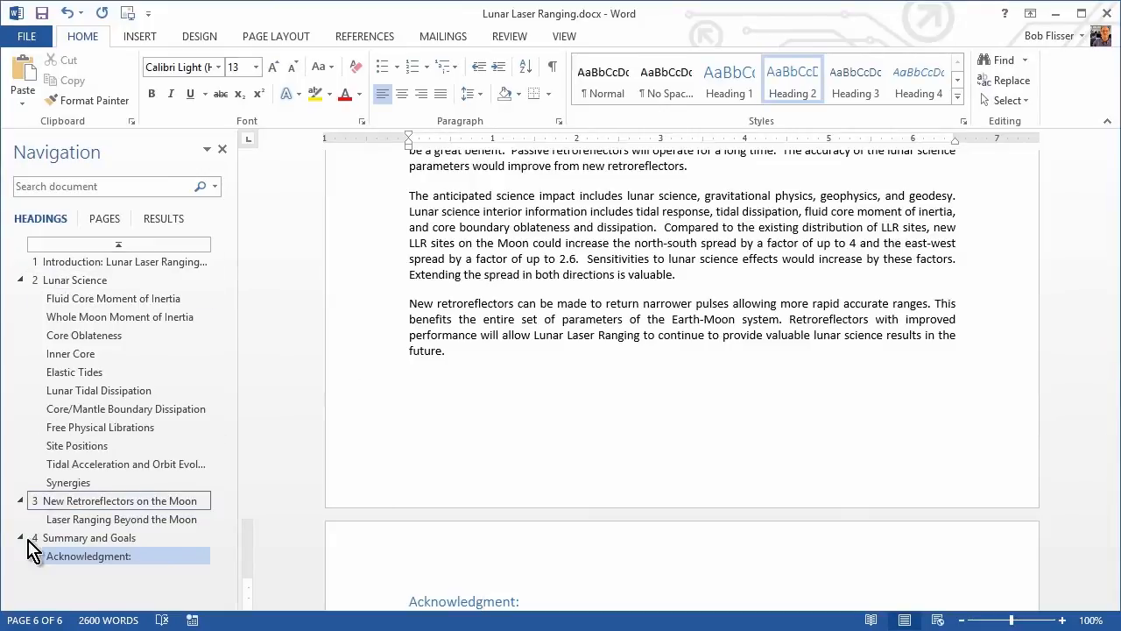
click(88, 556)
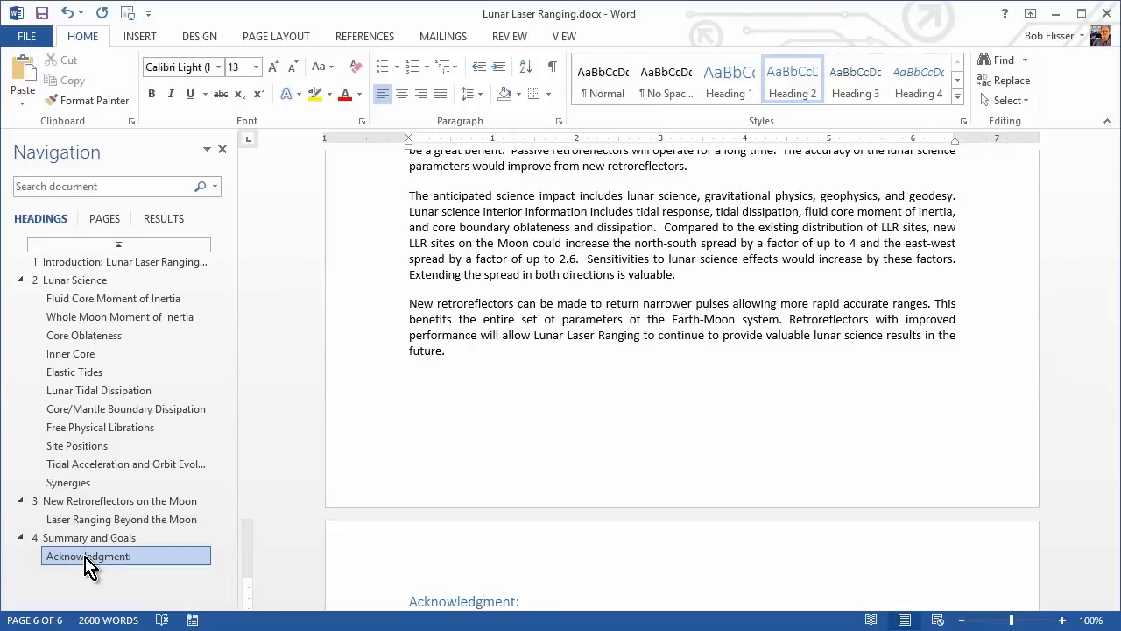
Check Summary and Goals, Laser Ranging Beyond the Moon, Site Positions and New Retroreflectors in the Navigation pane
click(91, 538)
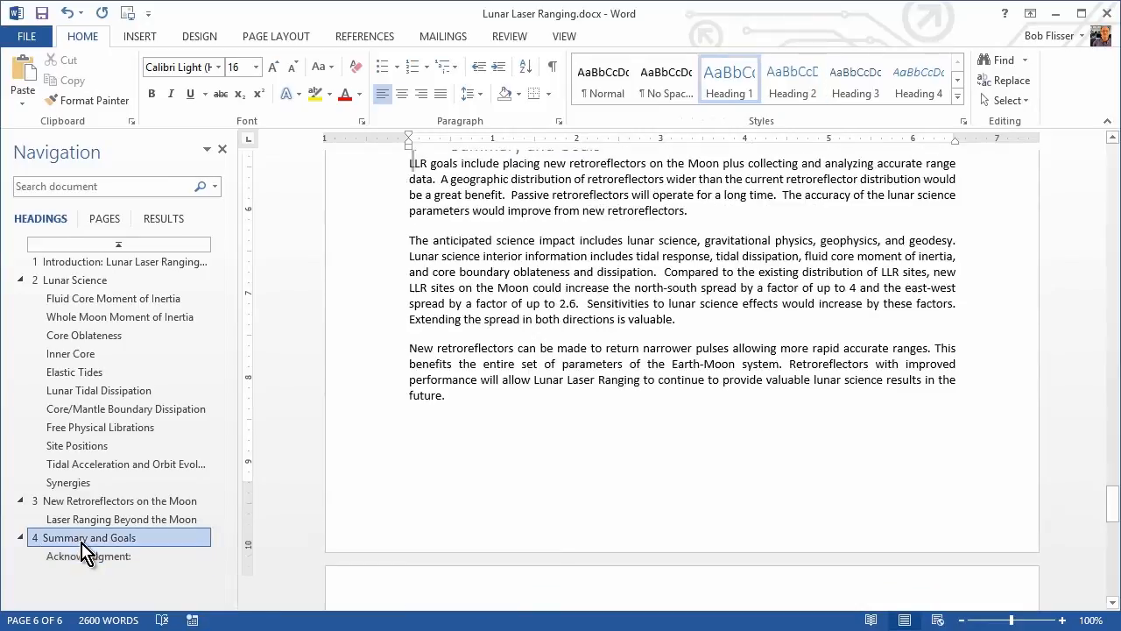
click(121, 518)
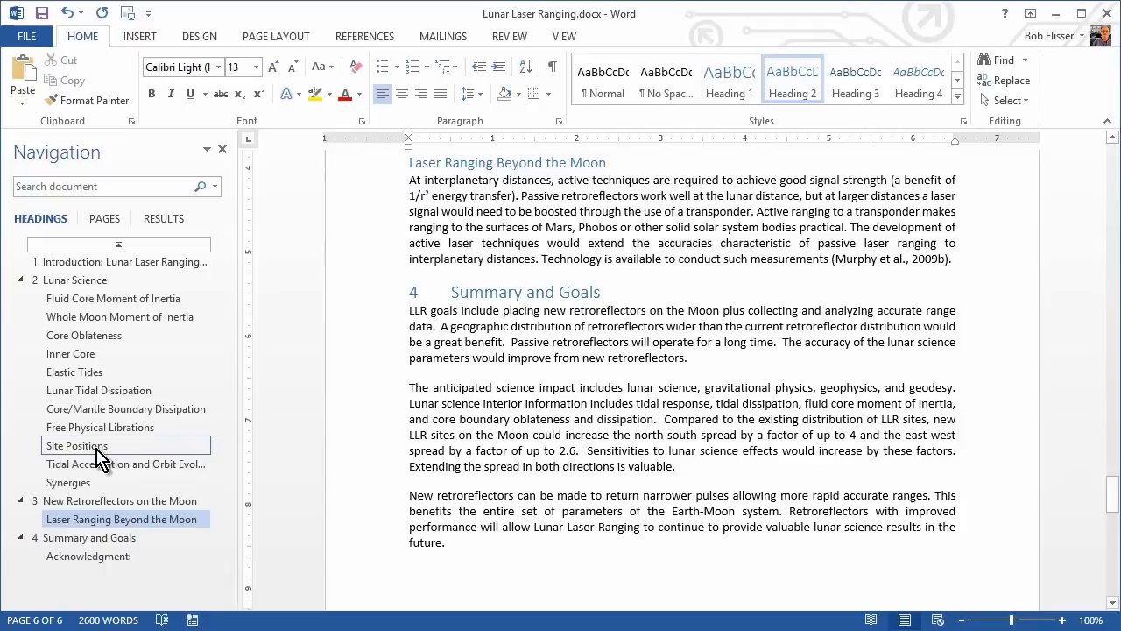
click(77, 445)
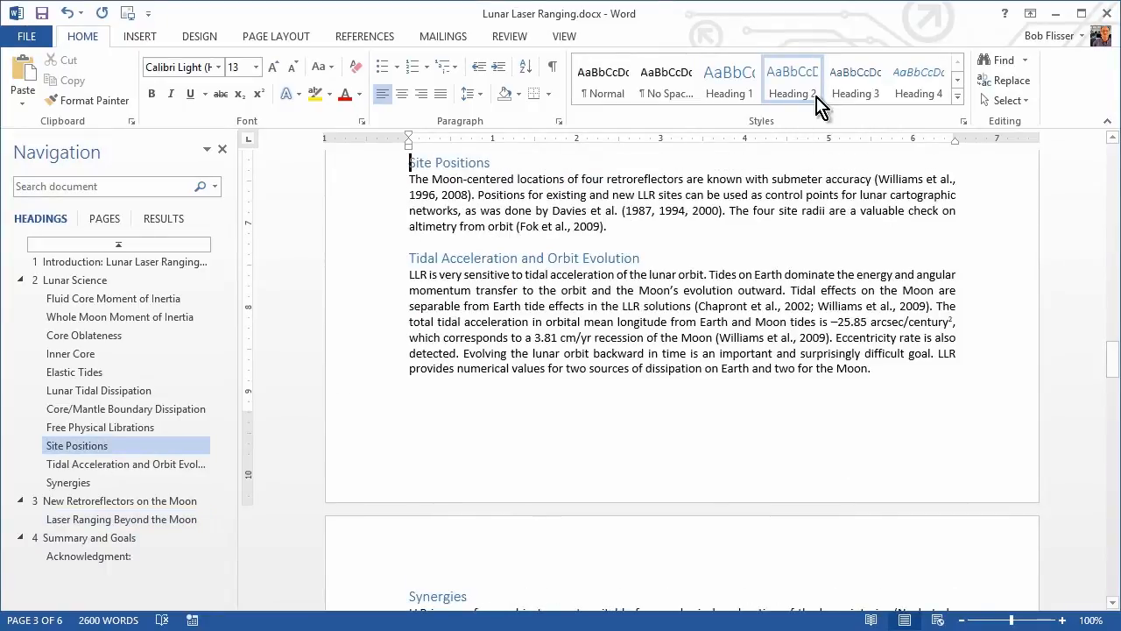
click(119, 502)
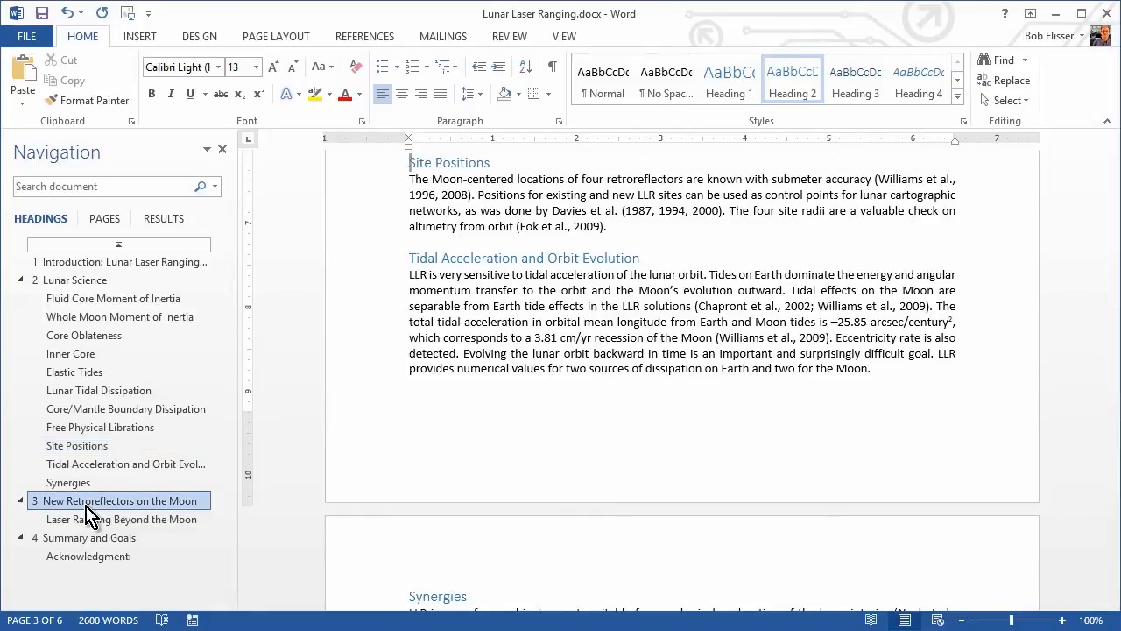
click(115, 501)
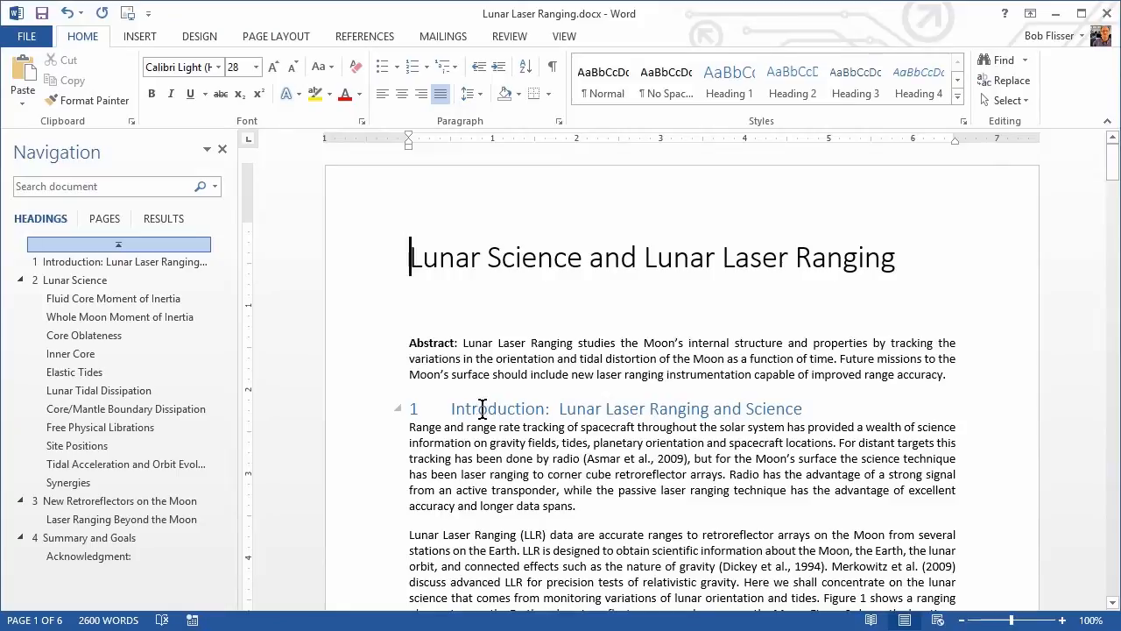
mouse_move(420, 410)
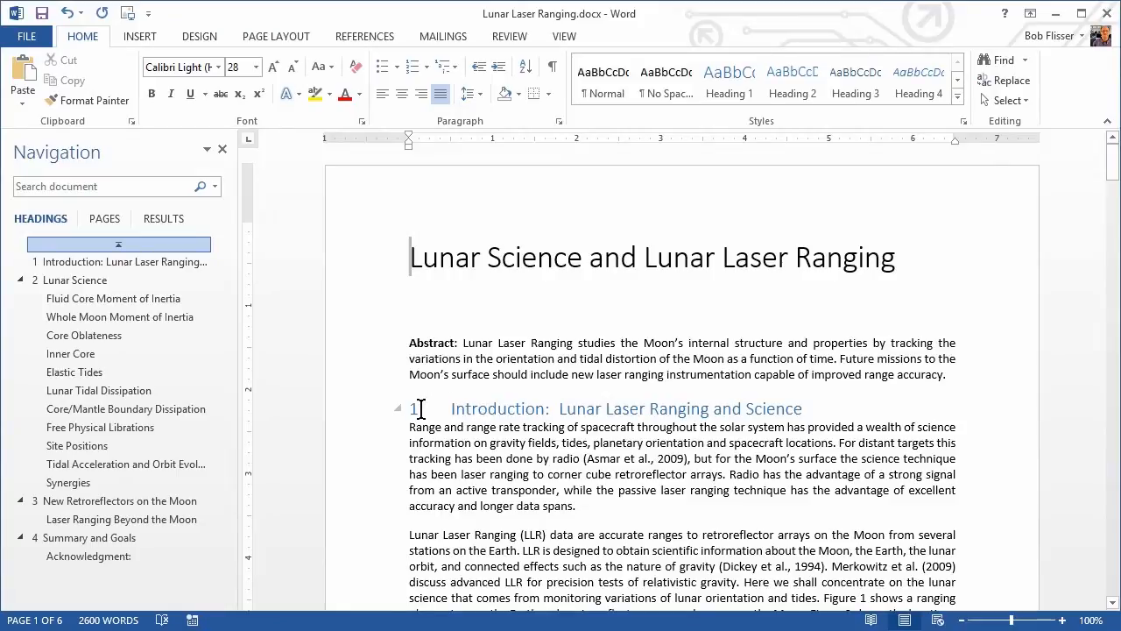
mouse_move(440, 408)
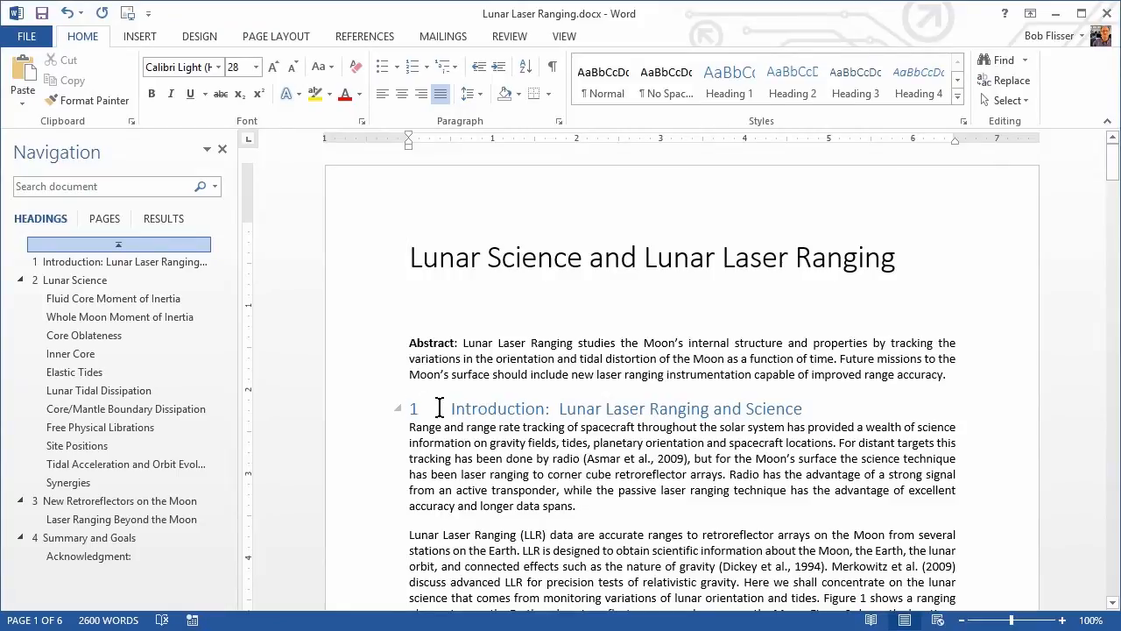
mouse_move(490, 409)
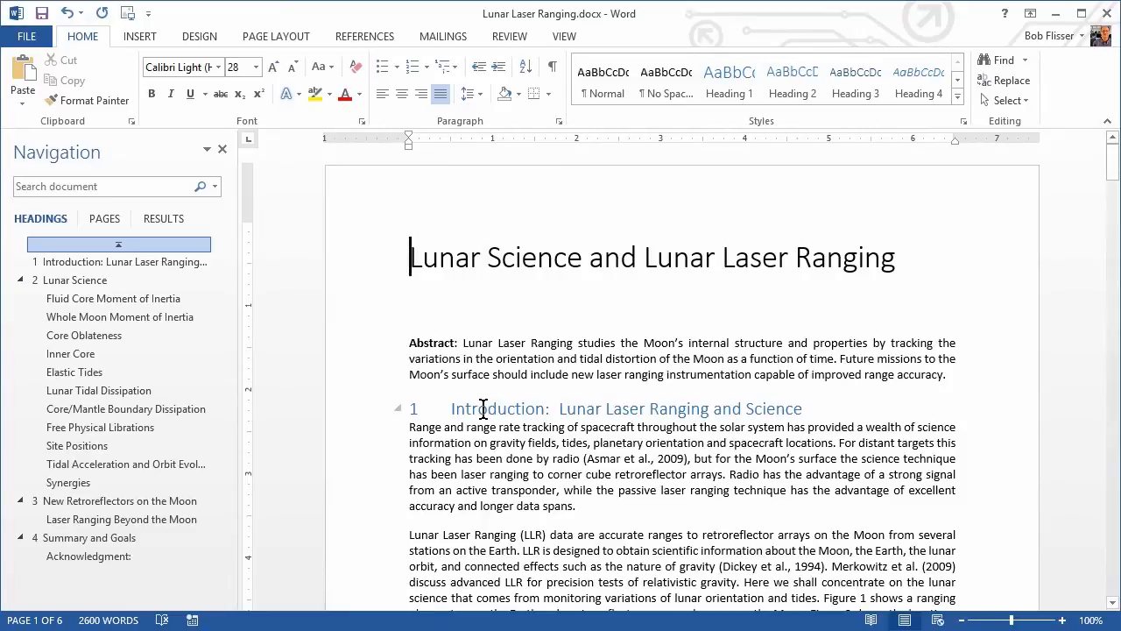
mouse_move(557, 409)
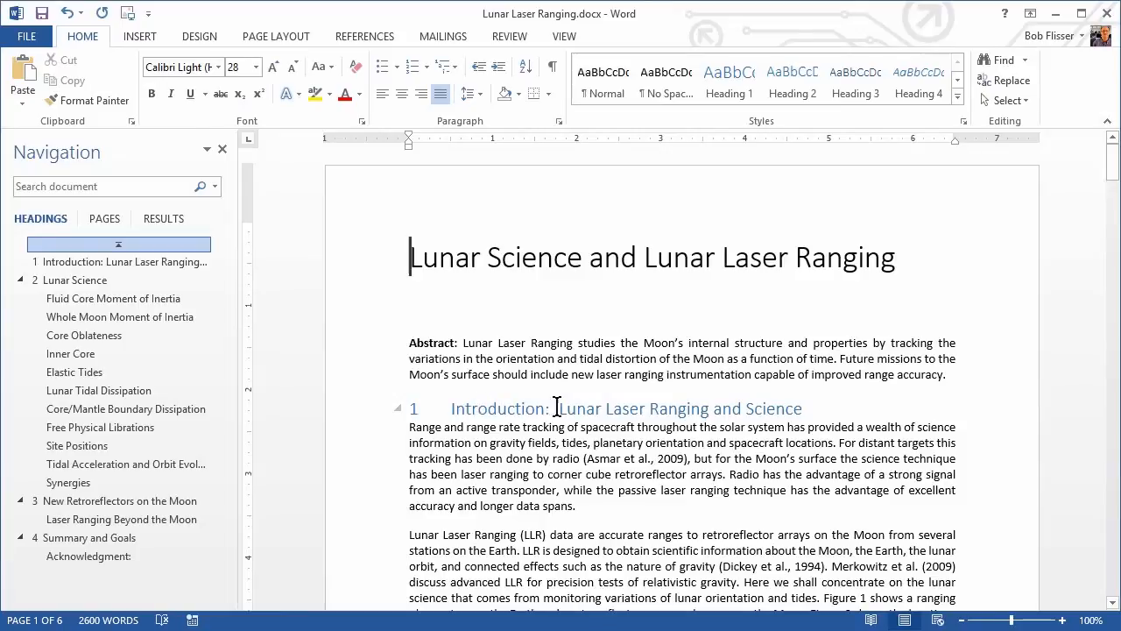
mouse_move(484, 409)
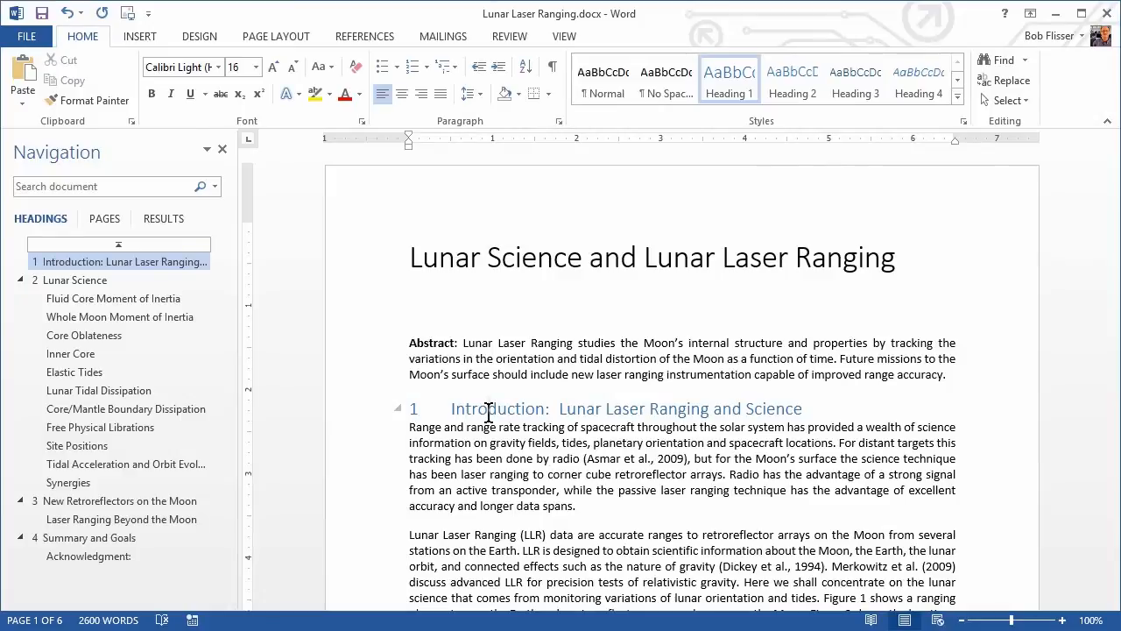
mouse_move(434, 406)
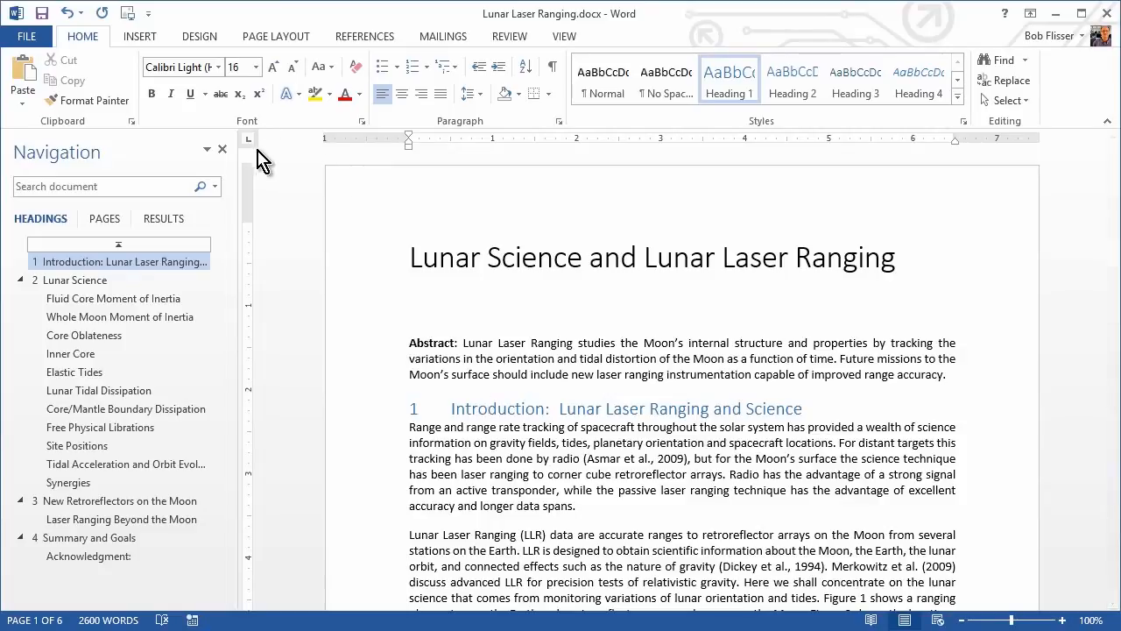
Place the caret at the Introduction heading near the top of the document
click(489, 408)
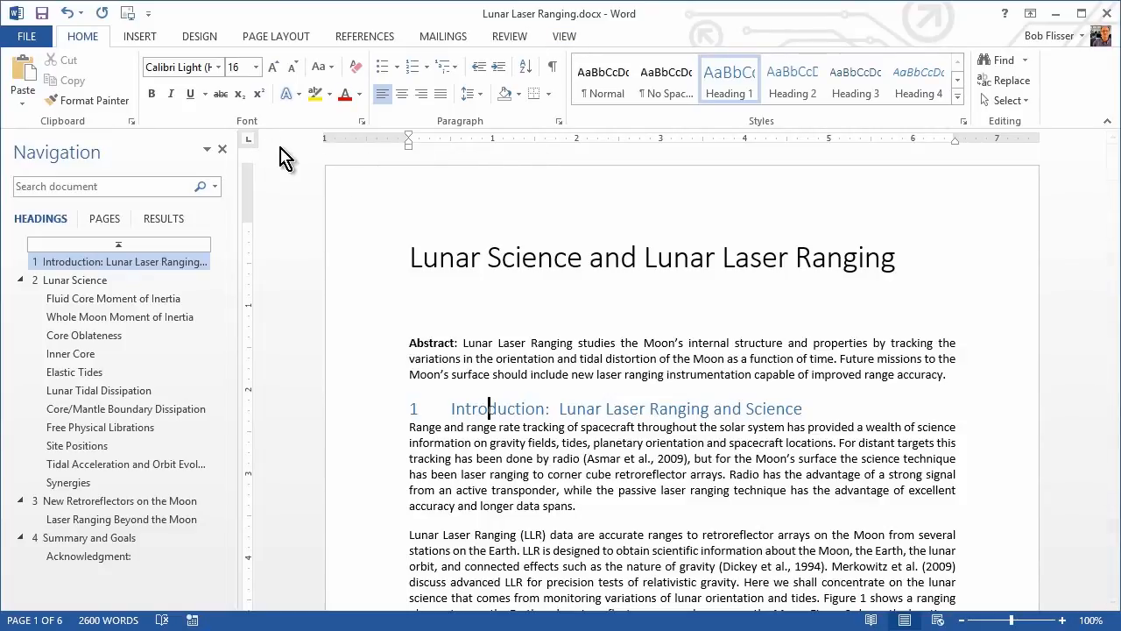
mouse_move(248, 156)
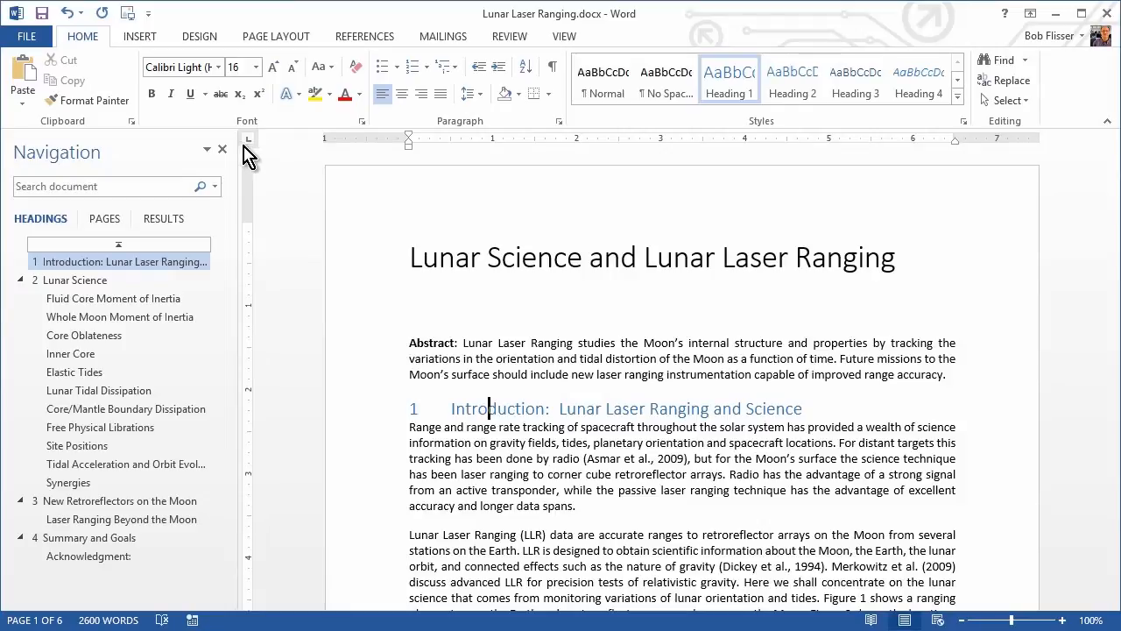
mouse_move(264, 154)
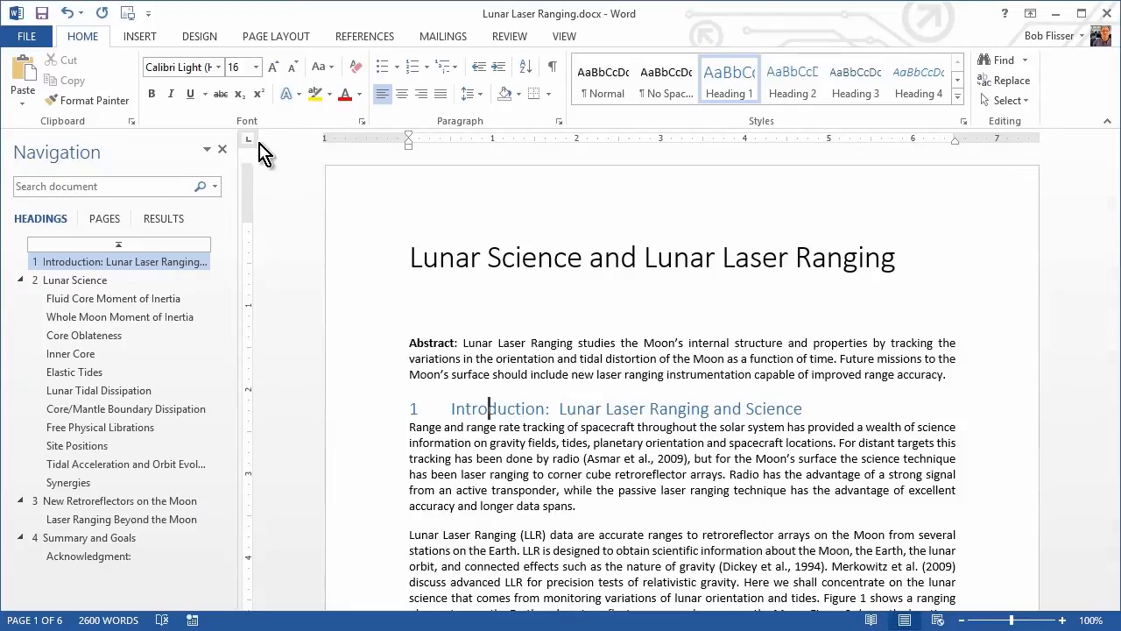
mouse_move(249, 140)
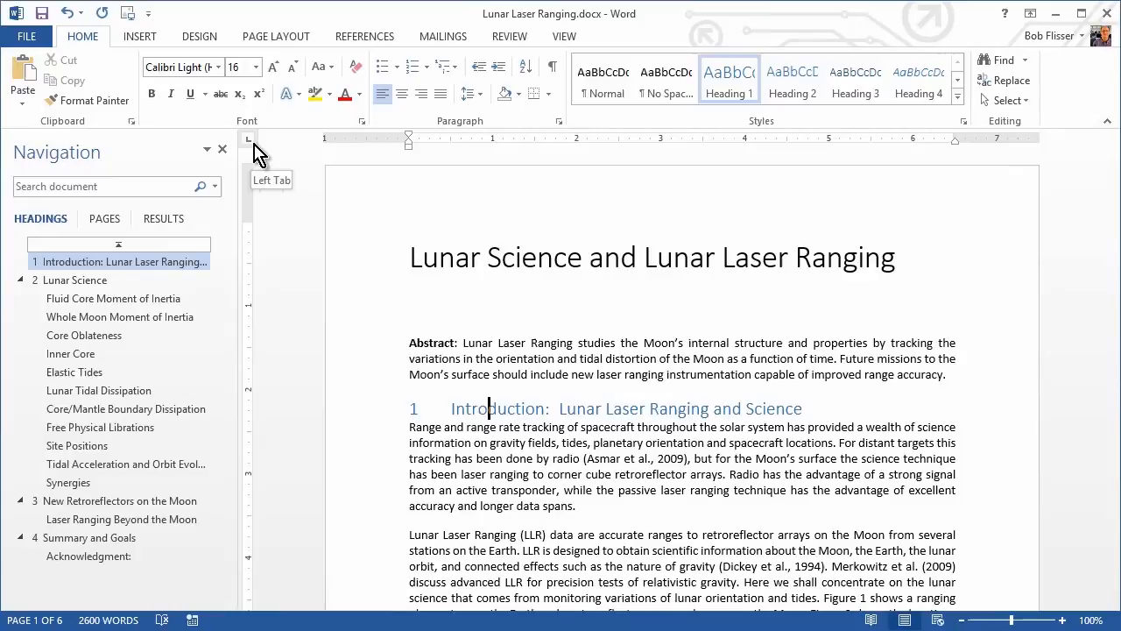
mouse_move(431, 149)
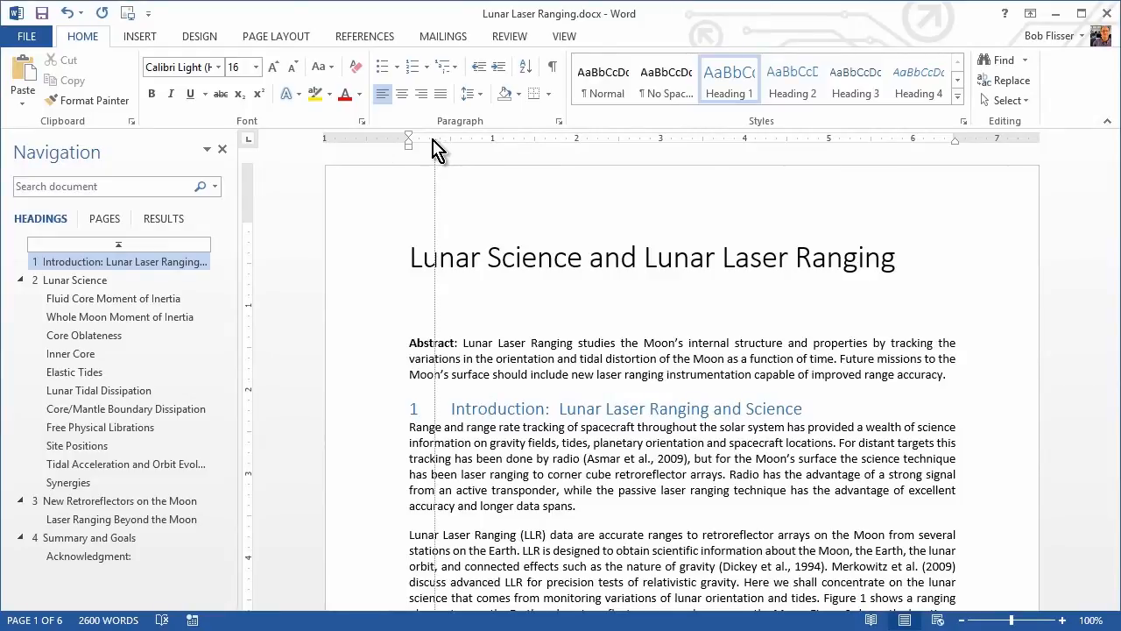
Set the selected Introduction heading in Franklin Gothic Demi with a dark theme text colour
click(473, 409)
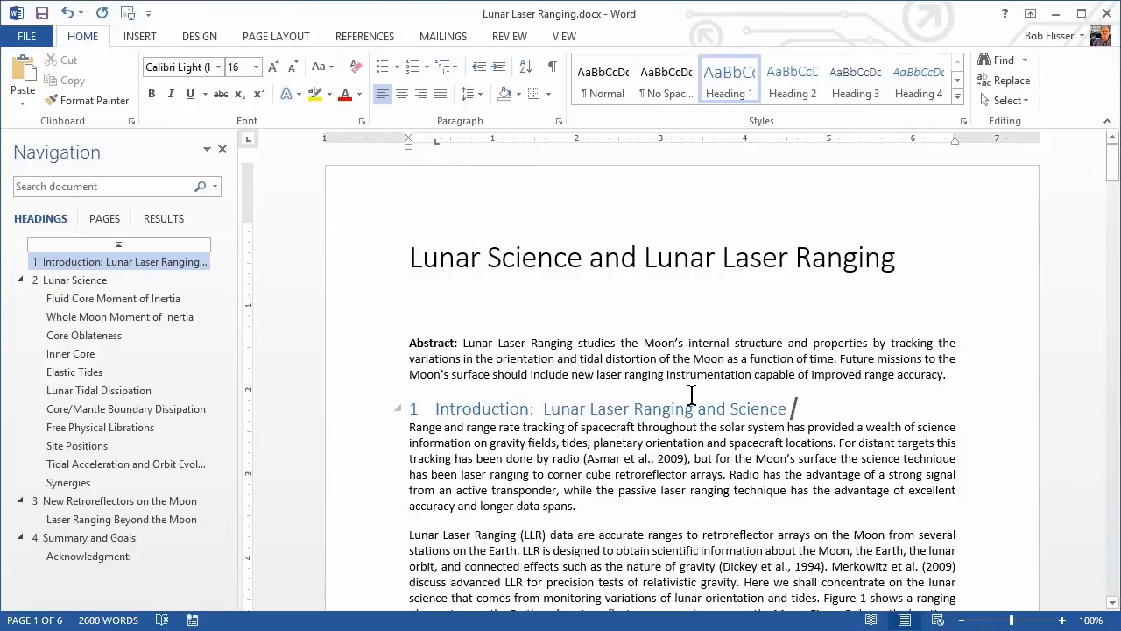
triple_click(605, 408)
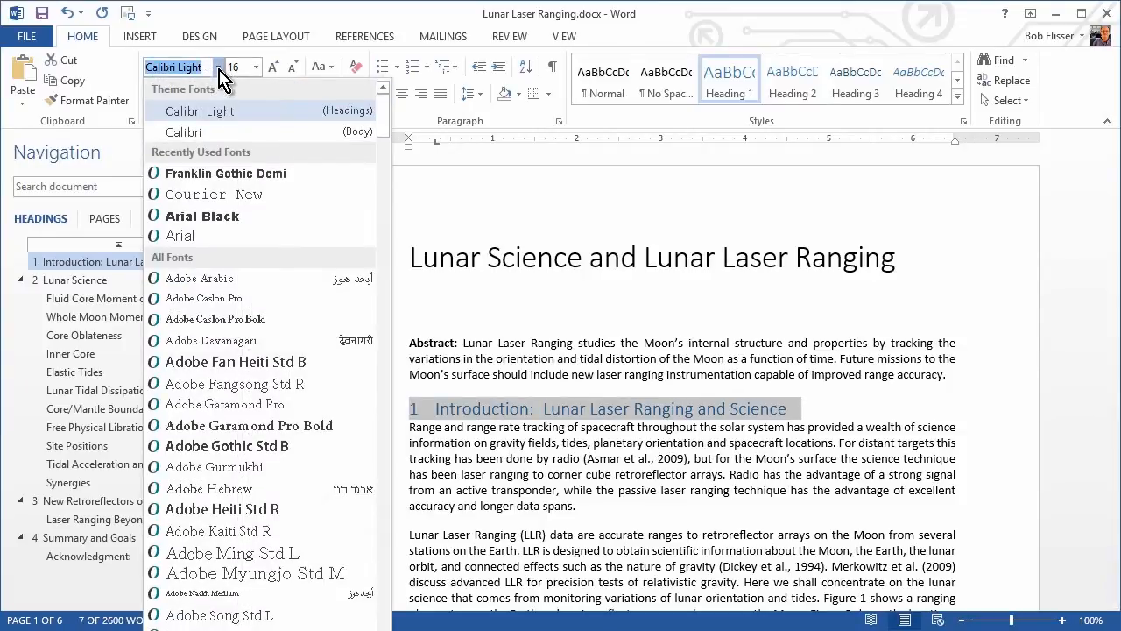
mouse_move(226, 173)
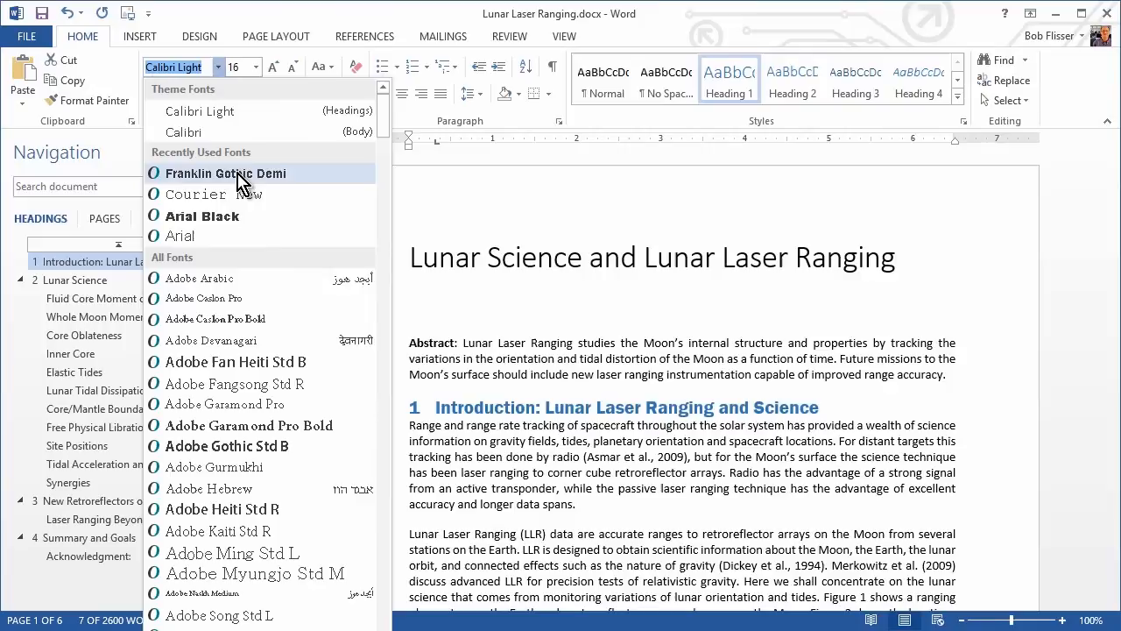
click(226, 173)
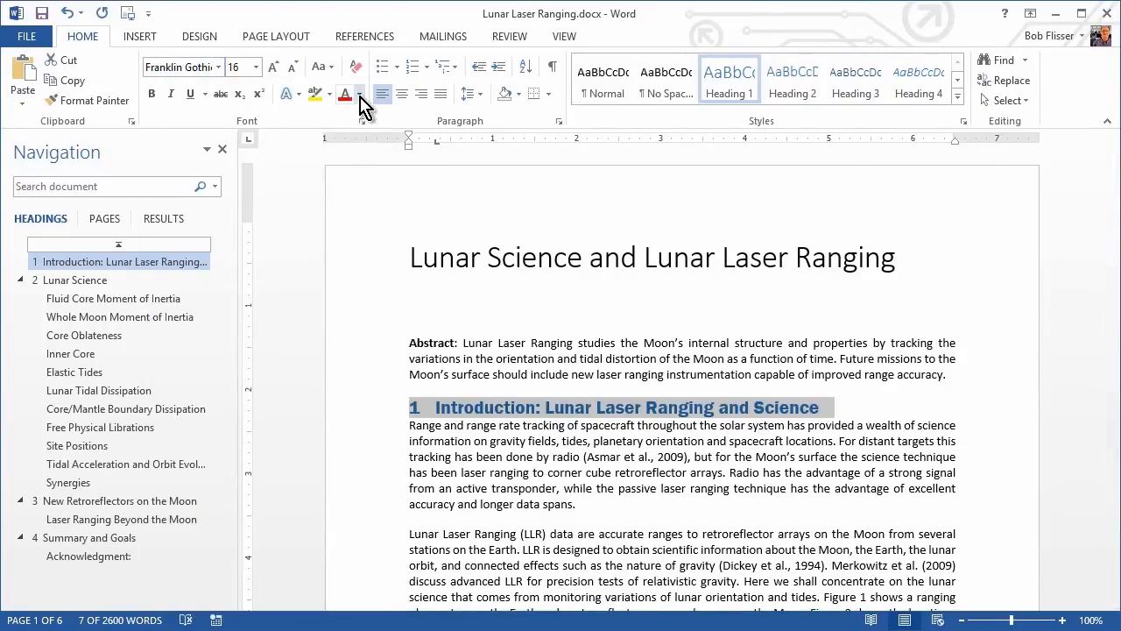
click(358, 95)
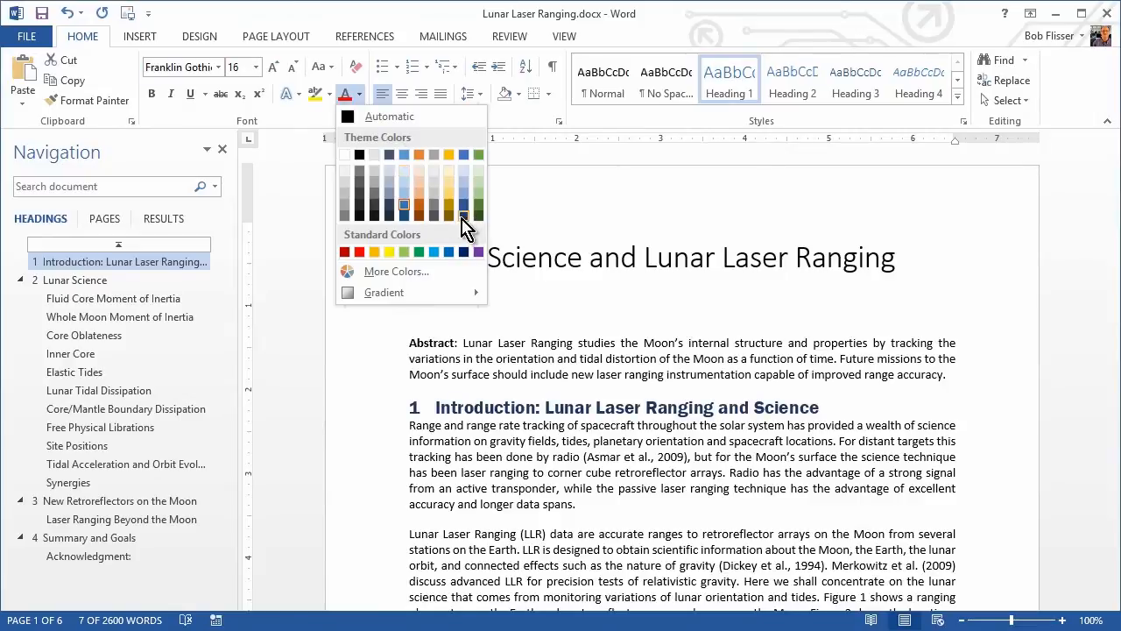
click(403, 203)
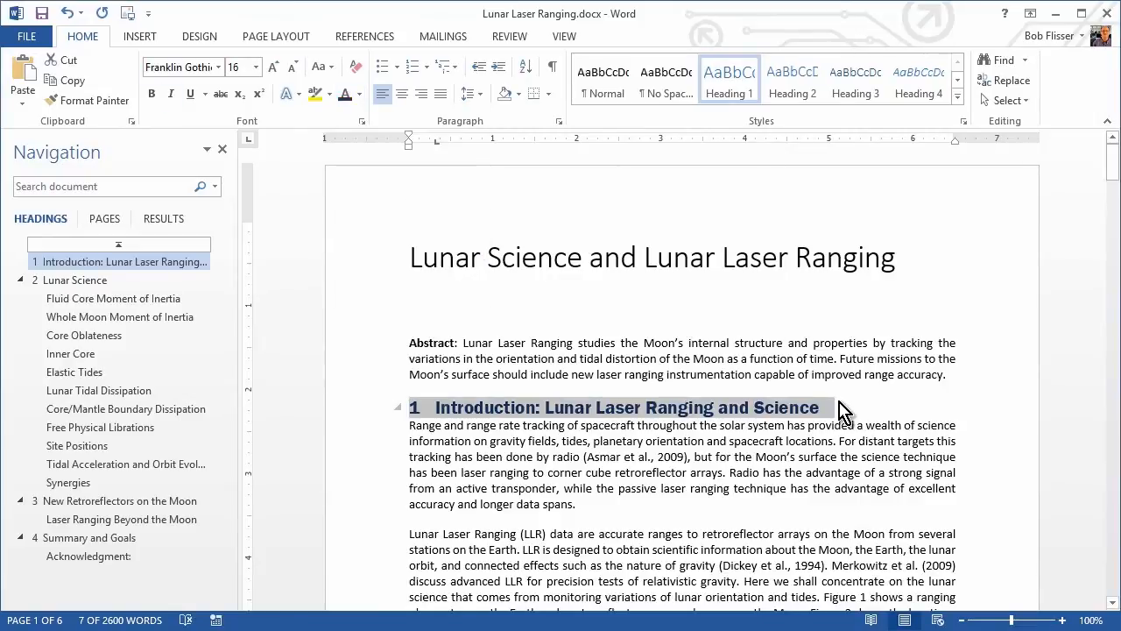
click(603, 407)
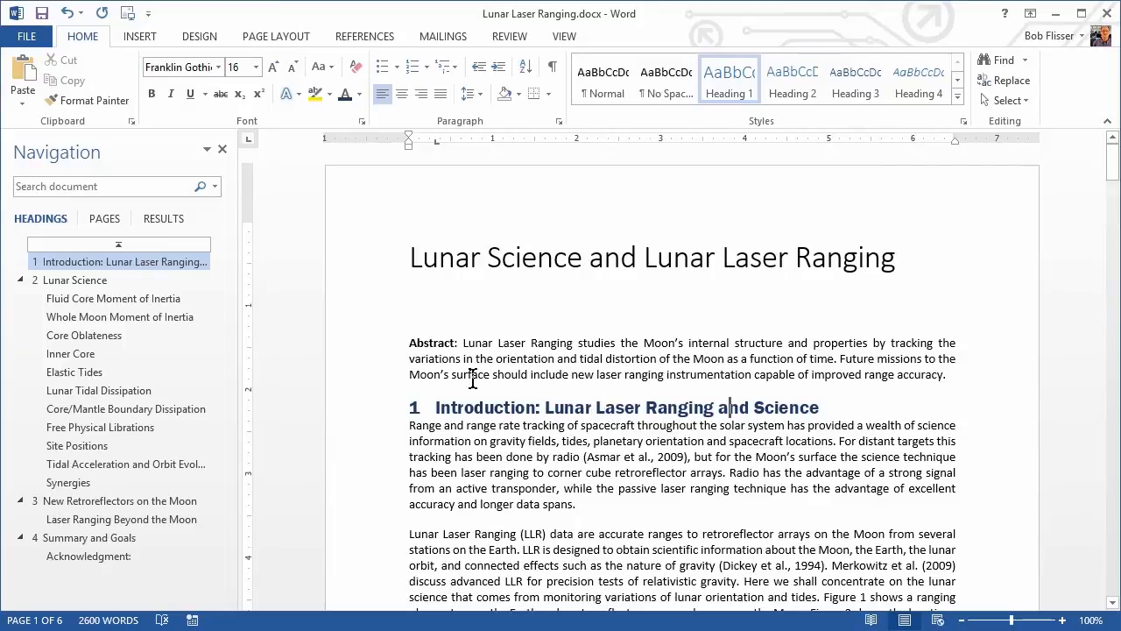
click(74, 280)
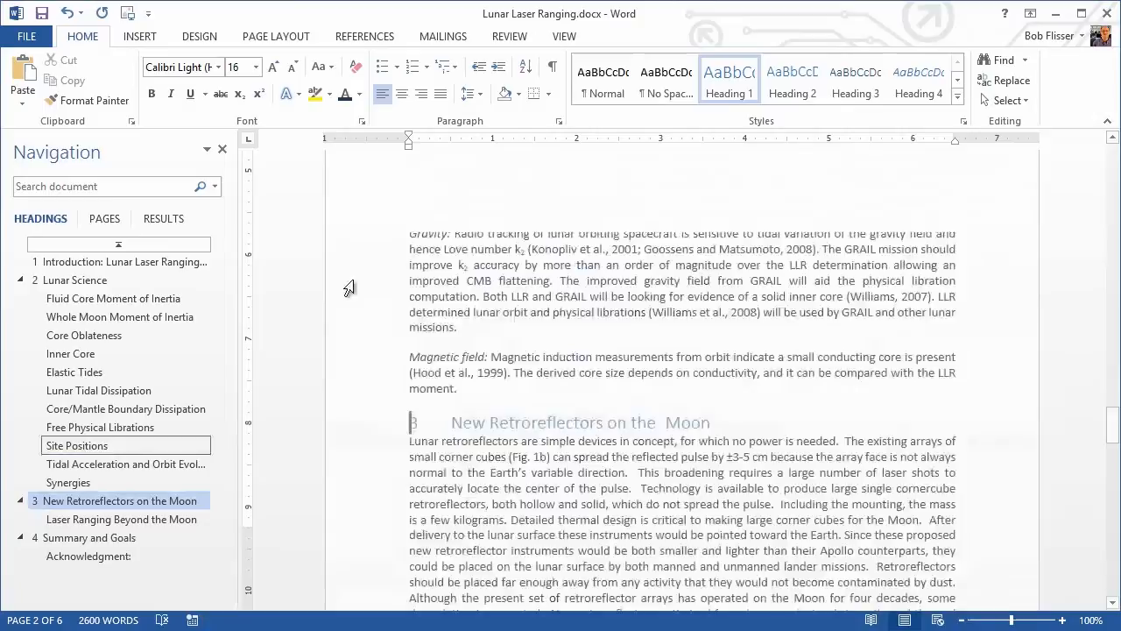
From the Introduction heading, bring up the Heading 1 style's context menu to update it to match
click(88, 536)
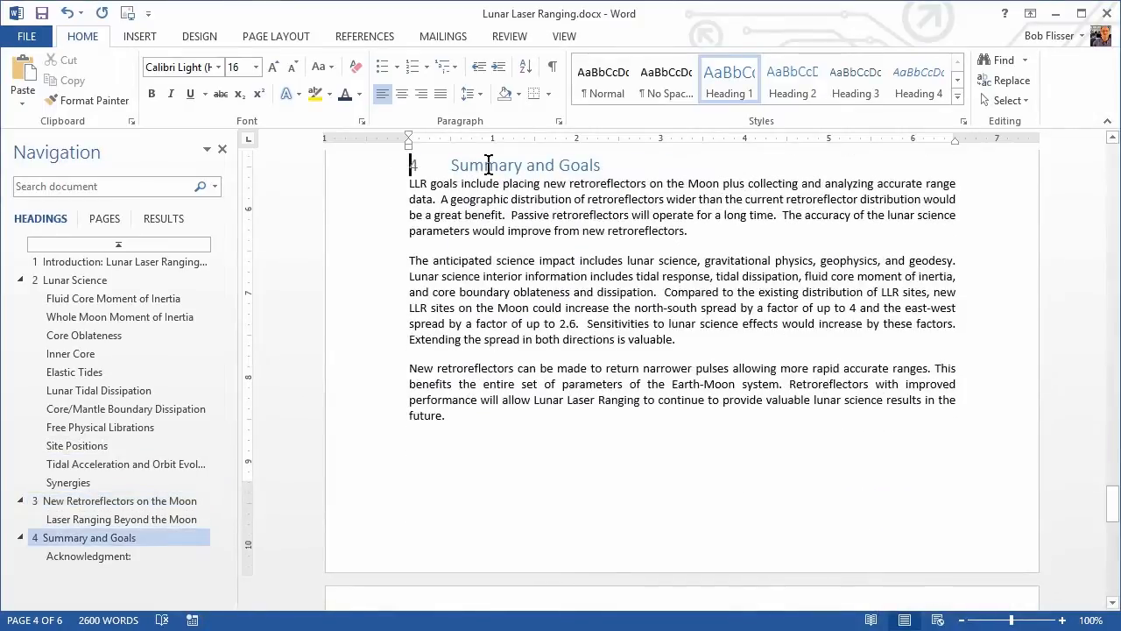
click(119, 261)
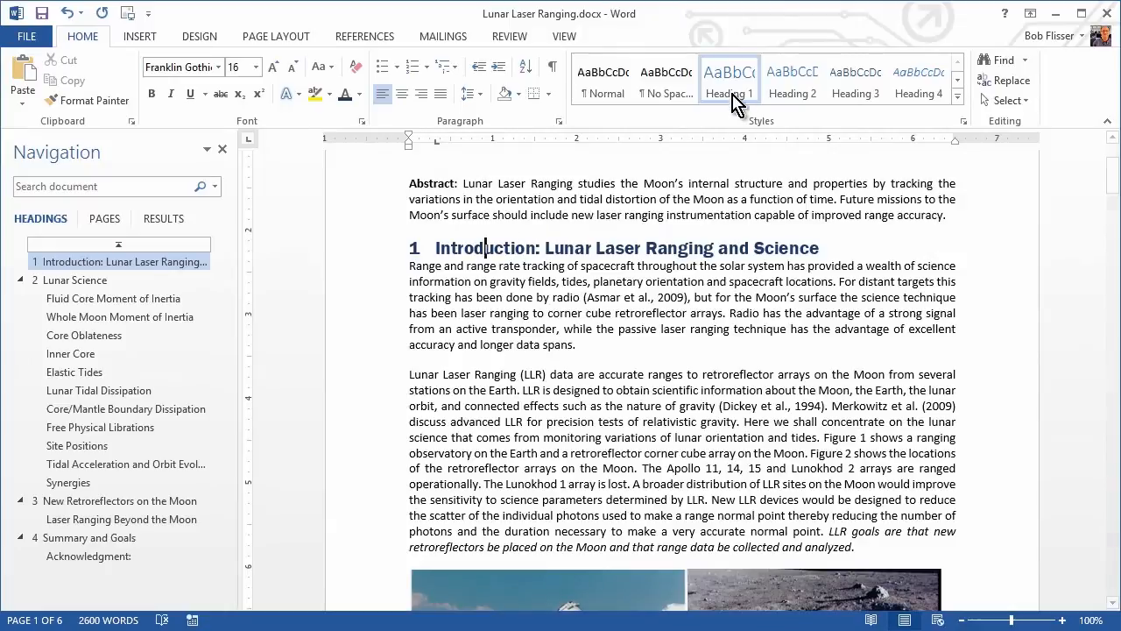
mouse_move(736, 98)
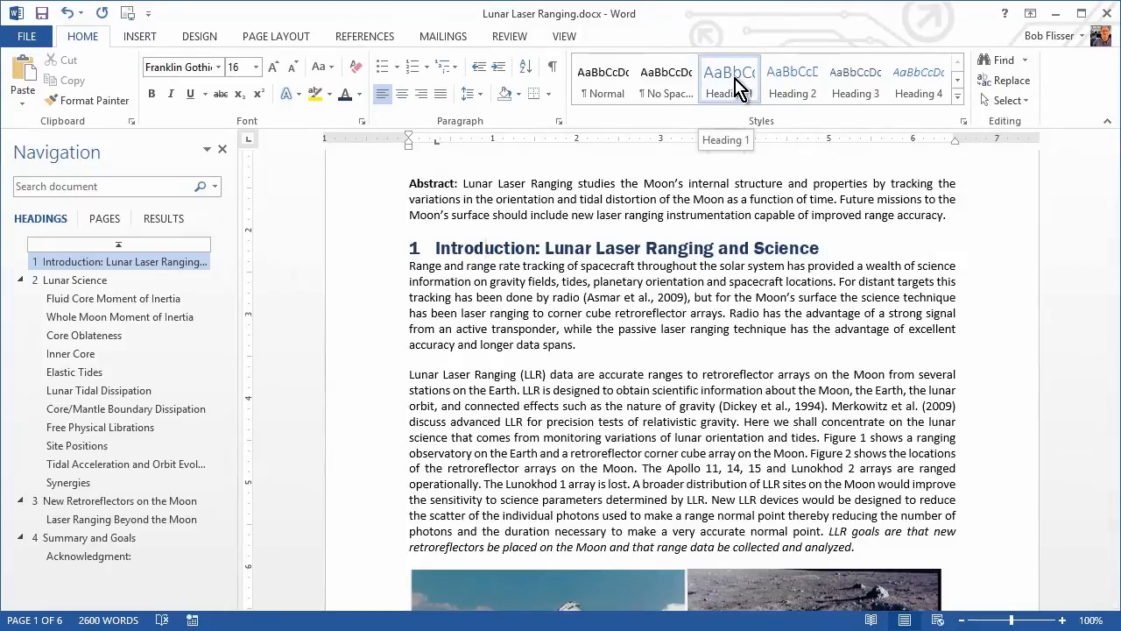
right_click(731, 79)
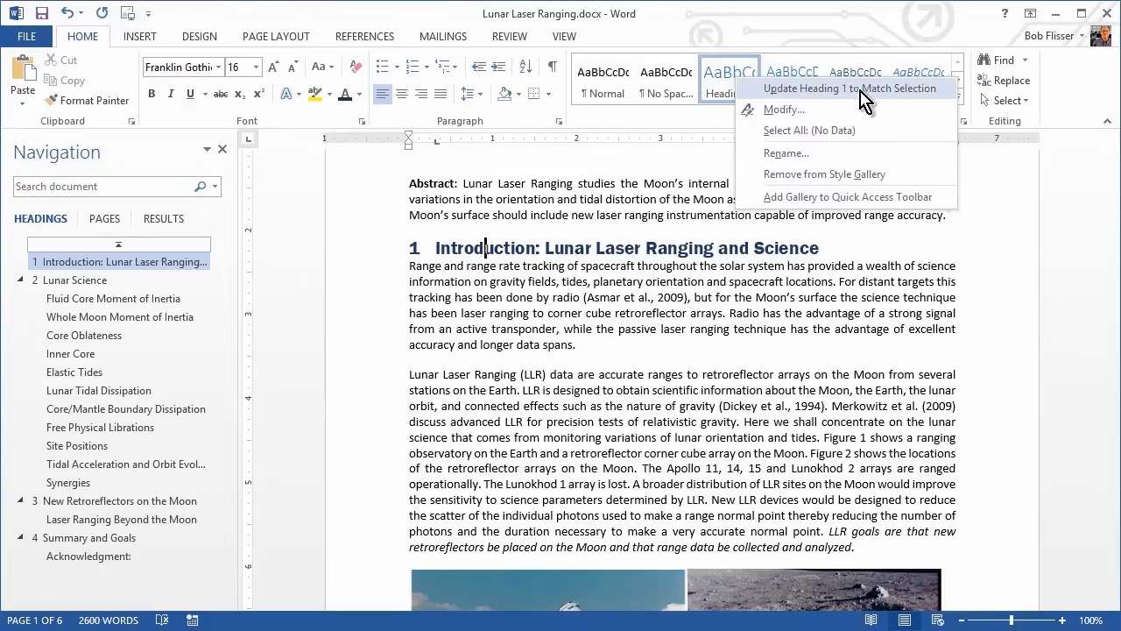
mouse_move(808, 98)
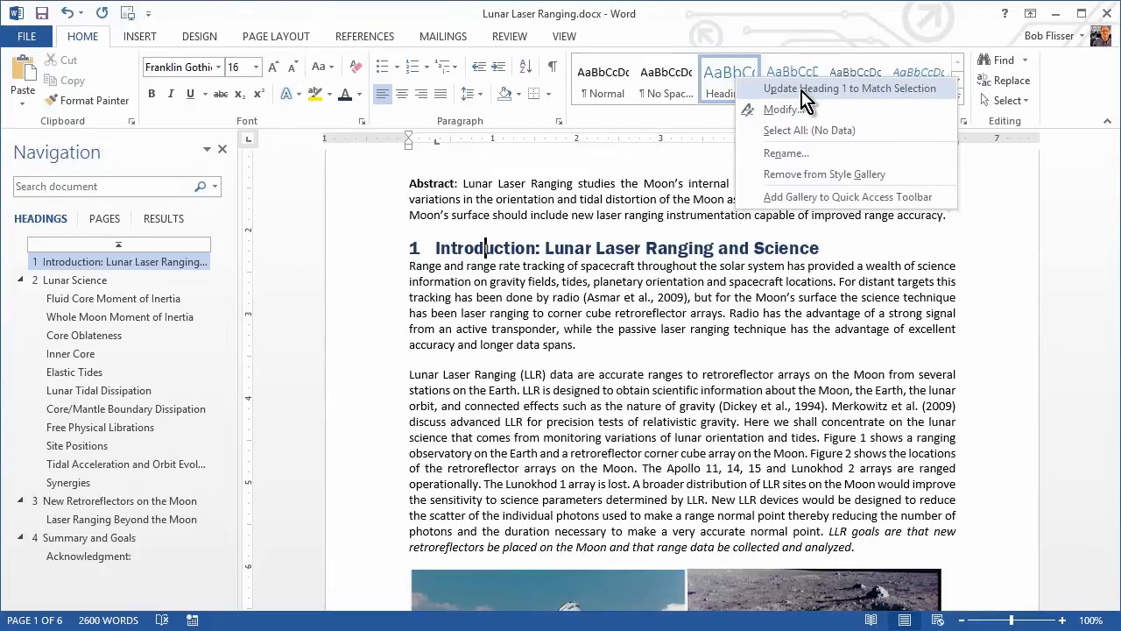
mouse_move(827, 94)
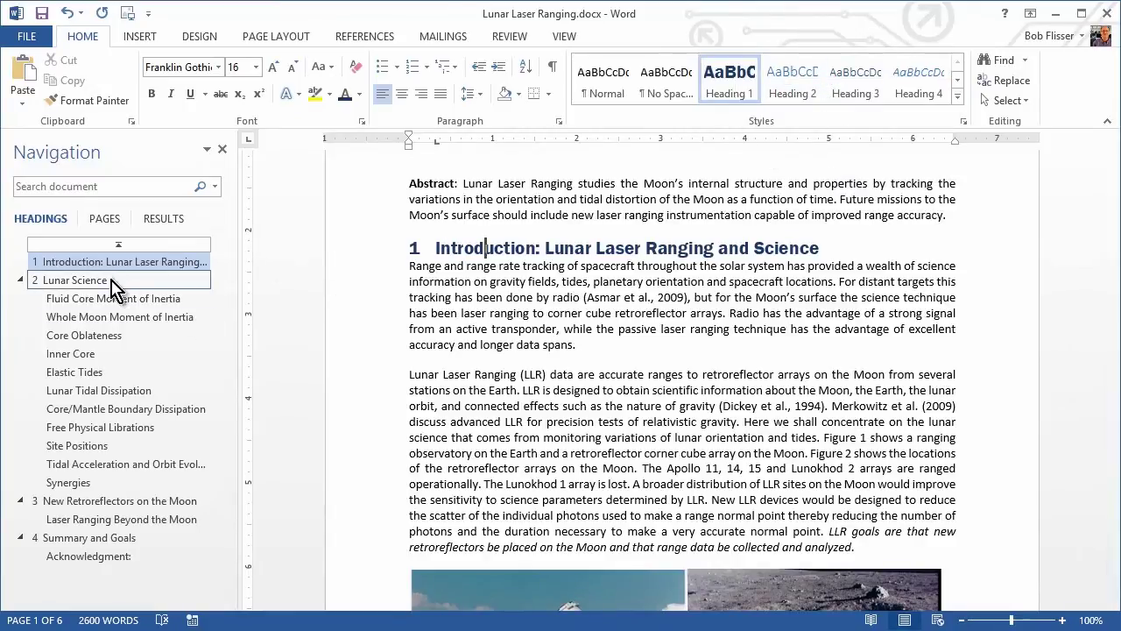
click(74, 280)
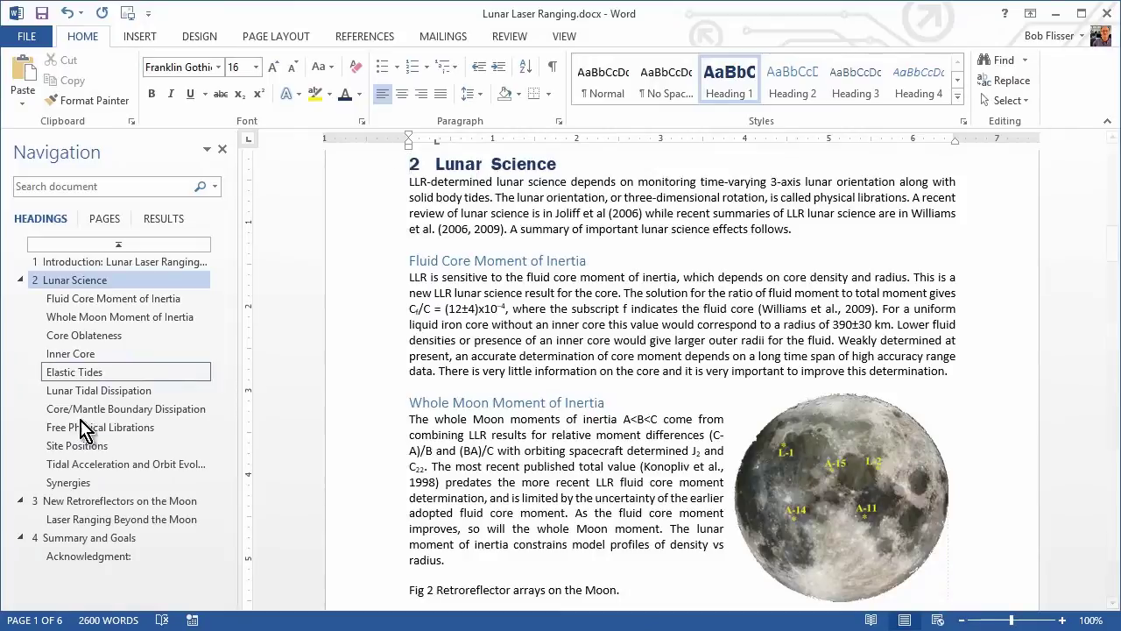
click(119, 501)
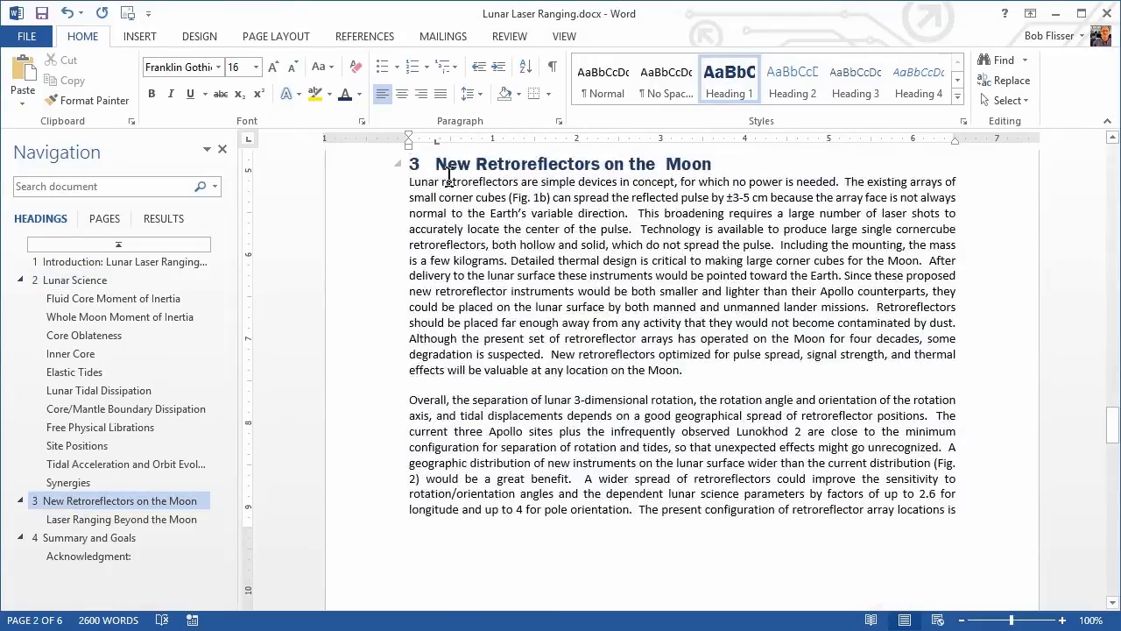
click(88, 536)
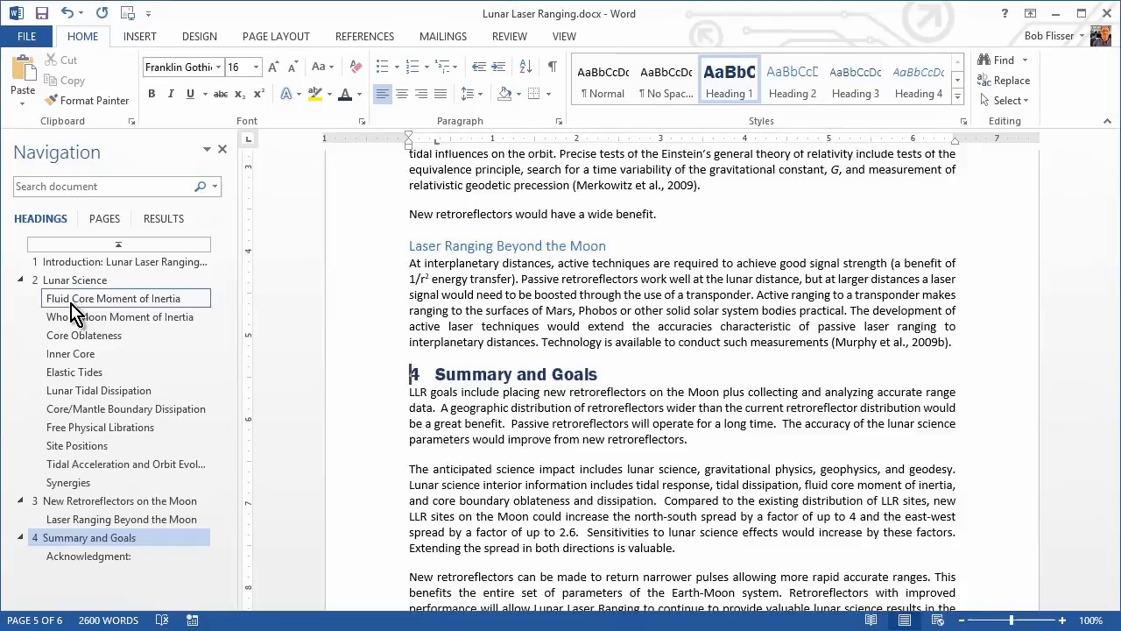
click(123, 261)
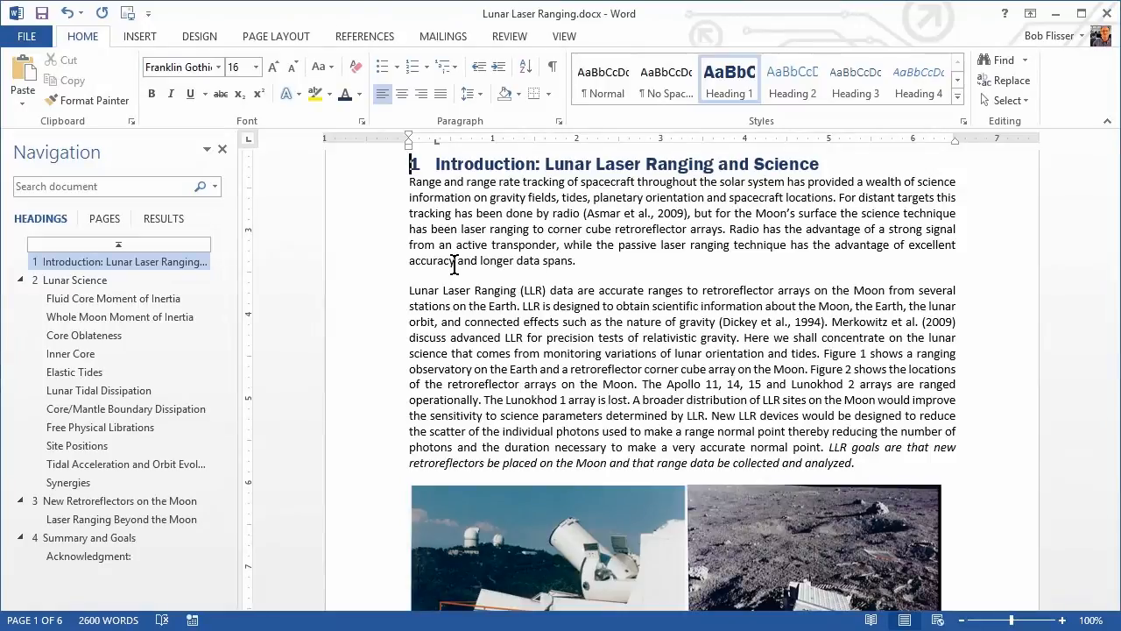
Scroll to the first figure caption and select its 'Fig 1 (a)' label
scroll(down, 3)
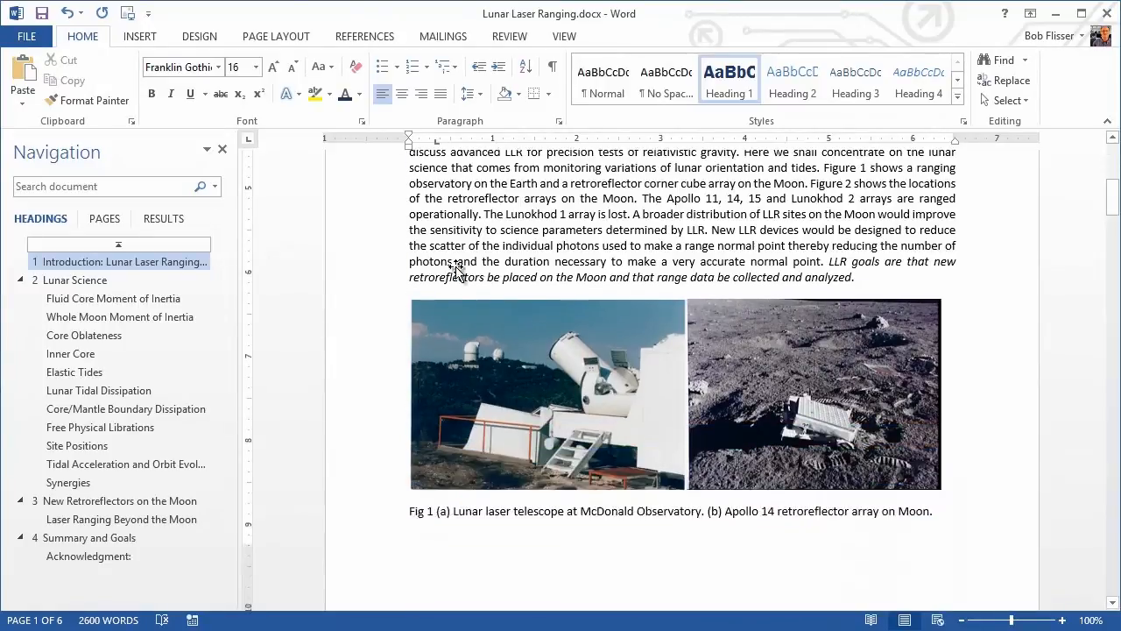
scroll(down, 3)
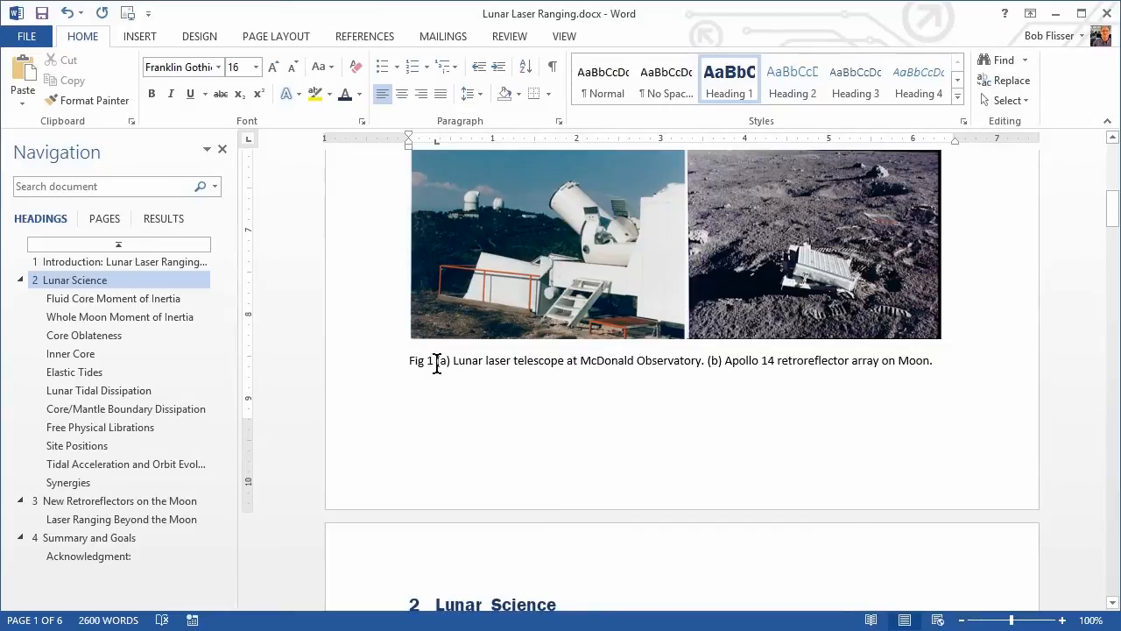
mouse_move(743, 351)
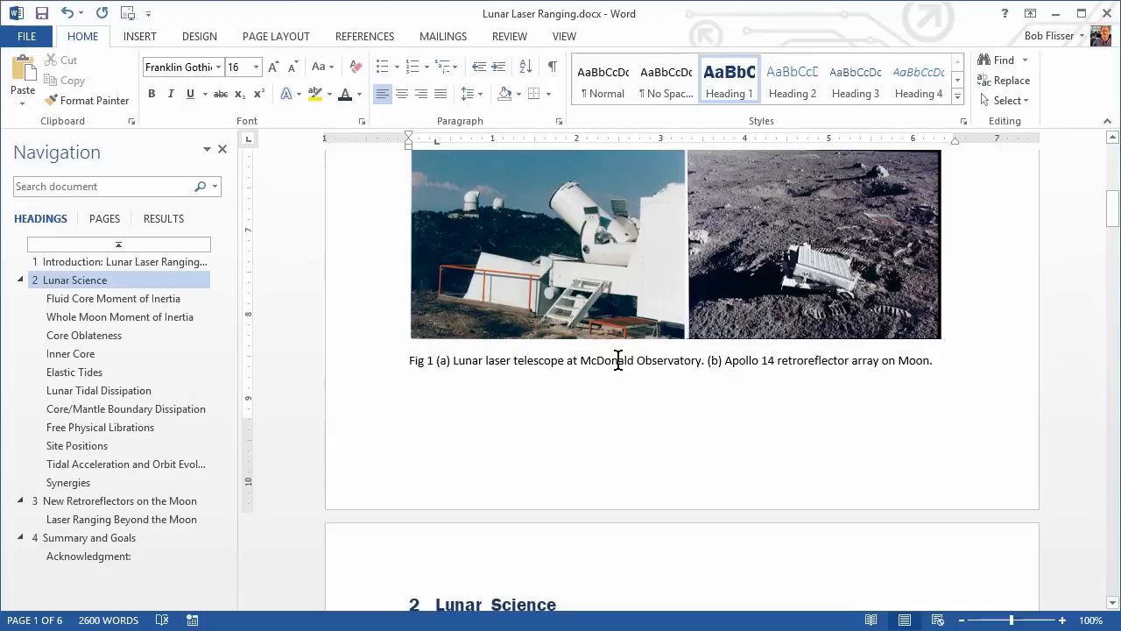
click(450, 361)
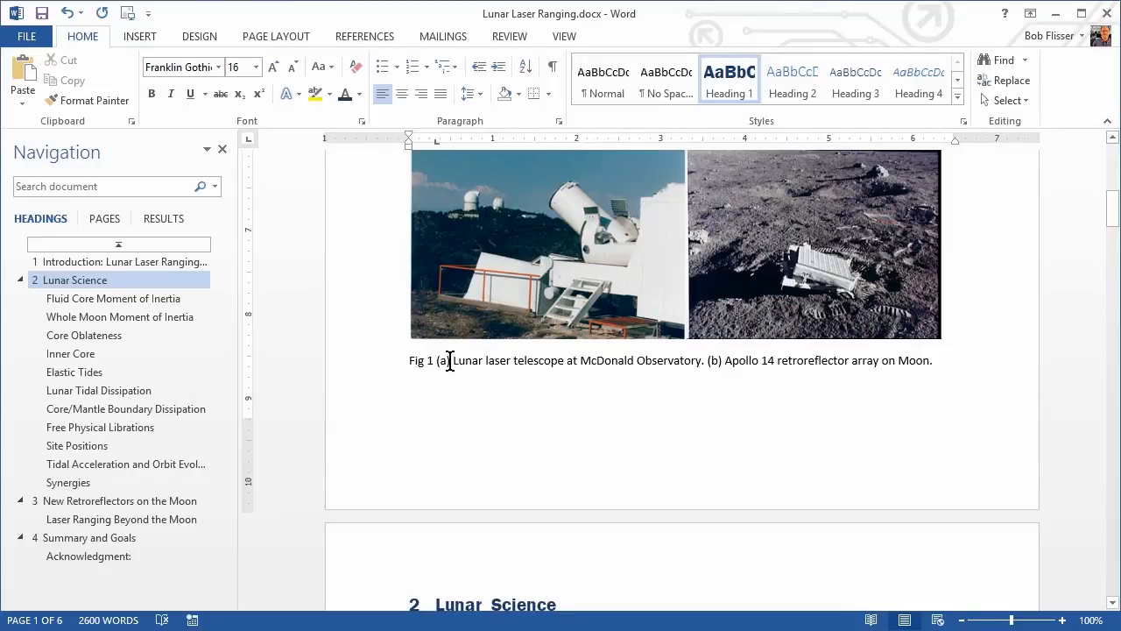
mouse_move(718, 396)
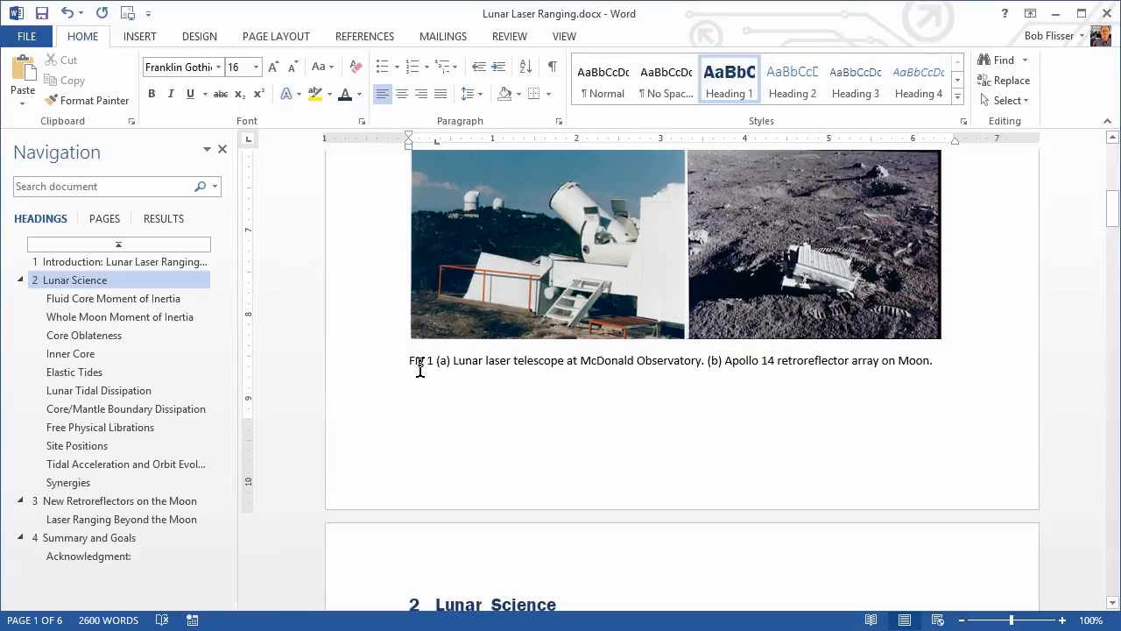
double_click(420, 361)
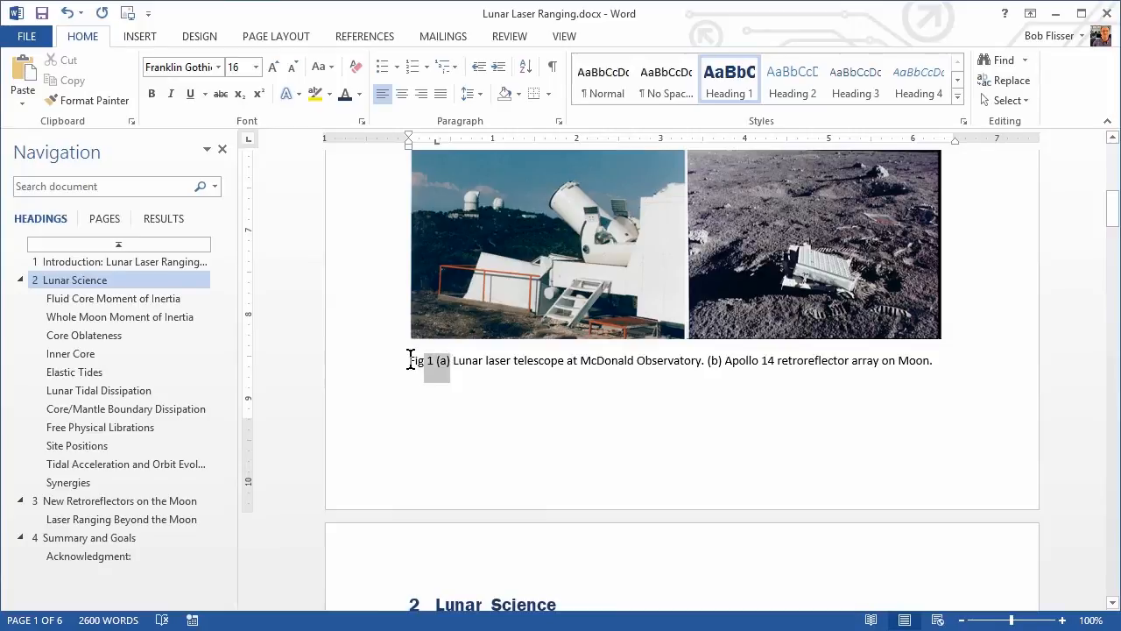
click(429, 368)
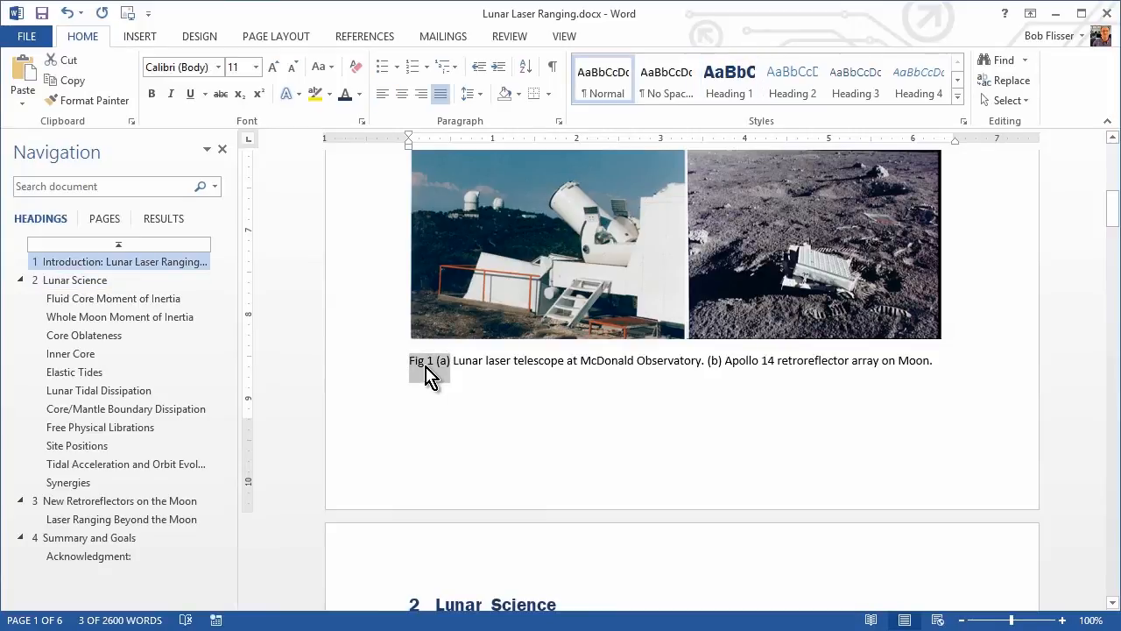
mouse_move(393, 319)
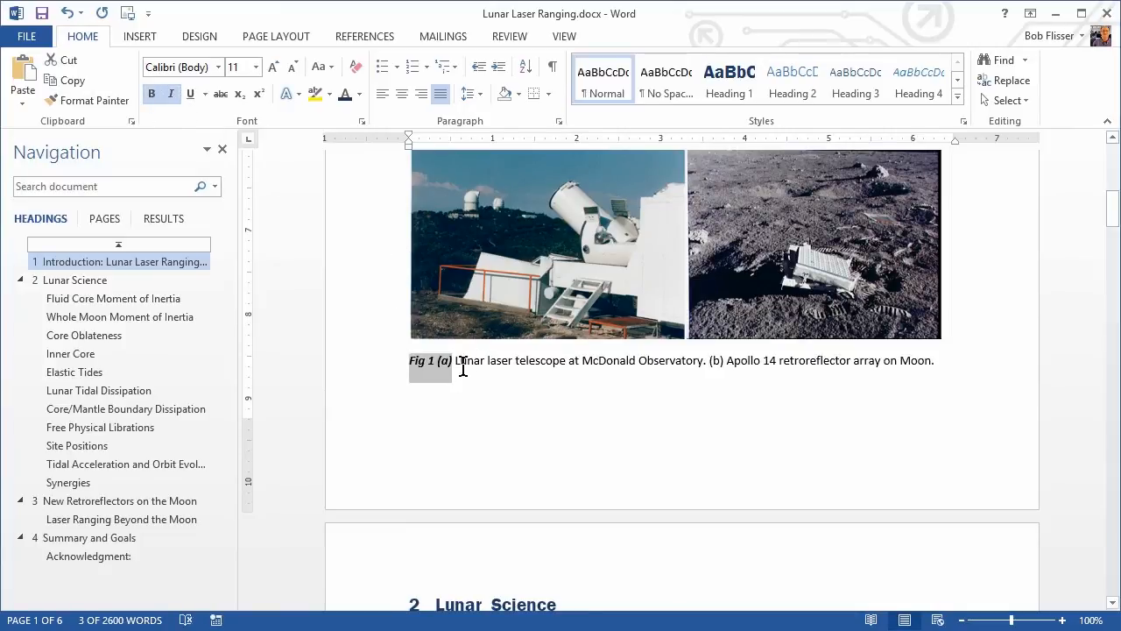
mouse_move(545, 203)
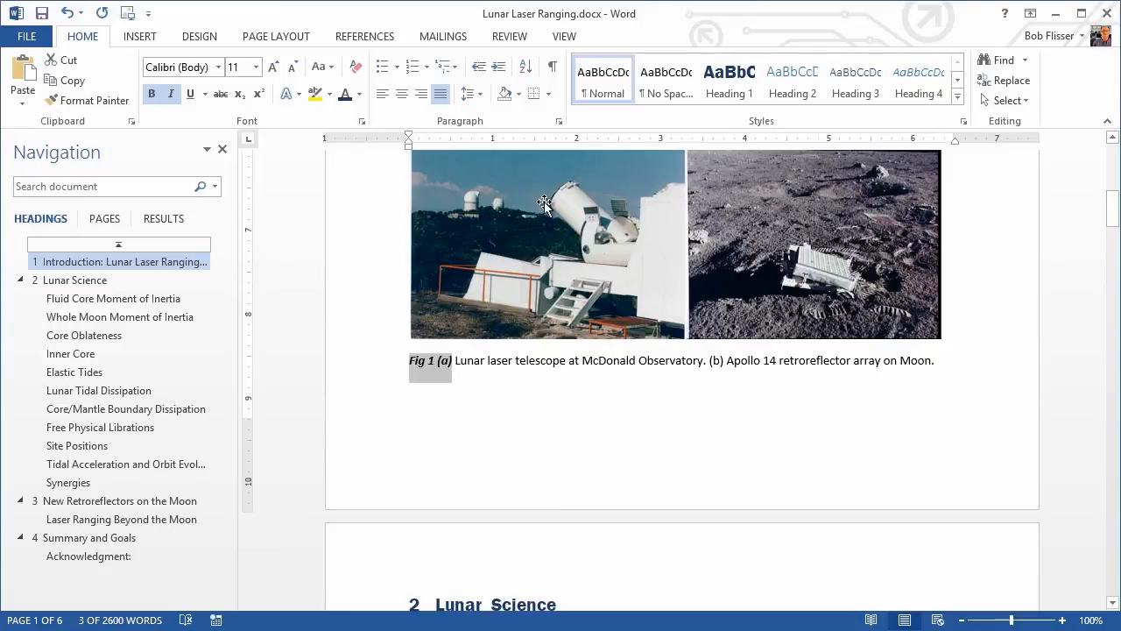
mouse_move(620, 128)
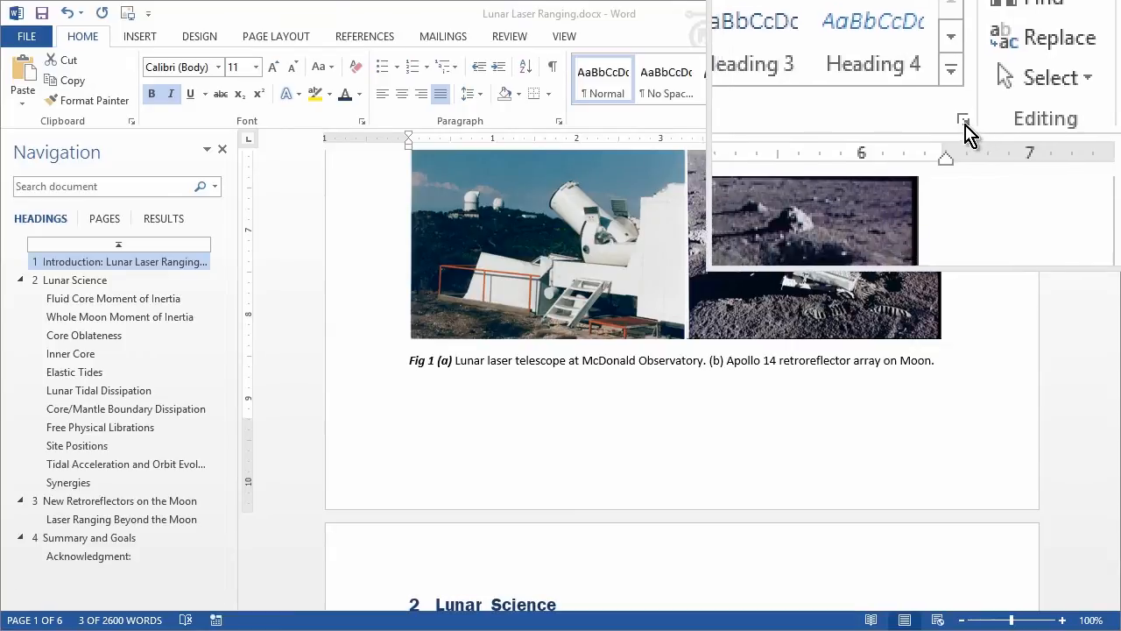
Show the Styles pane listing all document styles beside the page
click(964, 119)
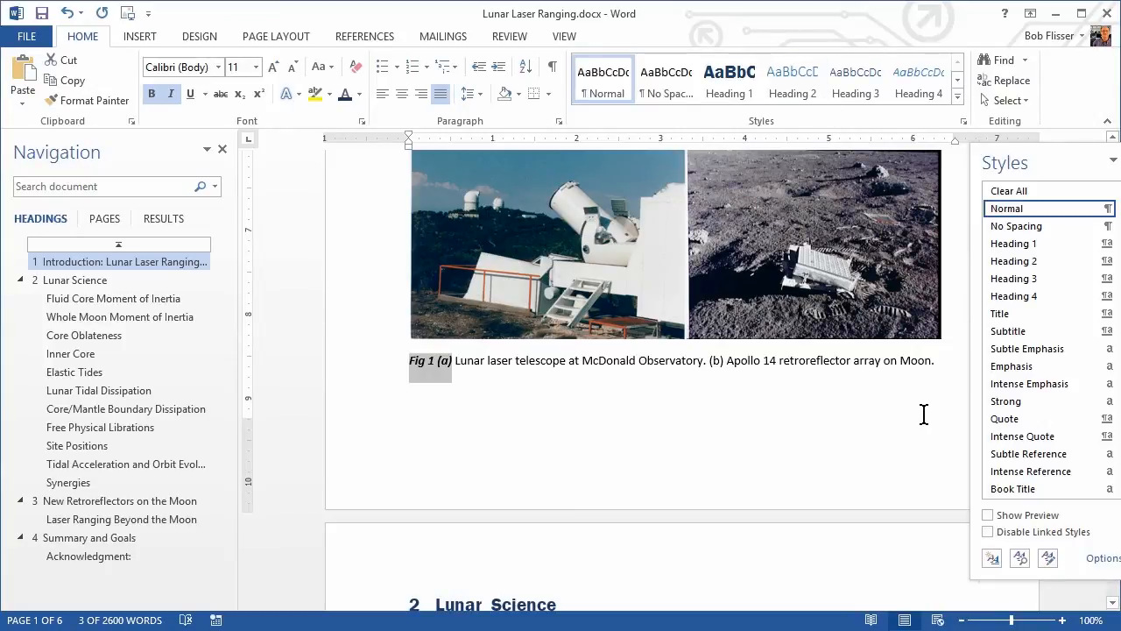
mouse_move(1044, 575)
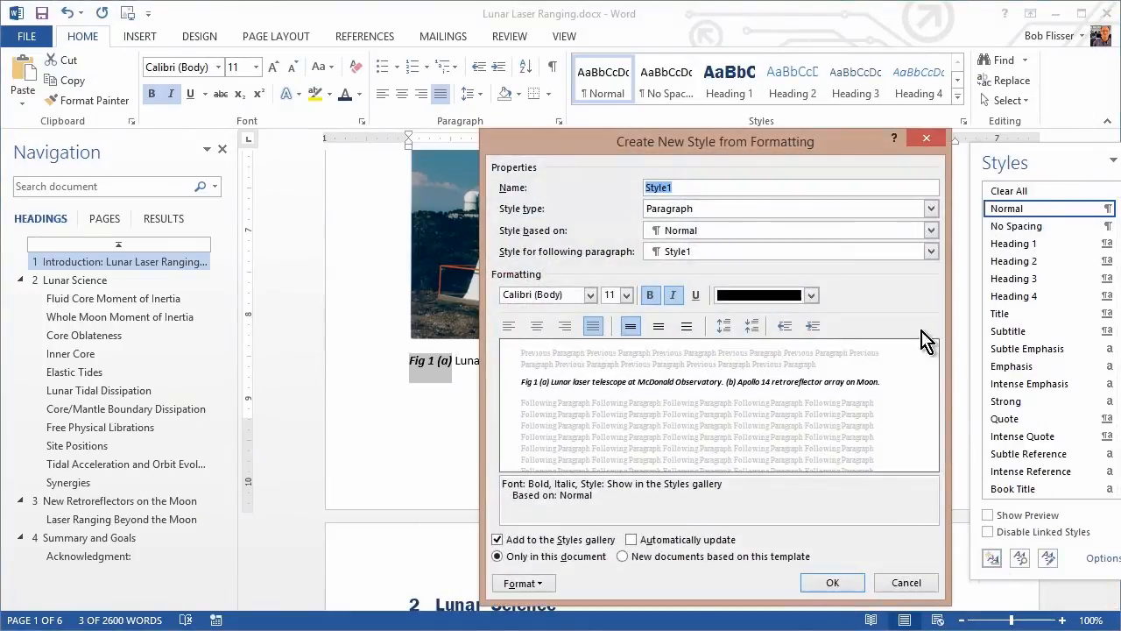
mouse_move(902, 298)
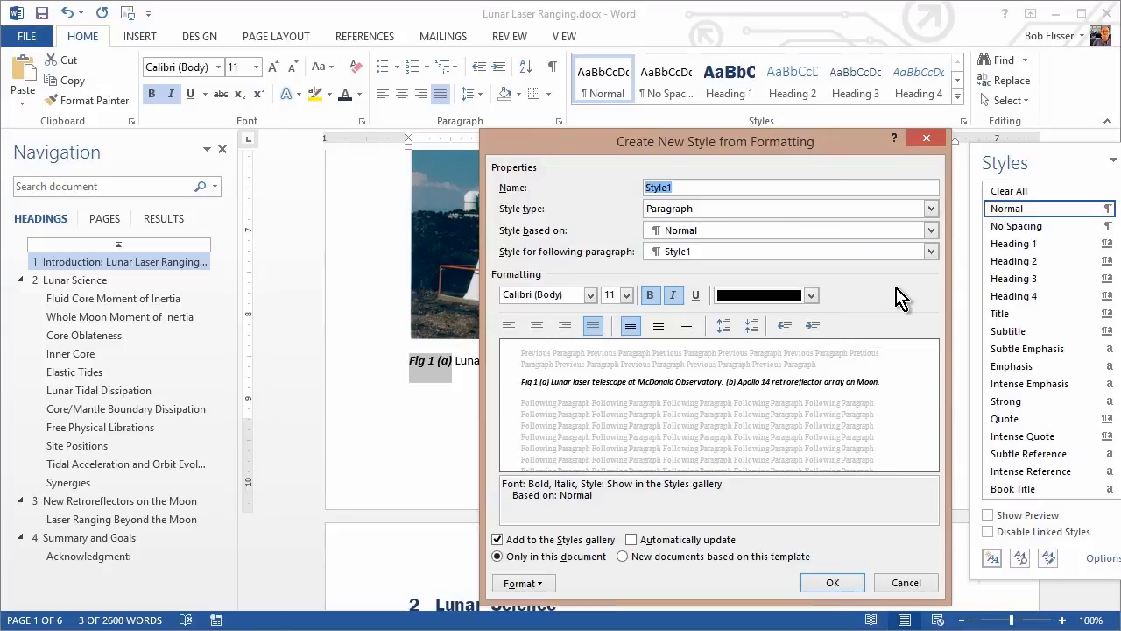
Create a new Character style named 'caption figure' from the bold italic label formatting
text(caption figure)
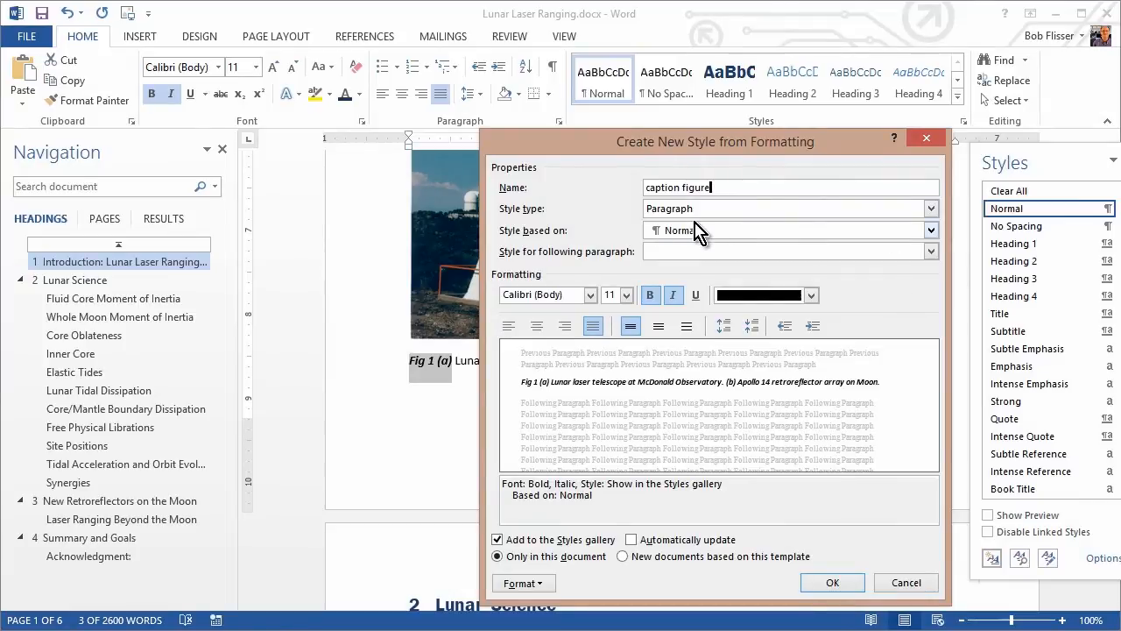
mouse_move(768, 212)
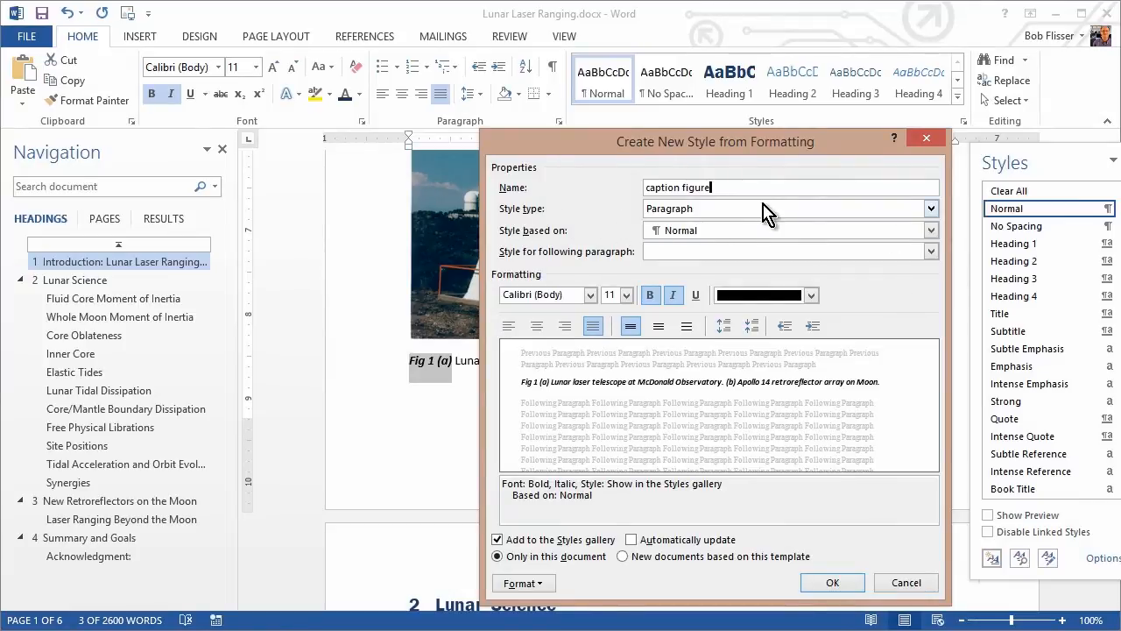
click(957, 208)
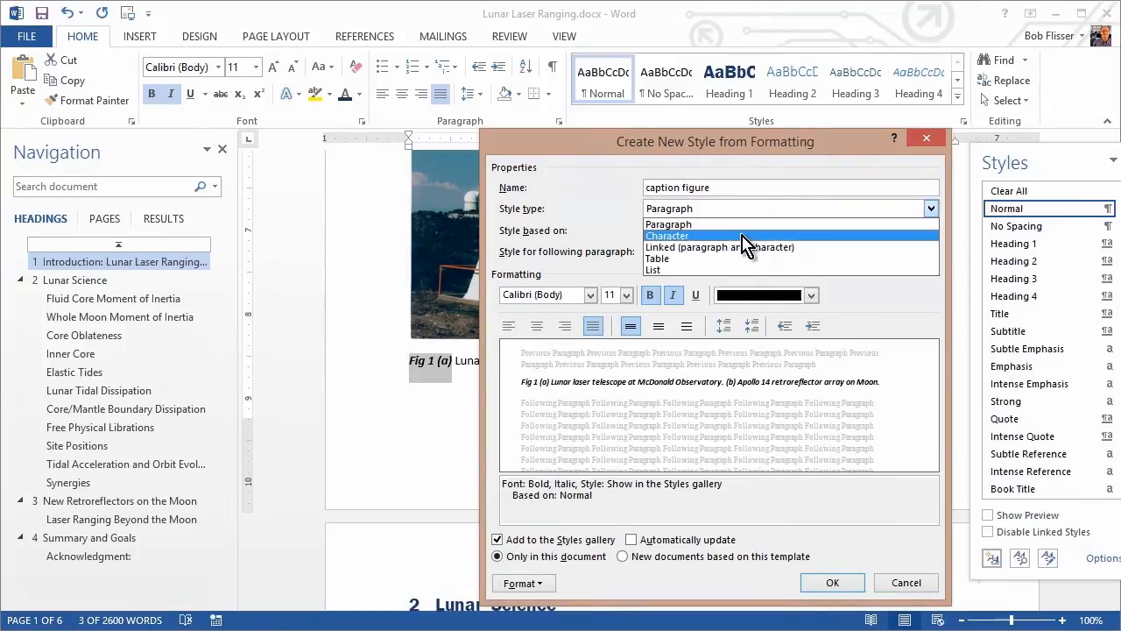
click(667, 235)
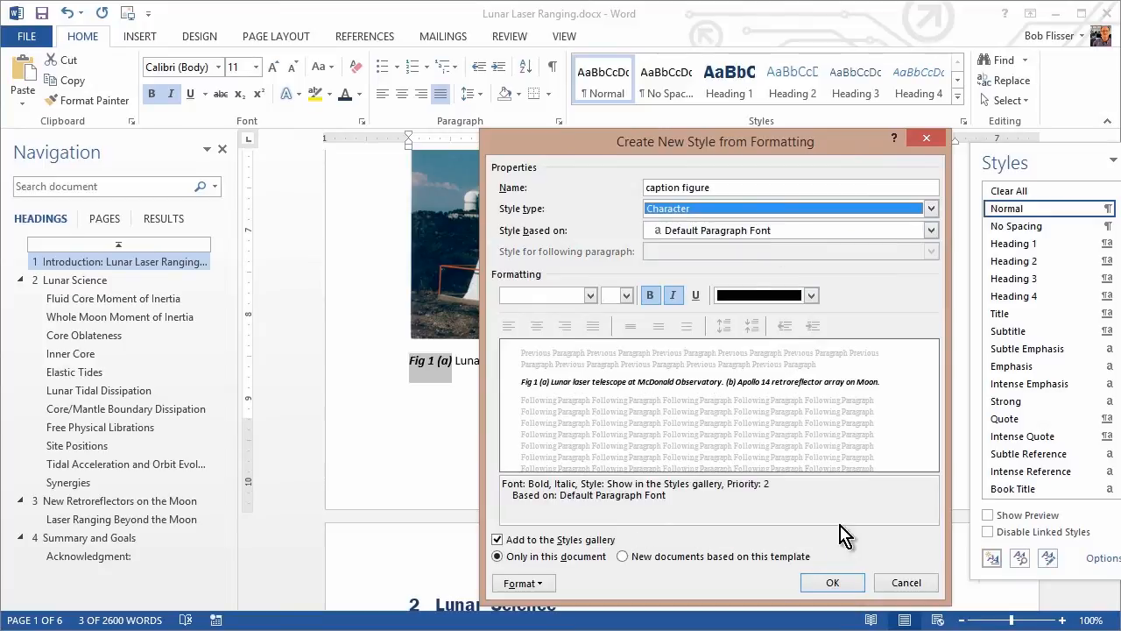
click(833, 582)
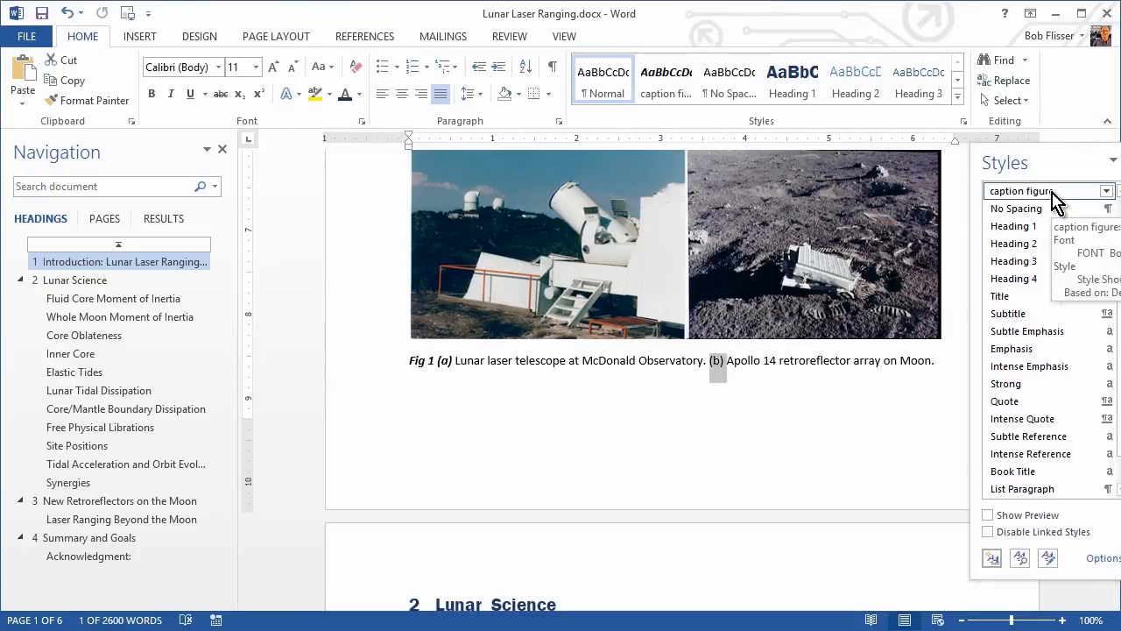
mouse_move(1033, 201)
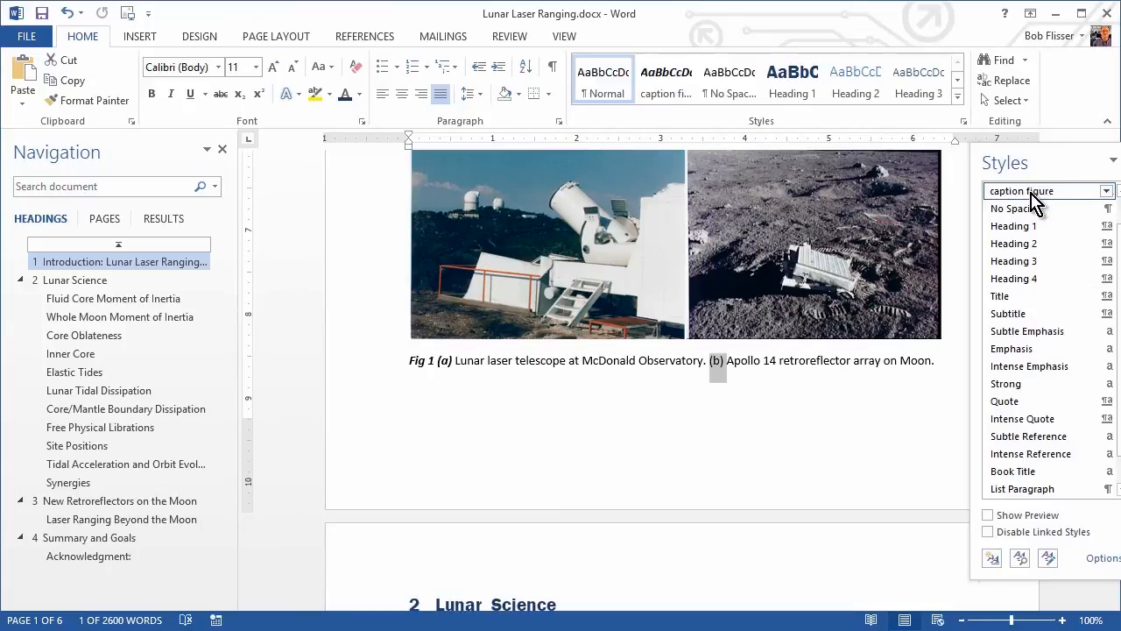
Apply the 'caption figure' style to the Fig 2 caption label from the Styles pane
click(1022, 190)
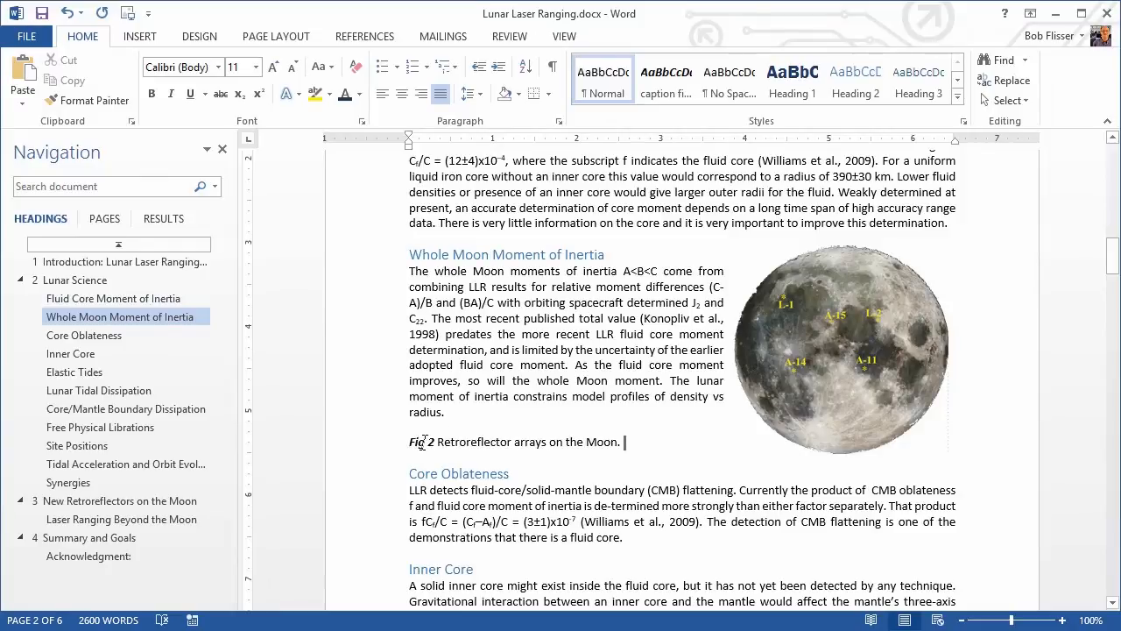
mouse_move(666, 84)
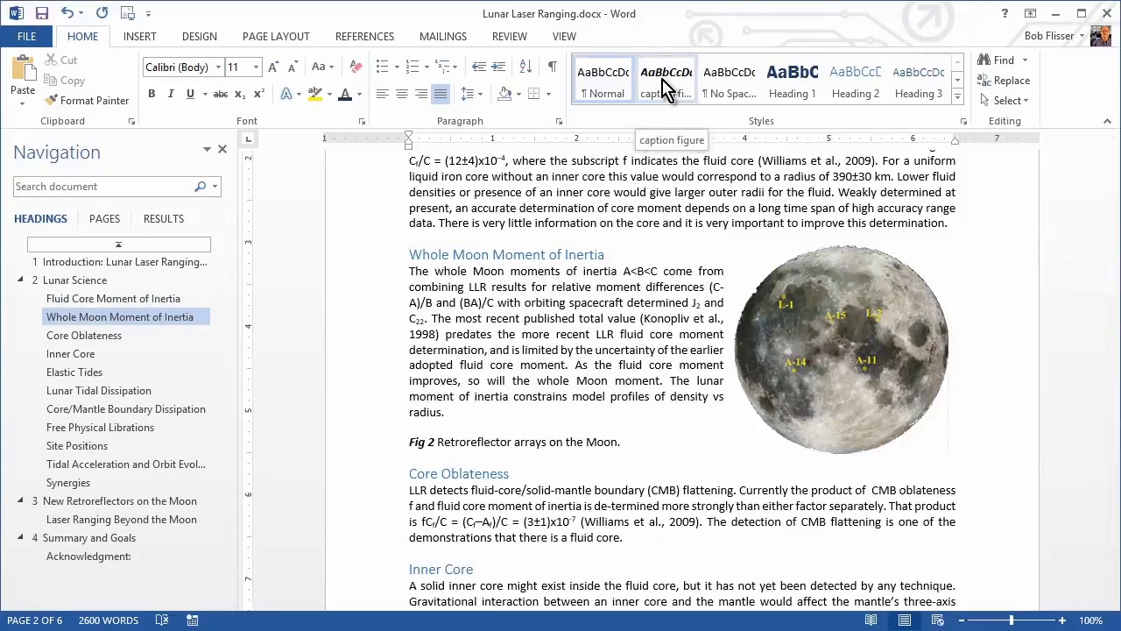
mouse_move(603, 324)
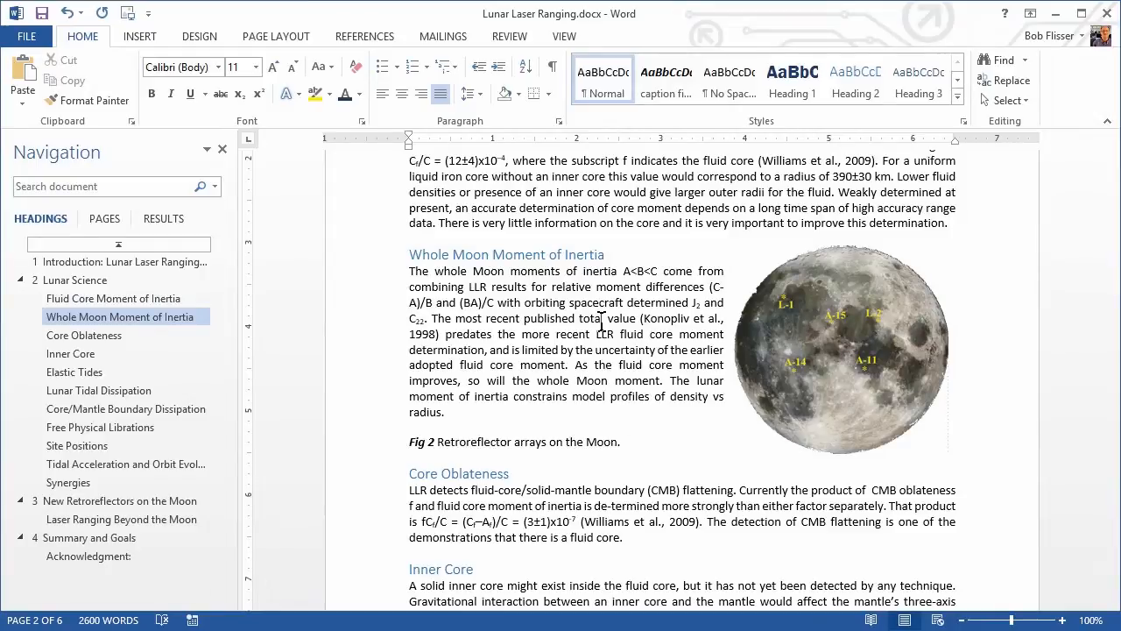
click(631, 441)
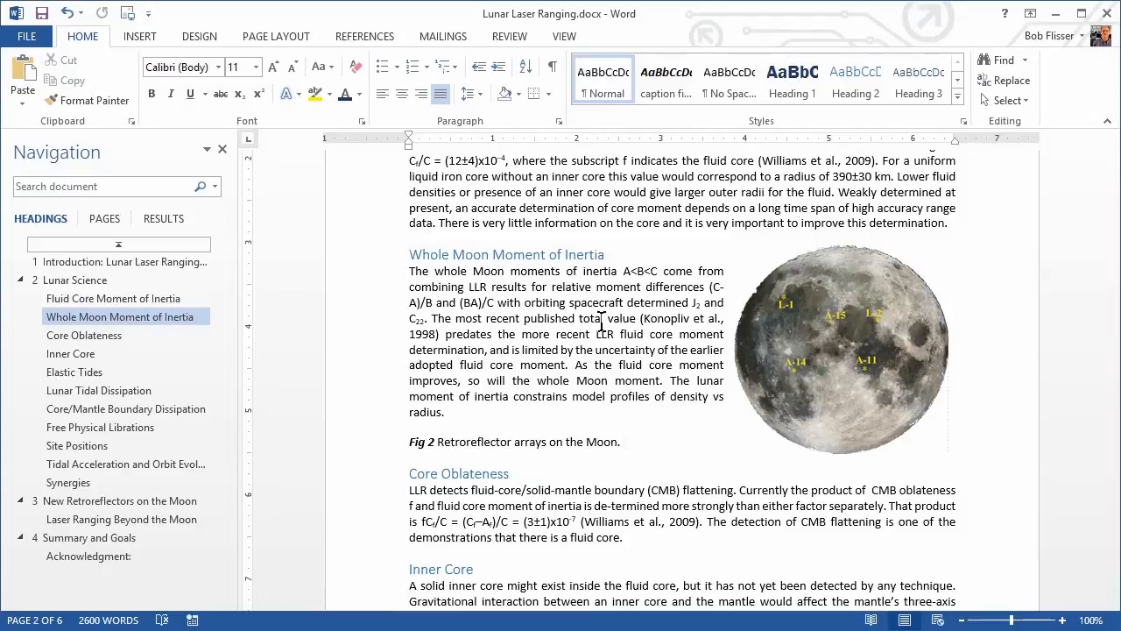
click(631, 442)
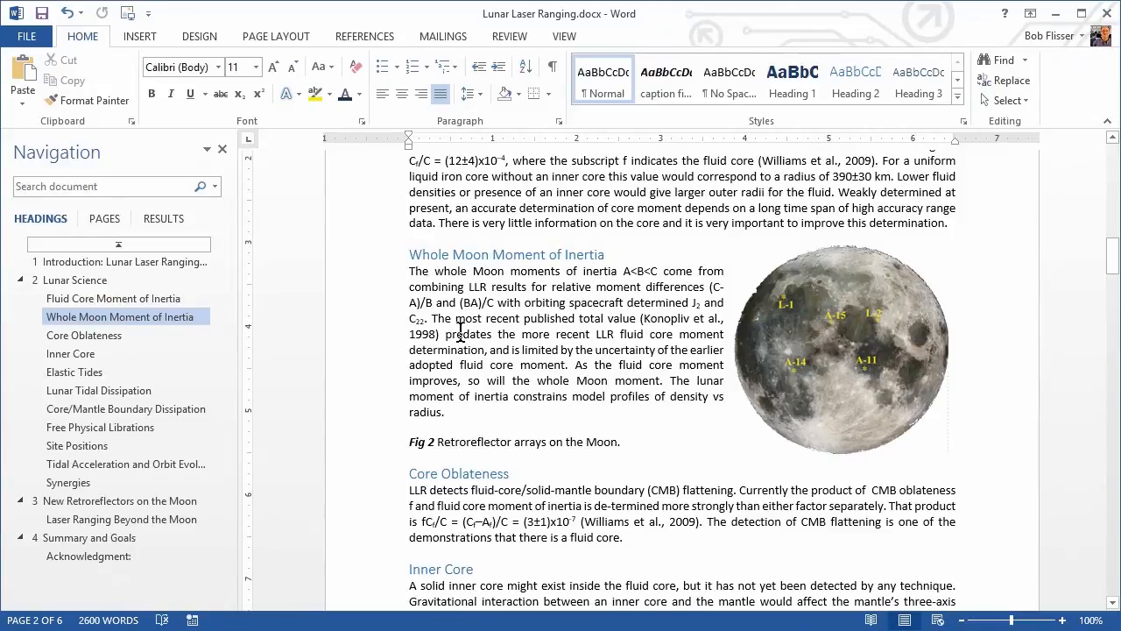
click(564, 35)
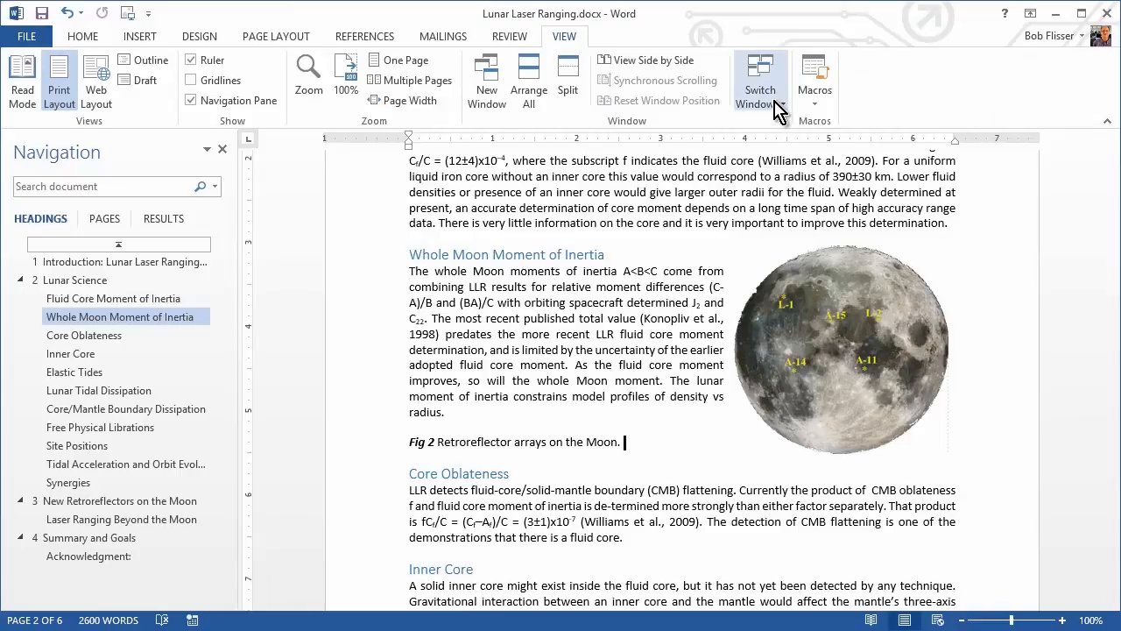
Switch from Lunar Laser Ranging to the open Merging Styles document via Switch Windows
click(761, 79)
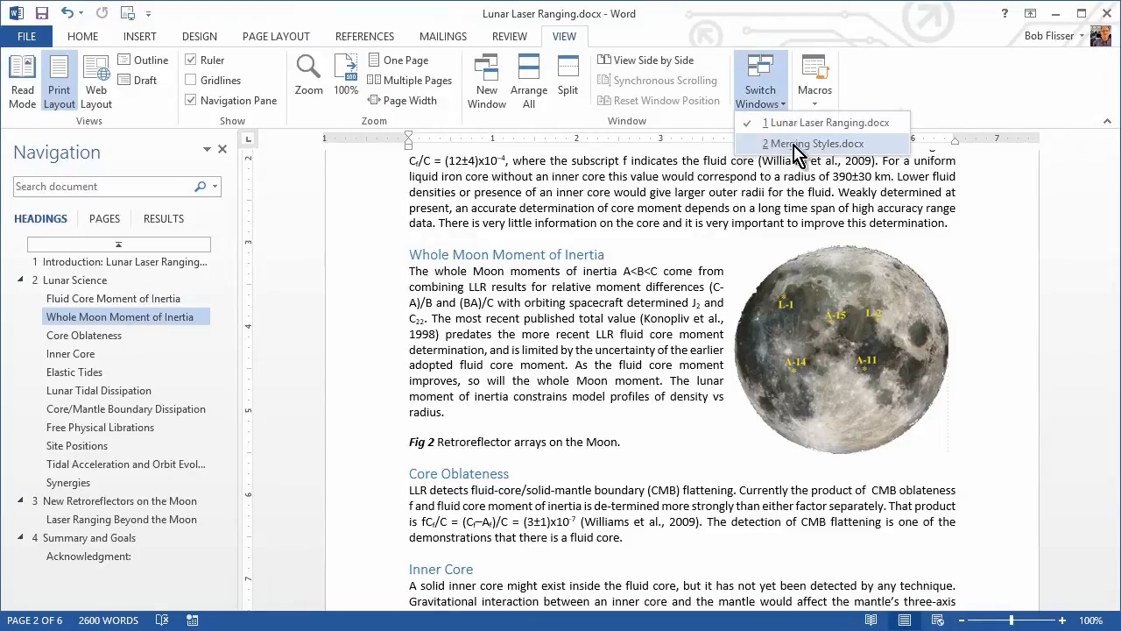
mouse_move(804, 154)
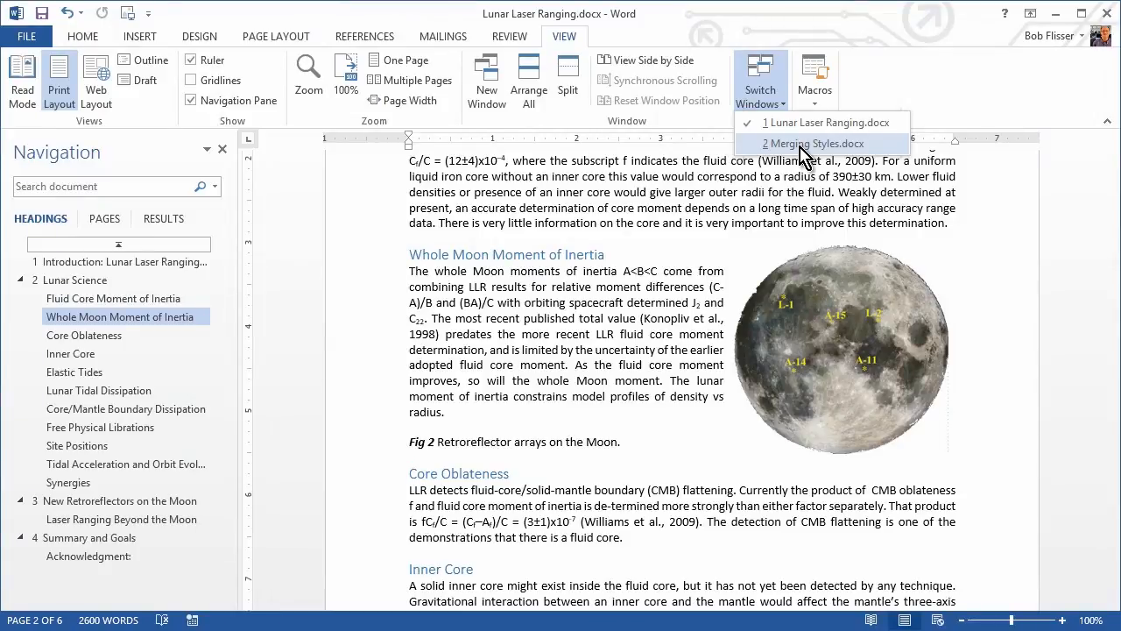
click(820, 144)
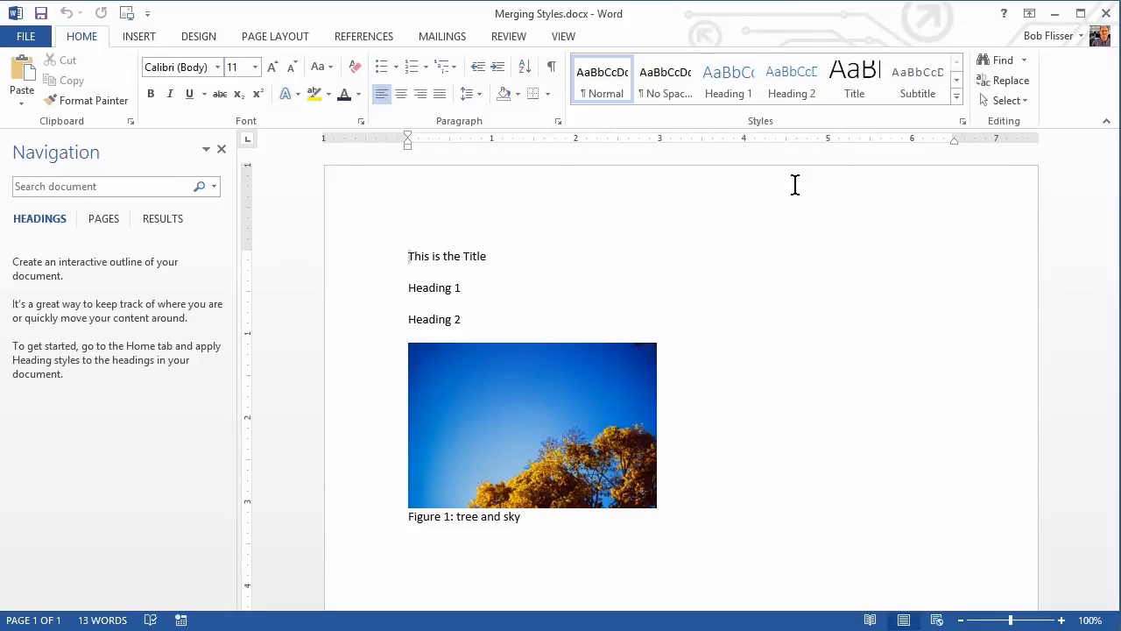
Apply the Title style to the first line of Merging Styles, then return to Lunar Laser Ranging
click(729, 79)
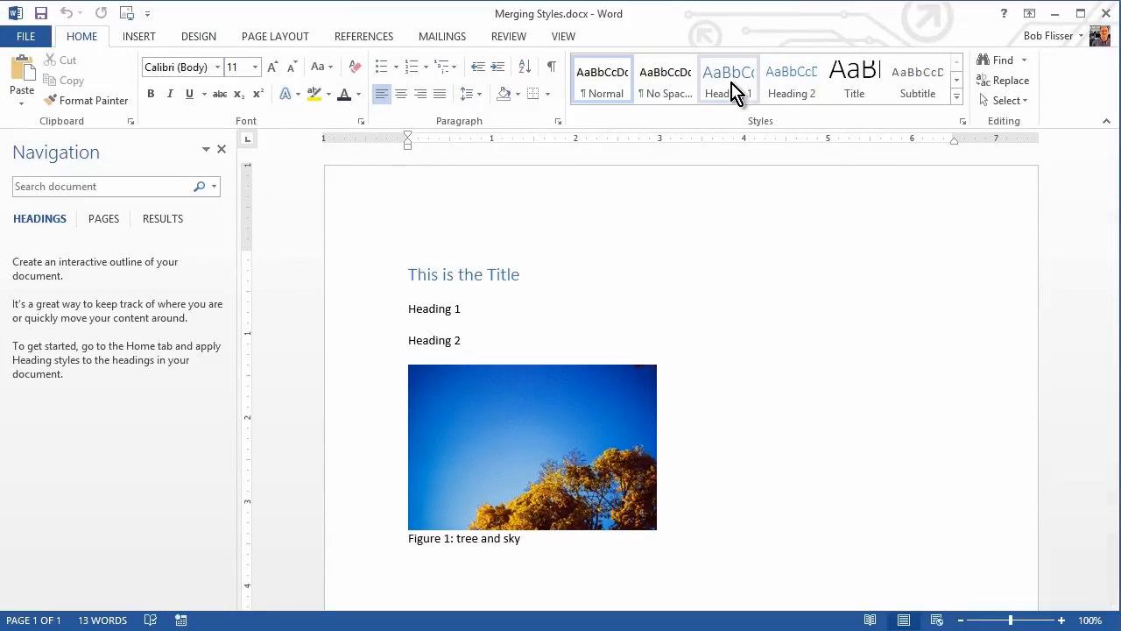
click(855, 79)
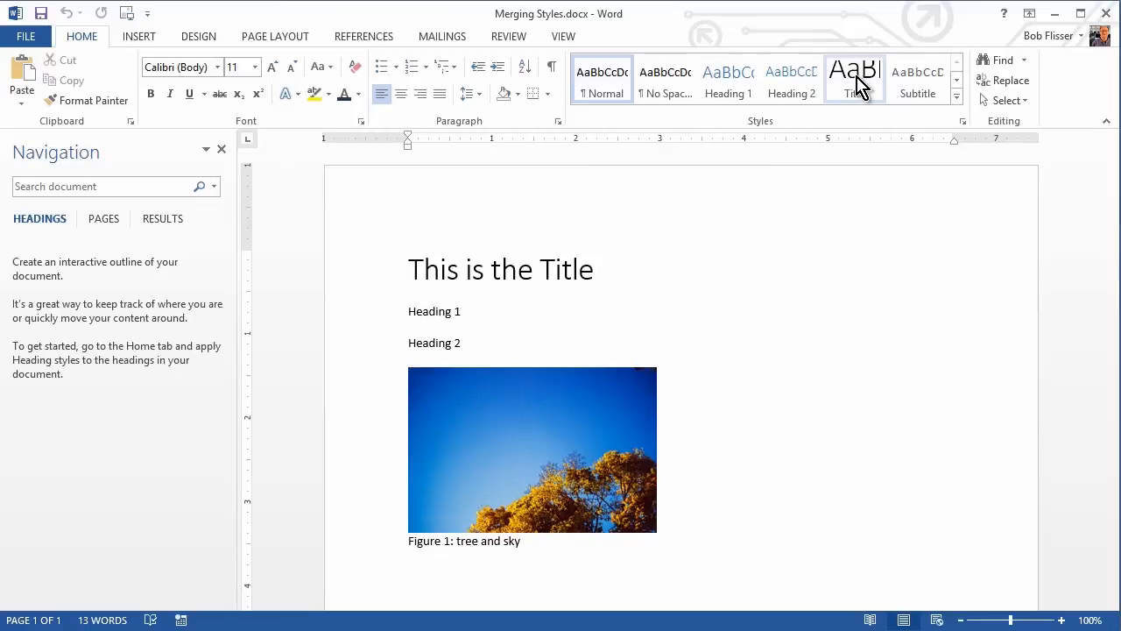
click(855, 79)
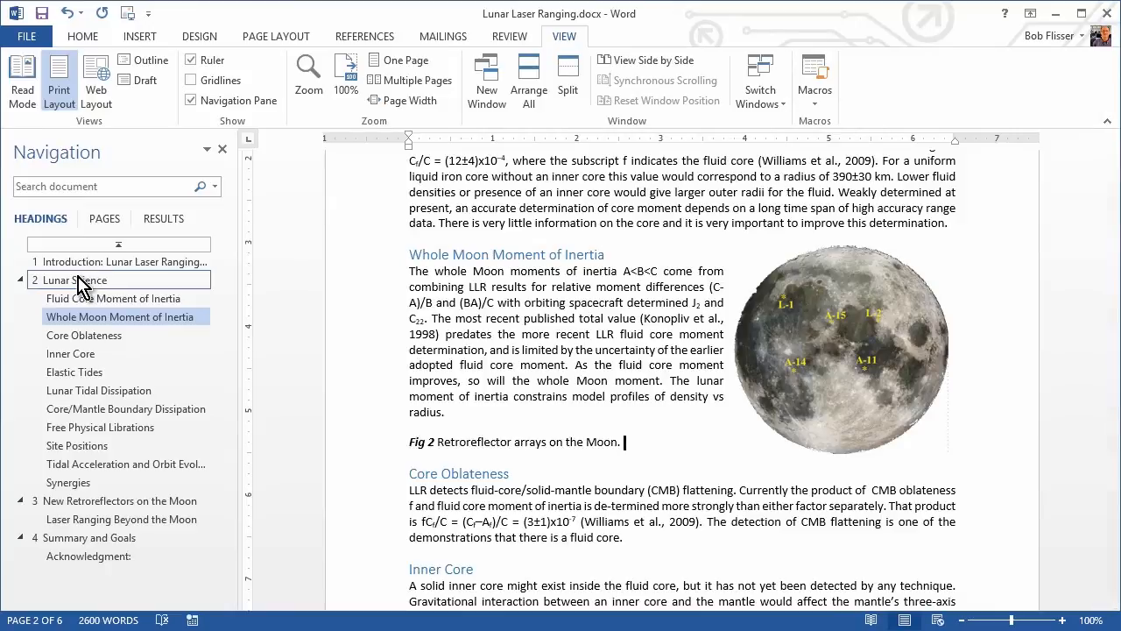
Pick up the Lunar Science heading's formatting with Format Painter for reuse in Merging Styles
click(73, 280)
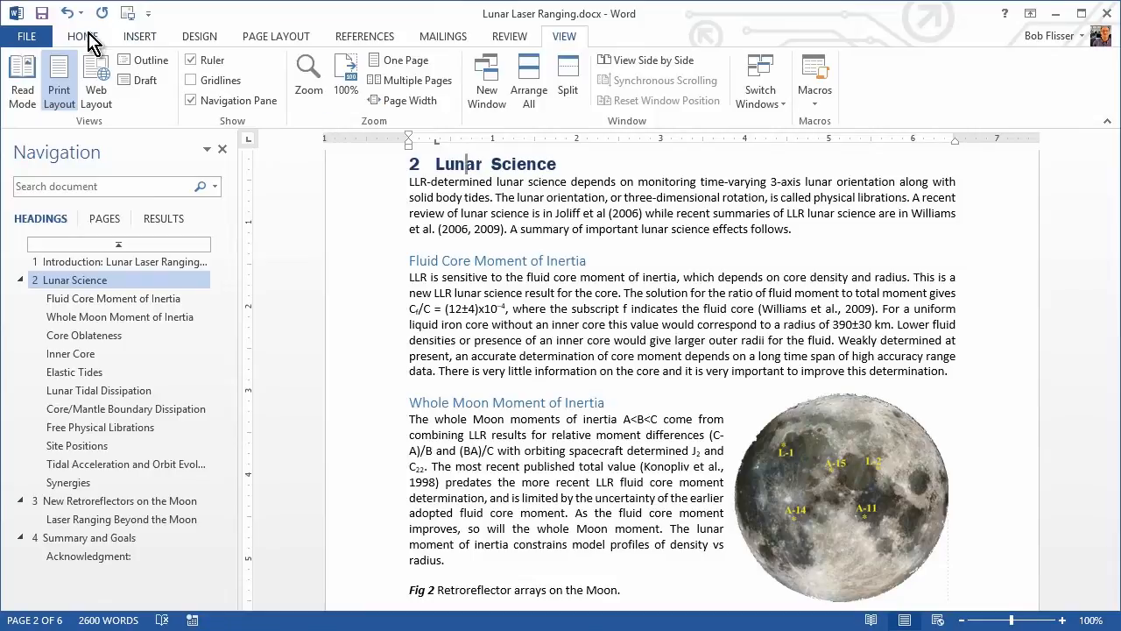
click(80, 35)
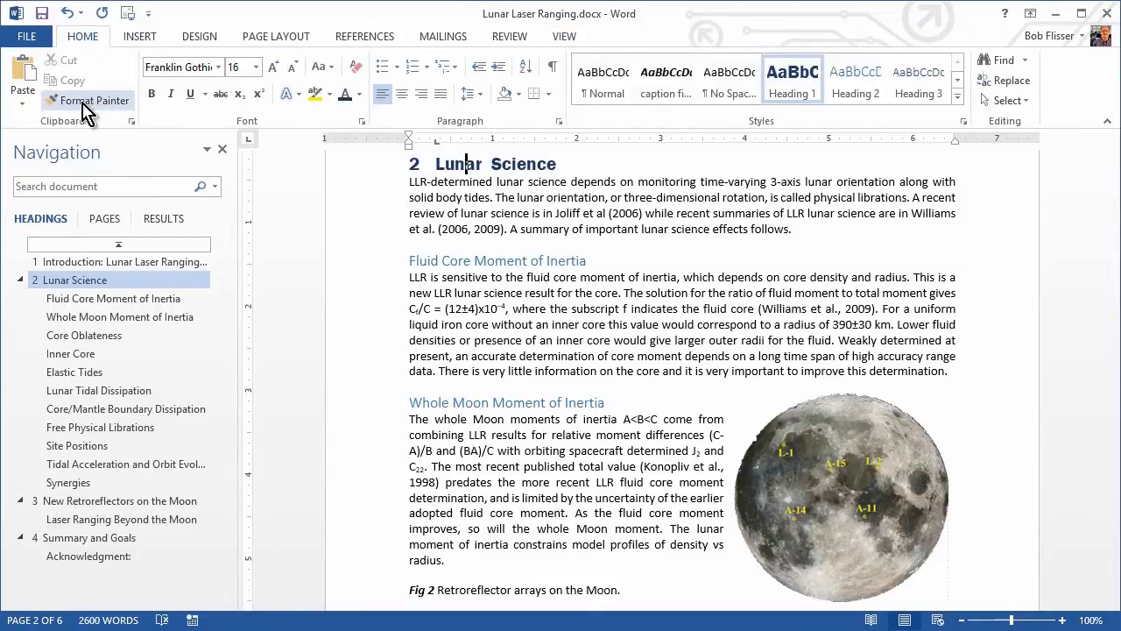
click(86, 100)
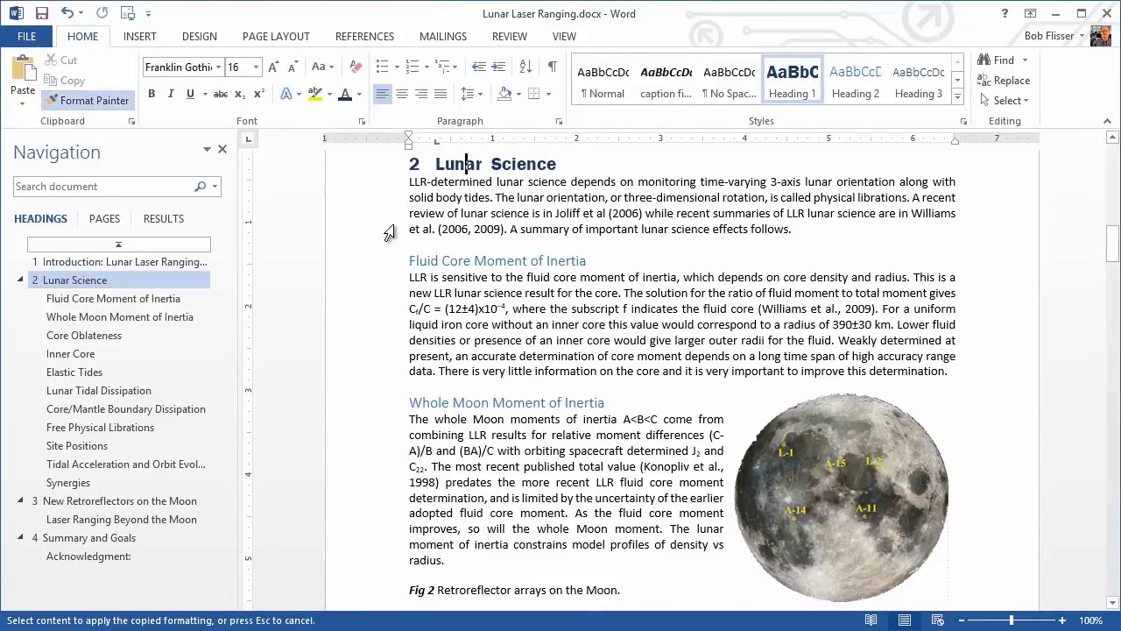
mouse_move(642, 245)
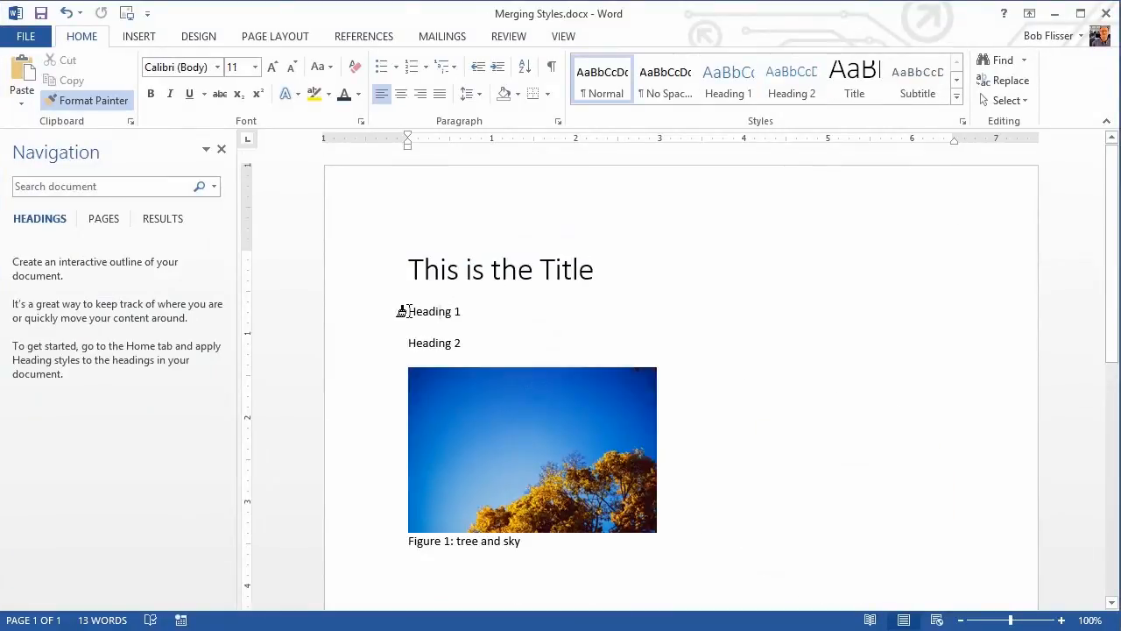
Paint the copied Franklin Gothic formatting onto the Heading 1 line, then move into Heading 2
double_click(434, 312)
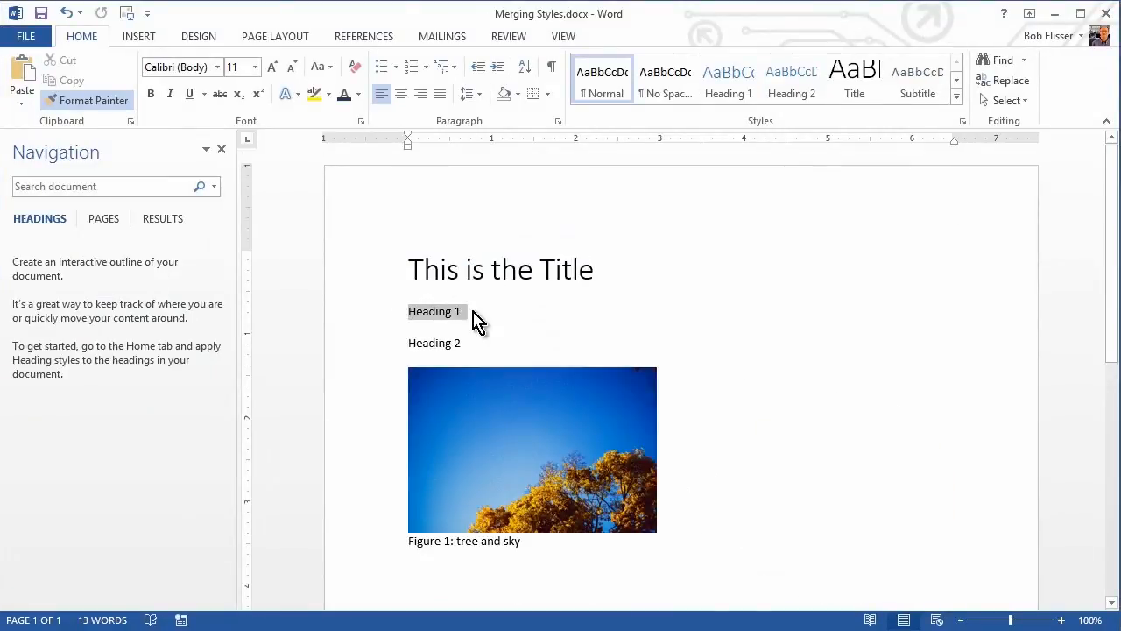
click(729, 79)
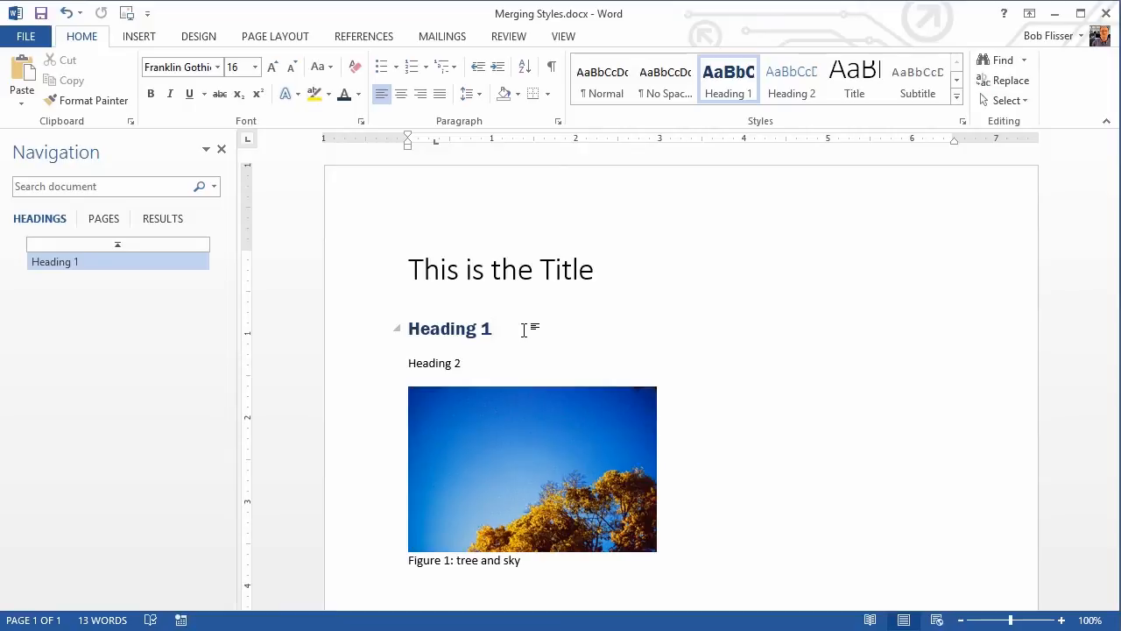
click(494, 330)
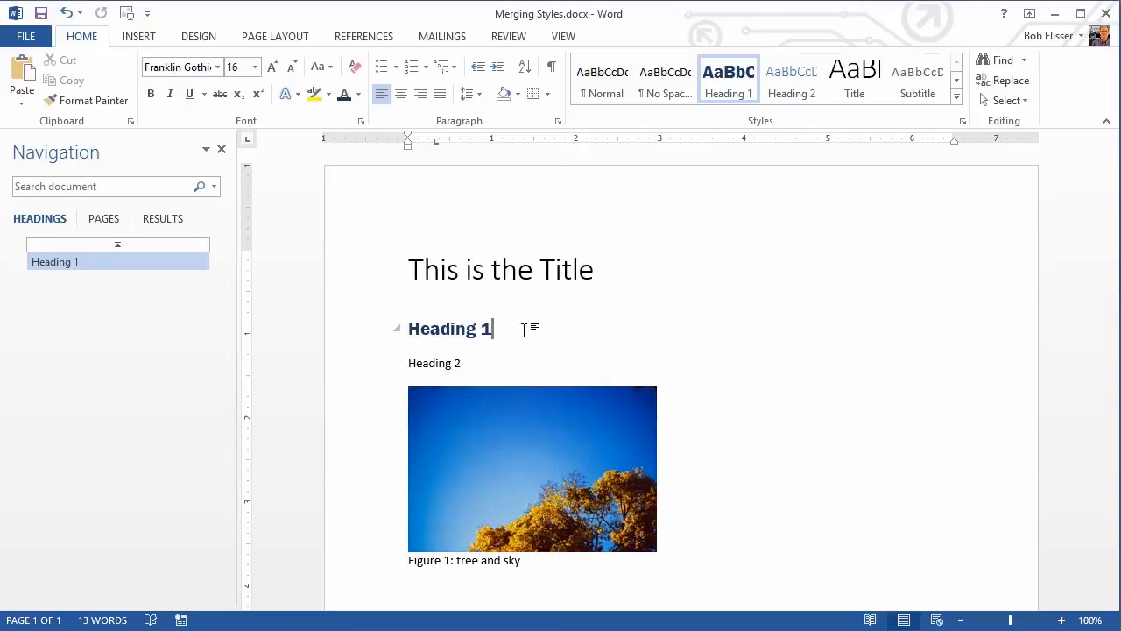
click(441, 362)
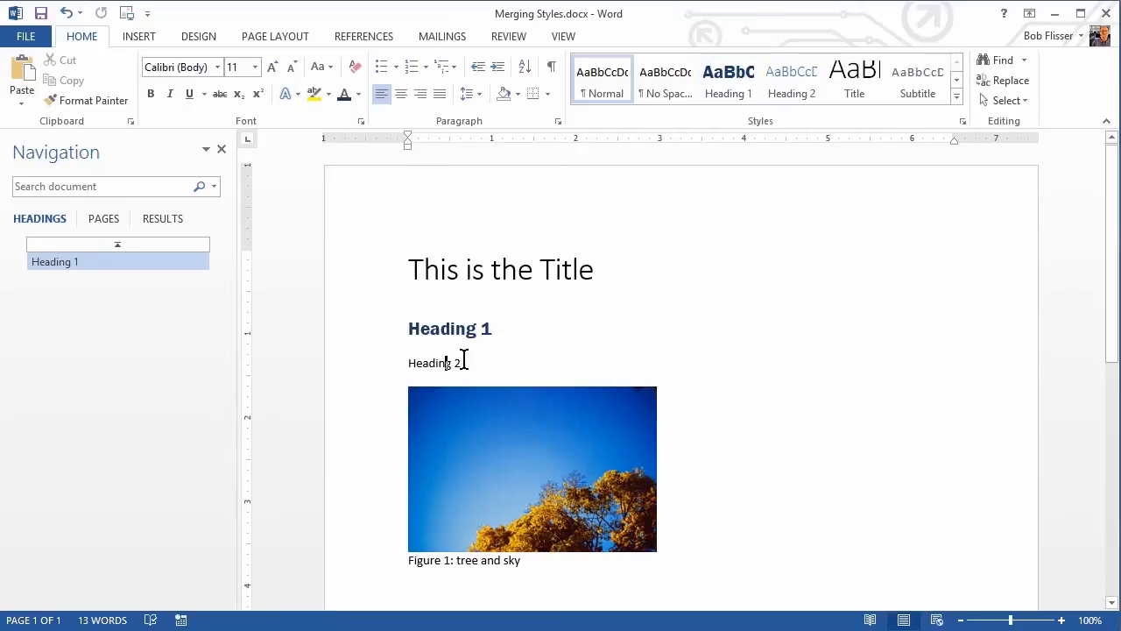
click(792, 78)
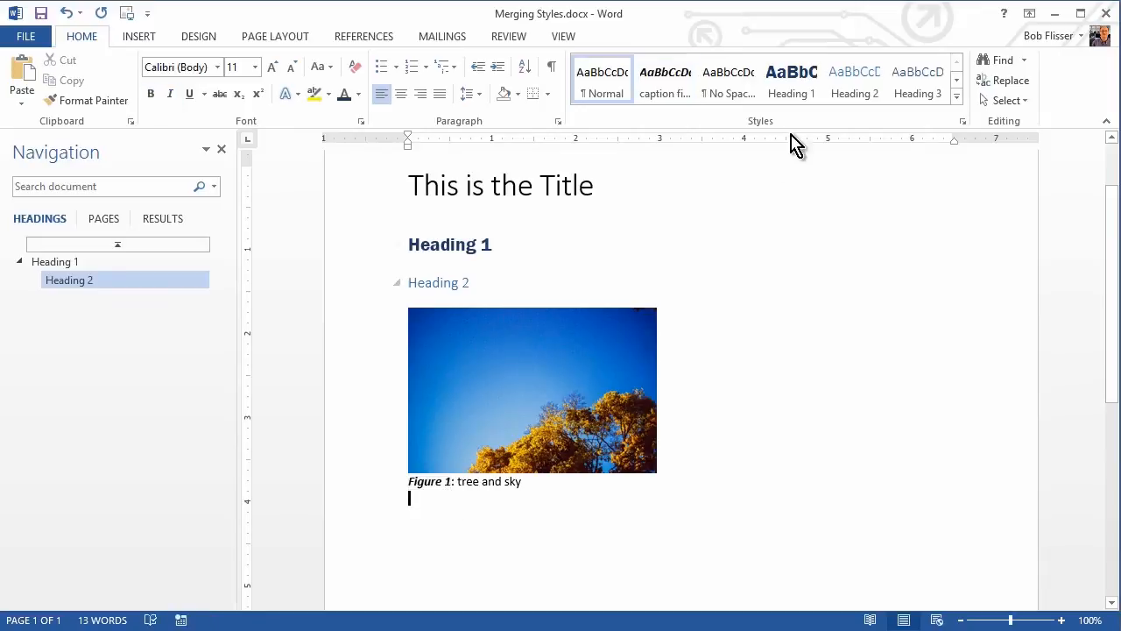
mouse_move(666, 79)
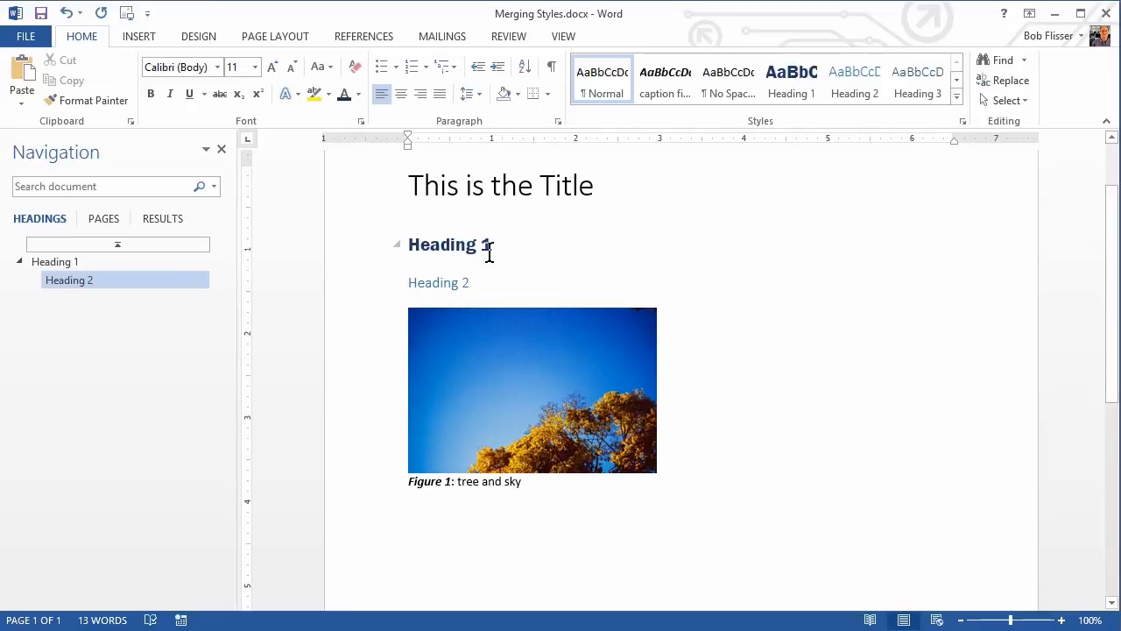
click(466, 245)
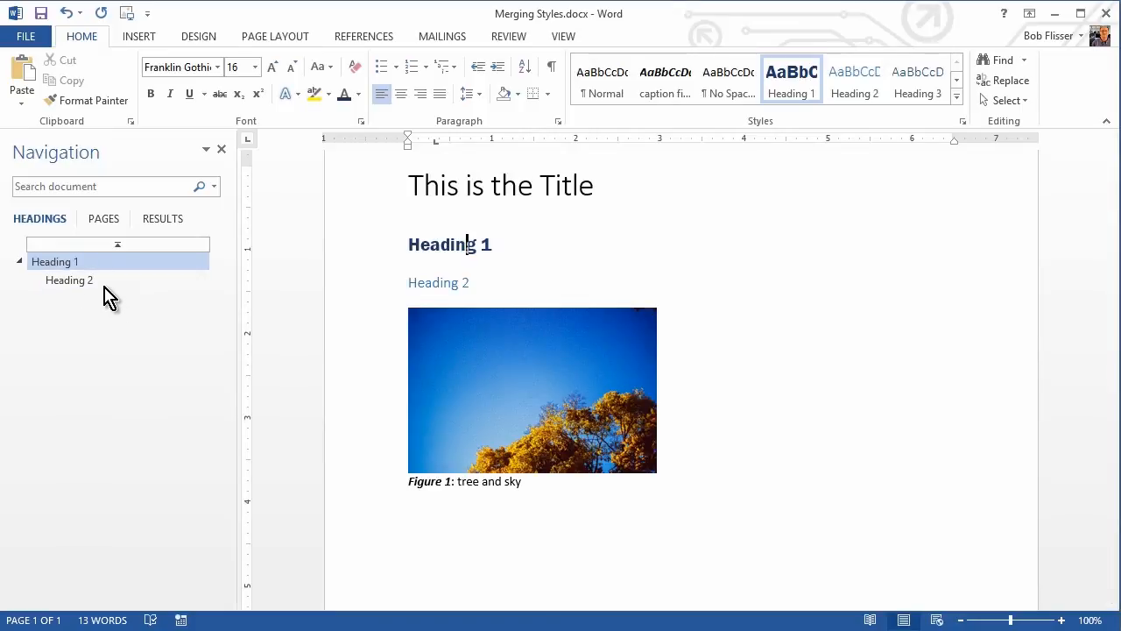
mouse_move(294, 335)
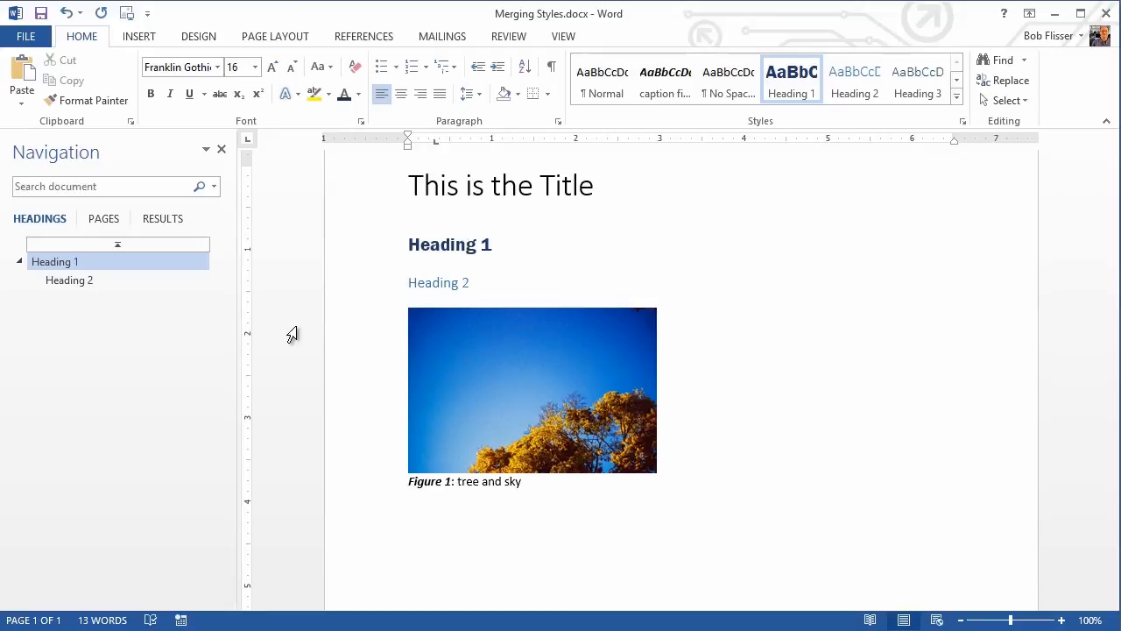
click(469, 246)
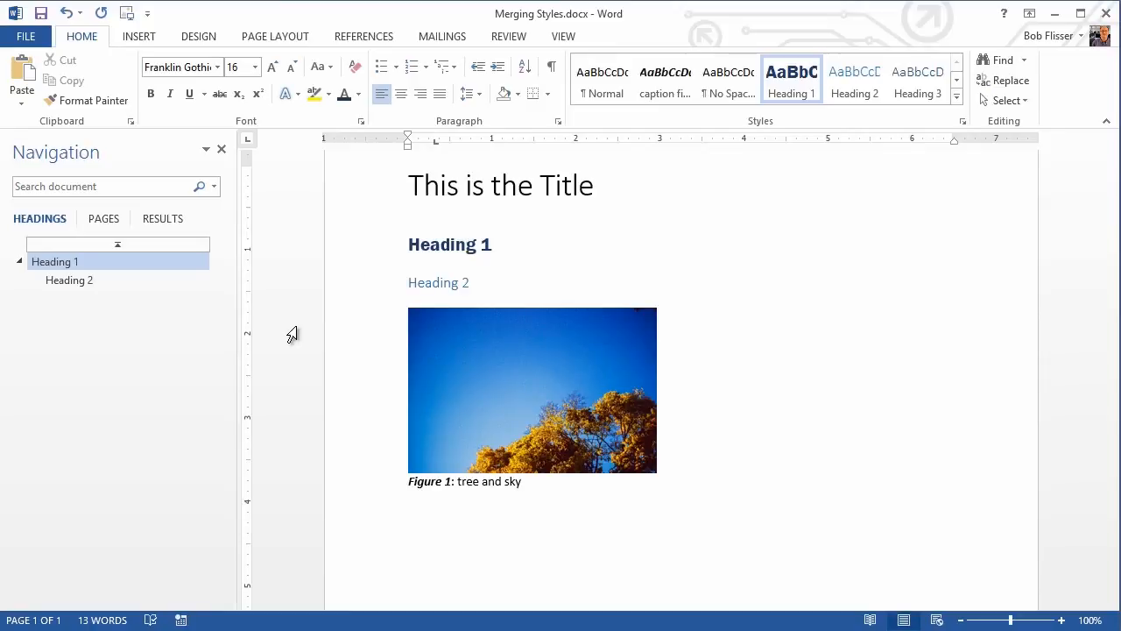
click(470, 245)
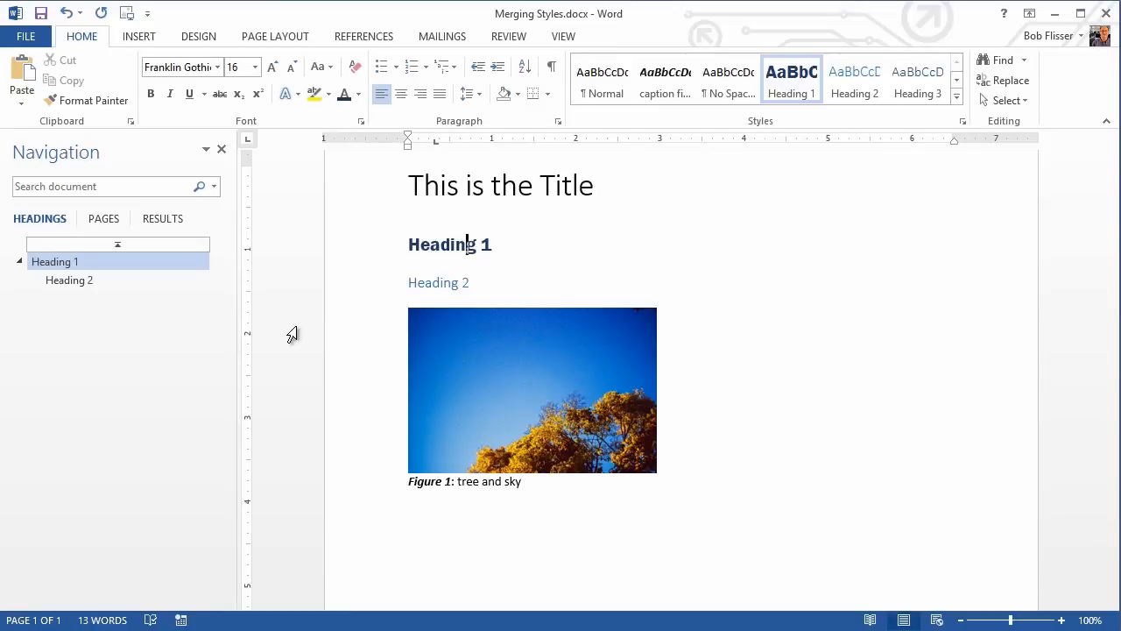